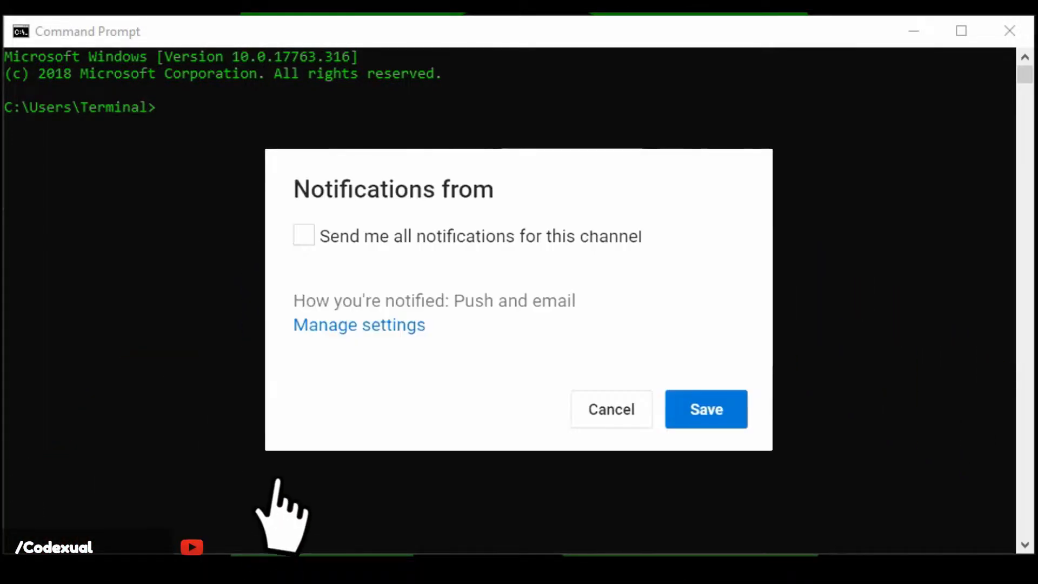
# Step: Ping google.com, get four replies with 0% loss, and highlight the first reply
pyautogui.click(304, 236)
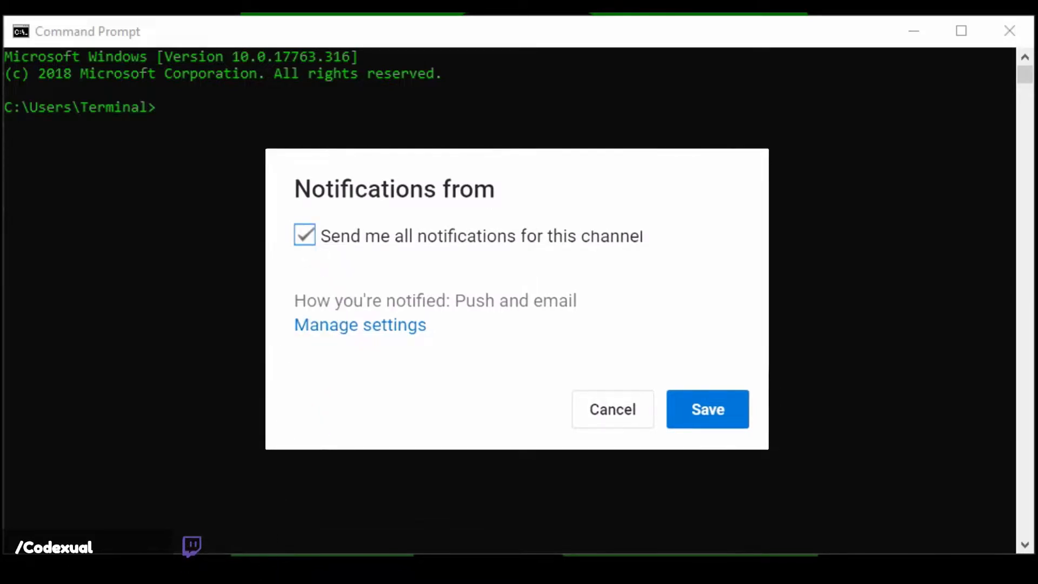
pyautogui.click(707, 409)
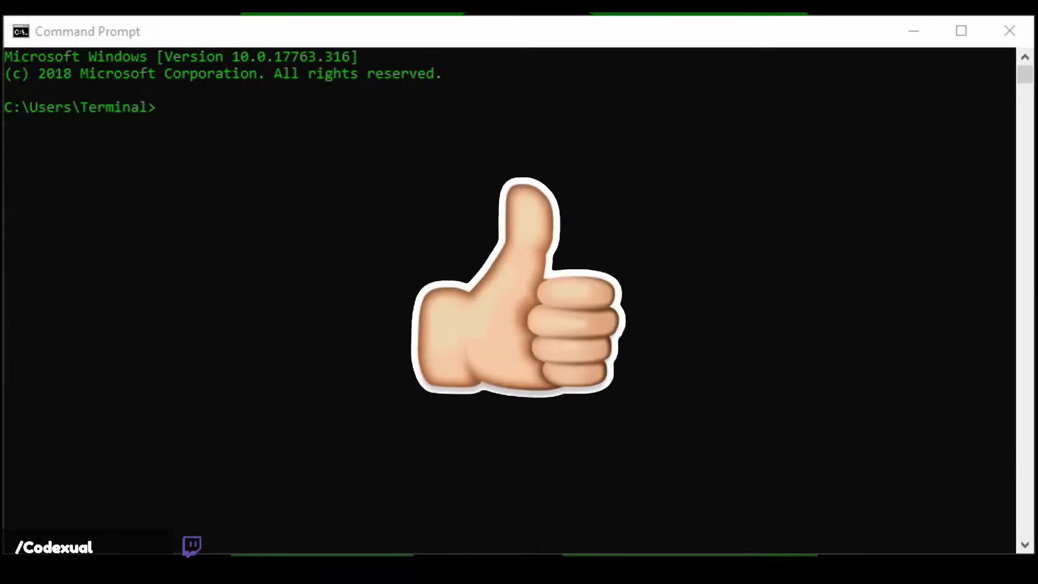
pyautogui.moveTo(550, 325)
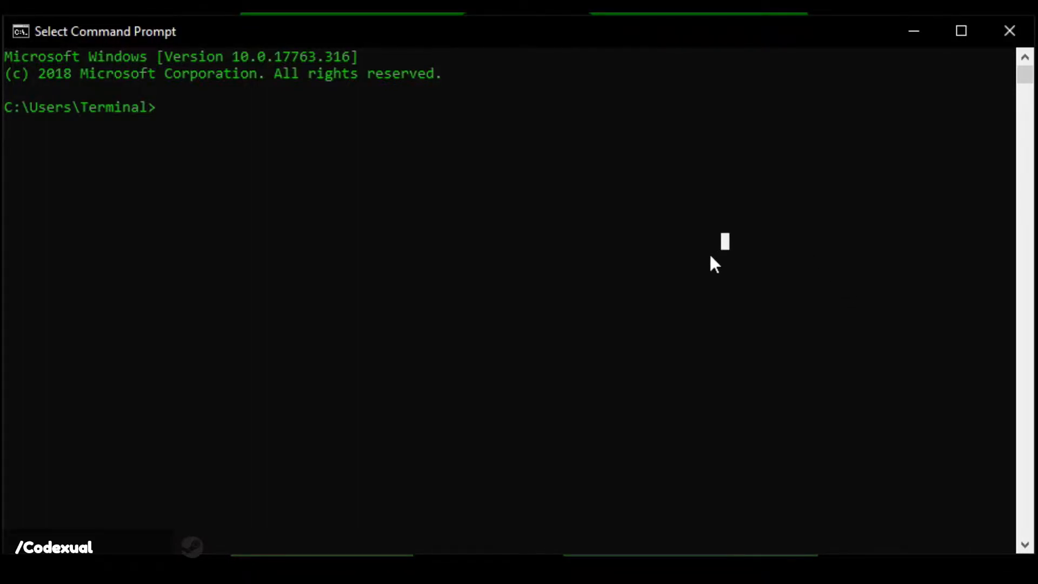
pyautogui.write('ping google.c')
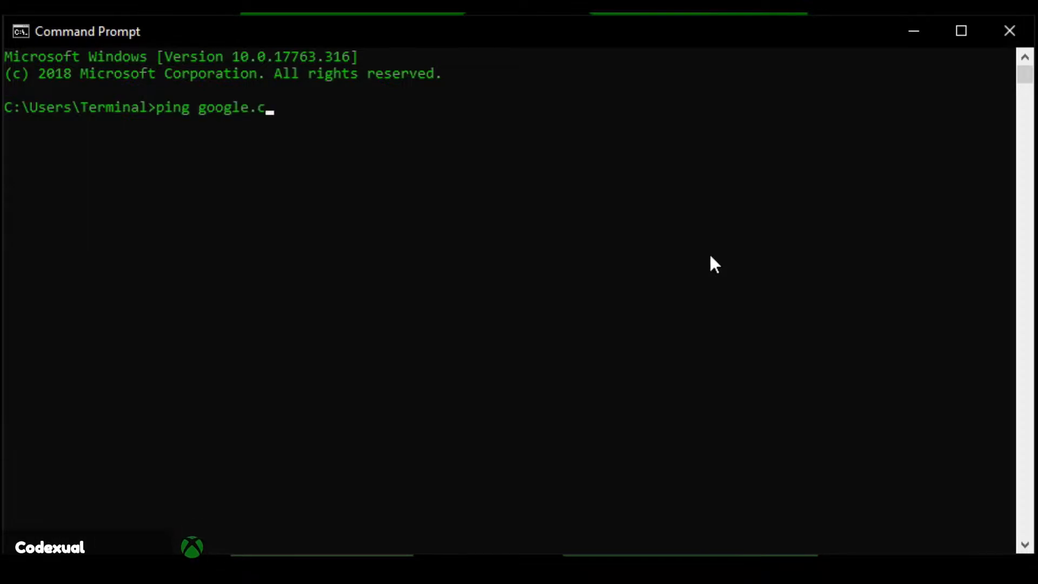
pyautogui.write('om')
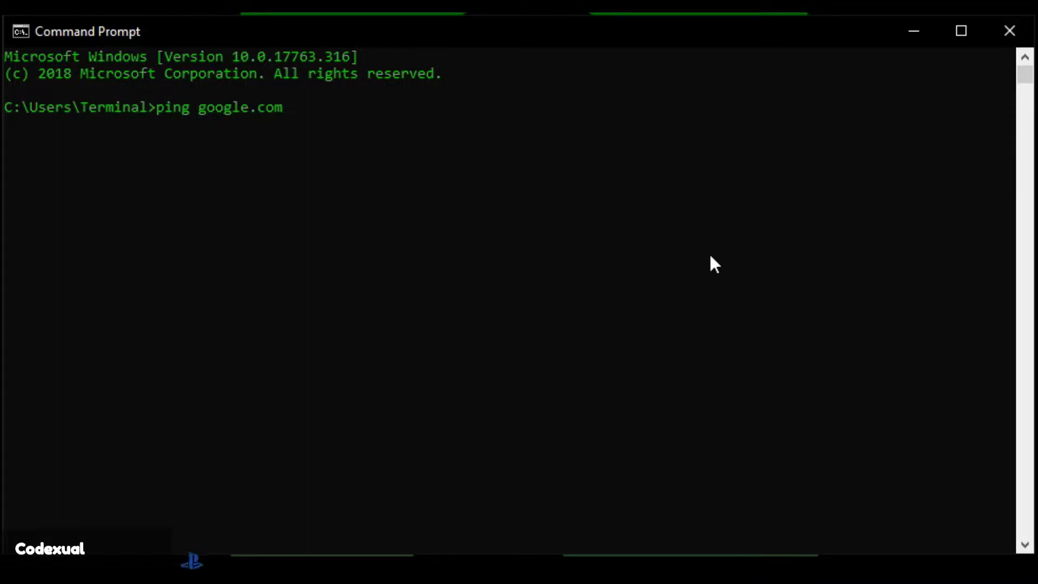
pyautogui.press('Return')
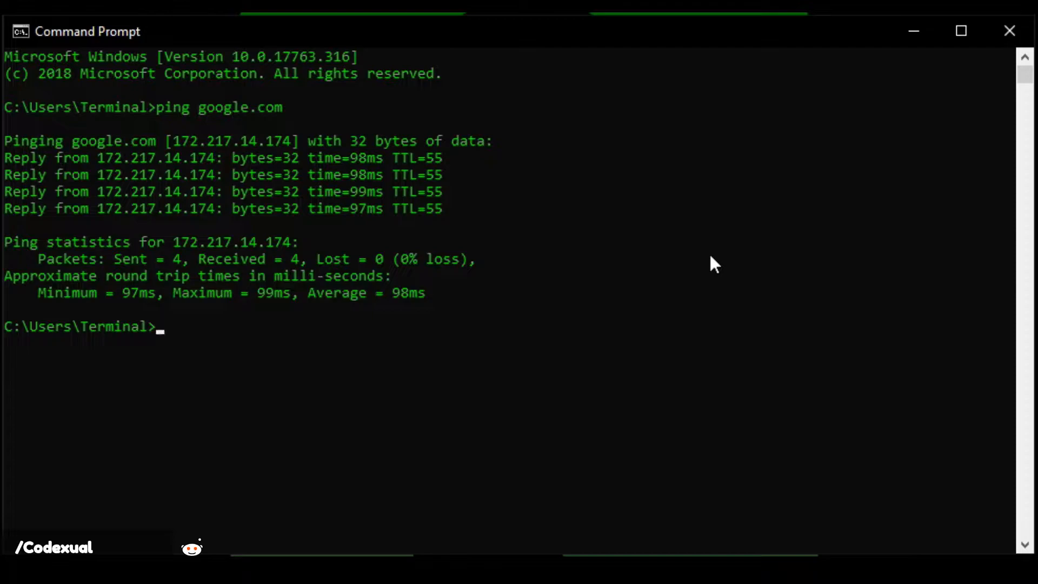
pyautogui.write('ping')
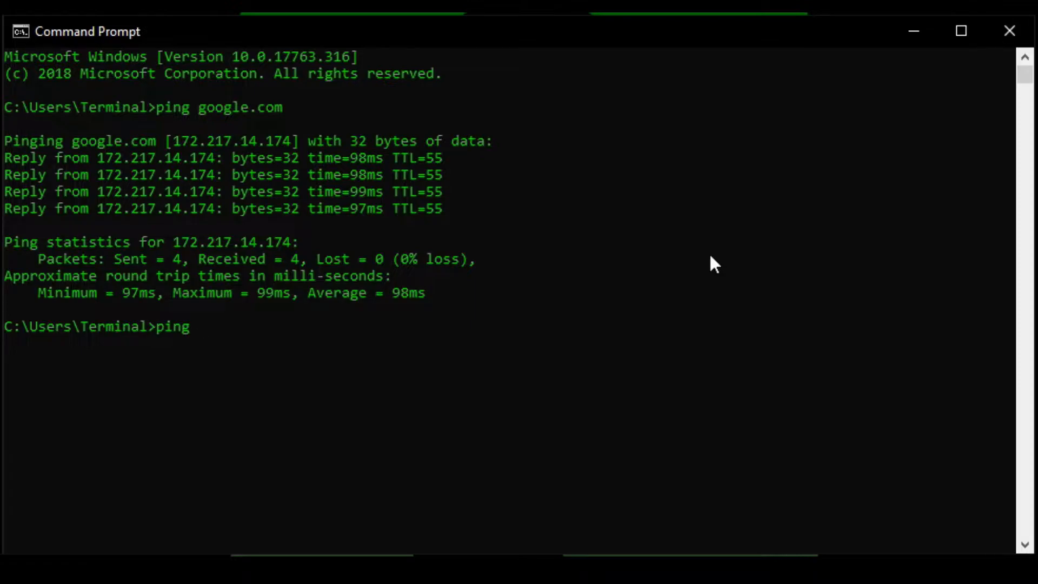
pyautogui.moveTo(497, 318)
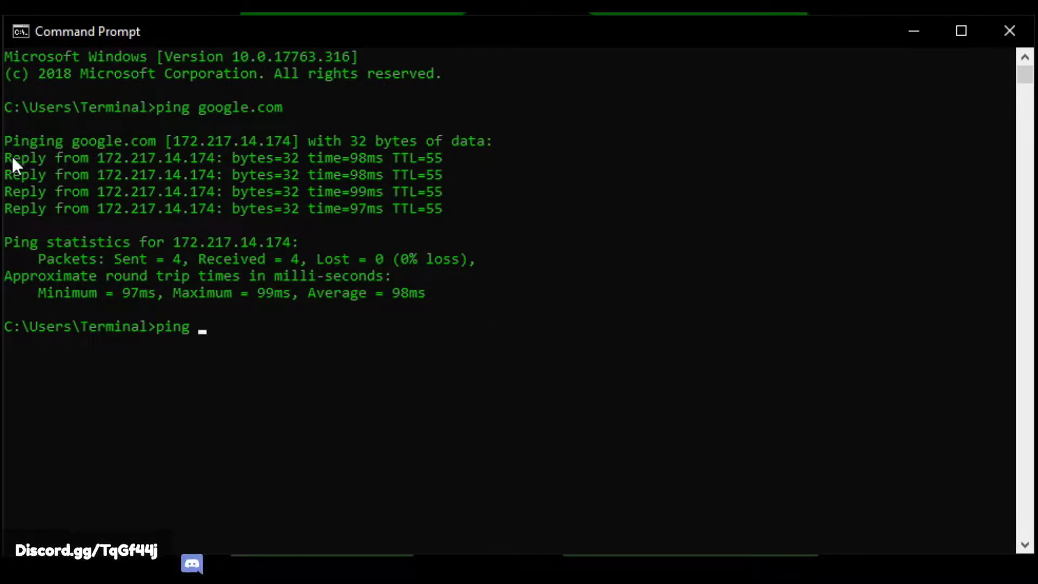
pyautogui.moveTo(5, 157); pyautogui.dragTo(149, 157)
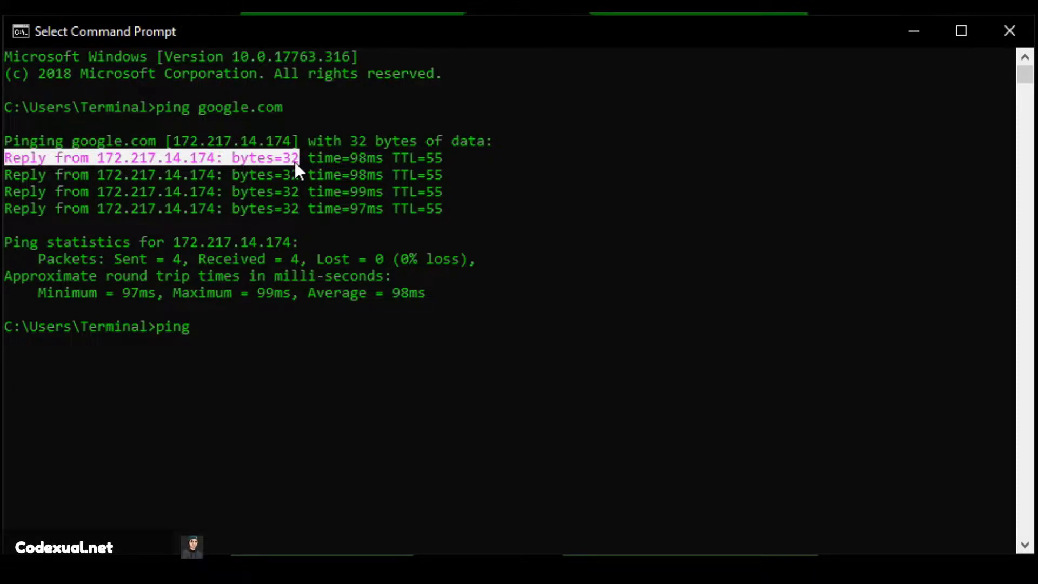
pyautogui.moveTo(309, 165)
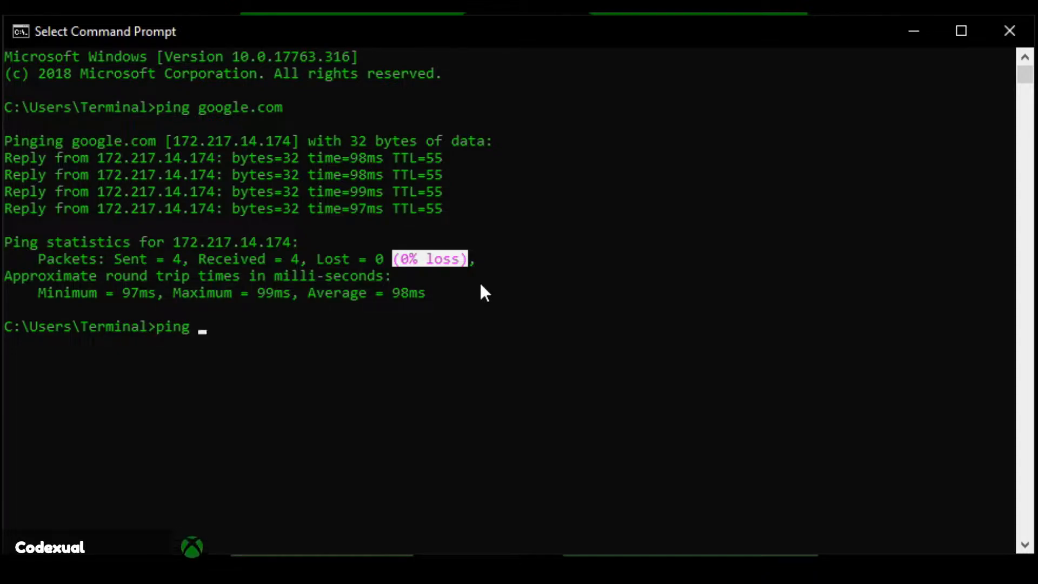
# Step: Show ping /? options, then run a continuous ping to google.com and stop it with Ctrl+C
pyautogui.write('/')
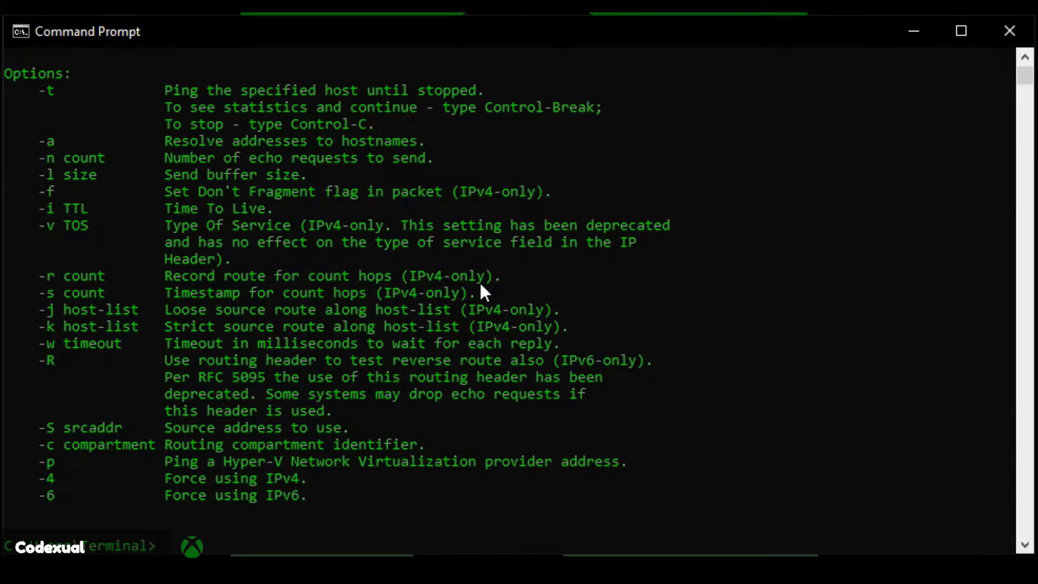
pyautogui.moveTo(189, 100)
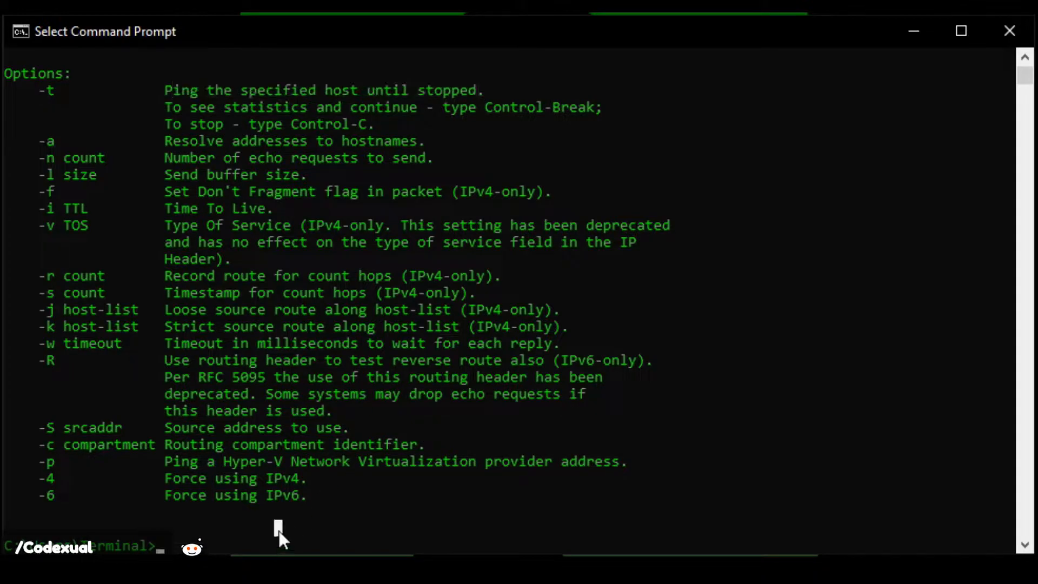
pyautogui.write('ping google')
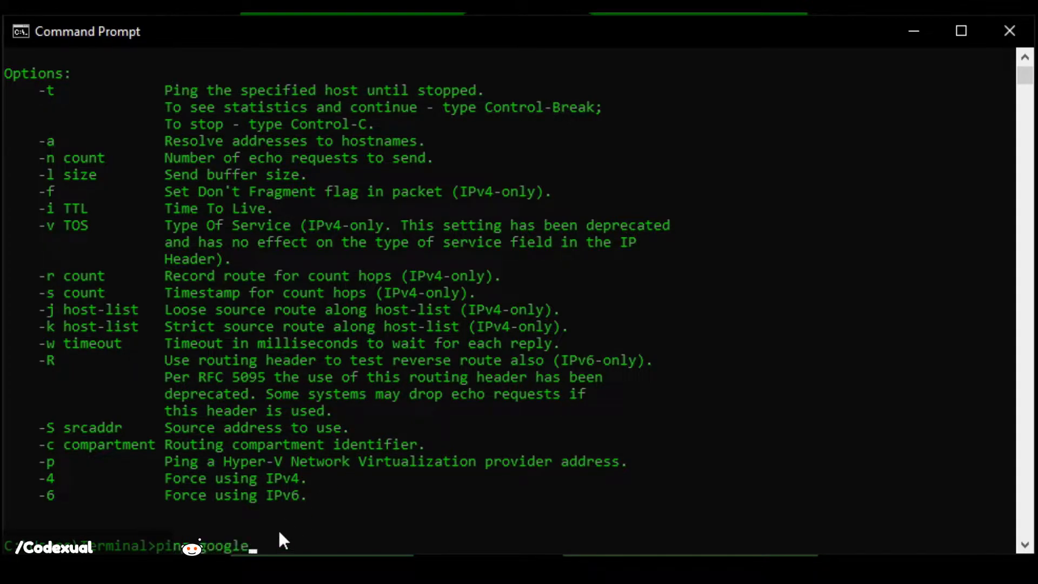
pyautogui.press('Return')
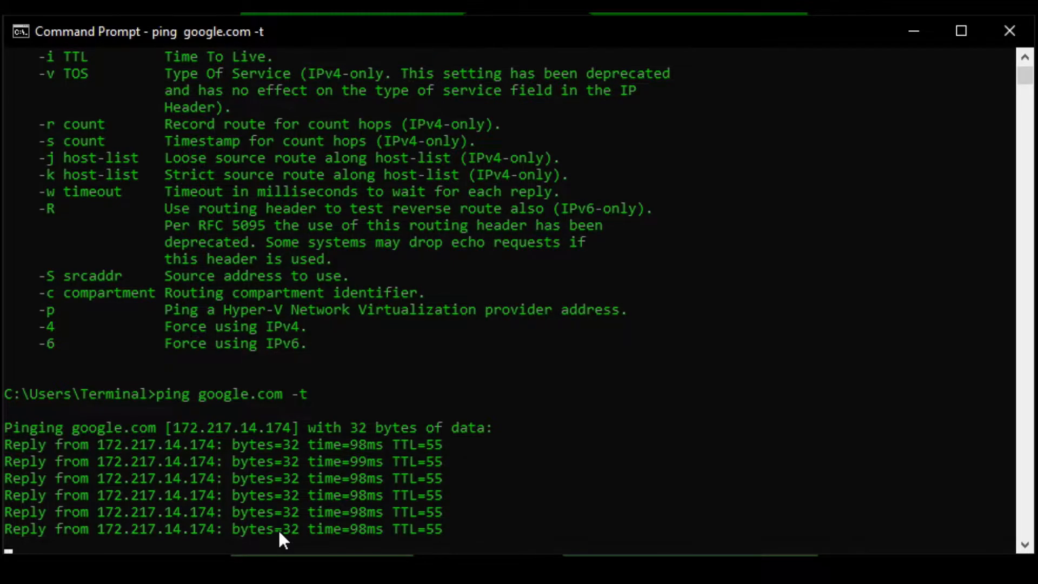
pyautogui.scroll(-3)
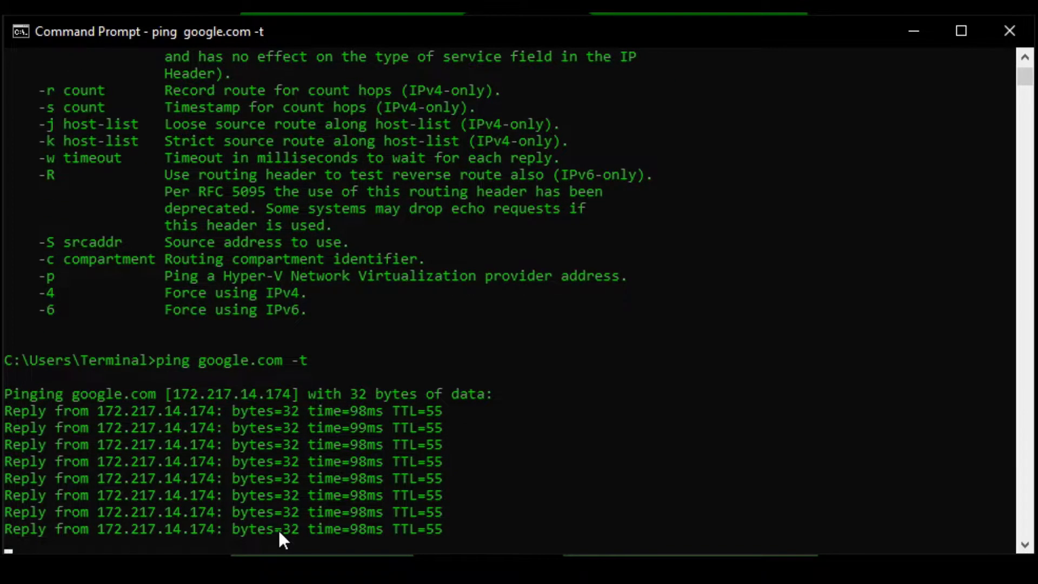
pyautogui.press('ctrl+c')
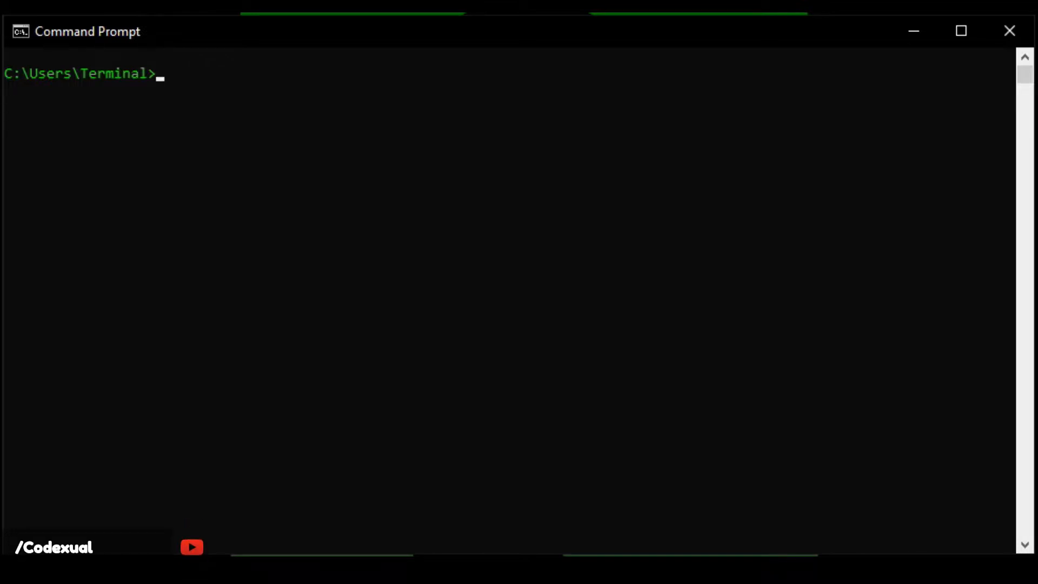
pyautogui.moveTo(324, 18)
pyautogui.write('tracert google.com')
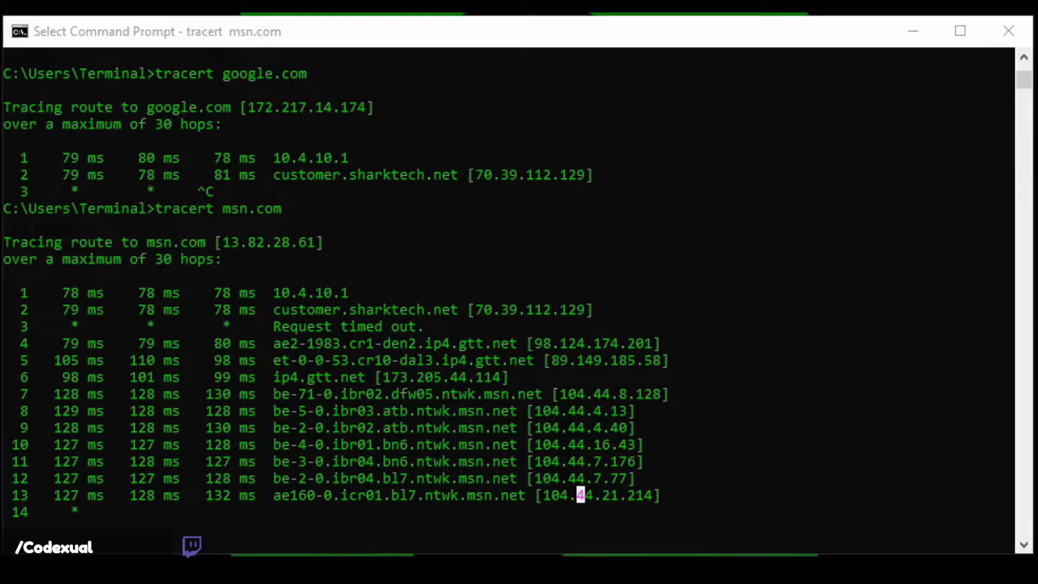
pyautogui.moveTo(331, 387)
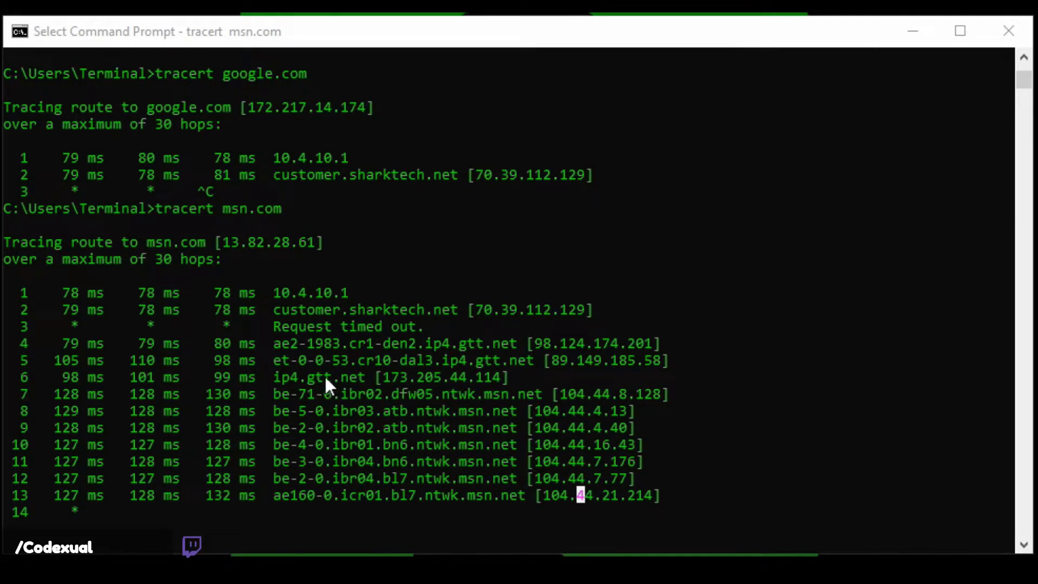
# Step: Scroll through the msn.com tracert hop list up to hop 13
pyautogui.scroll(-3)
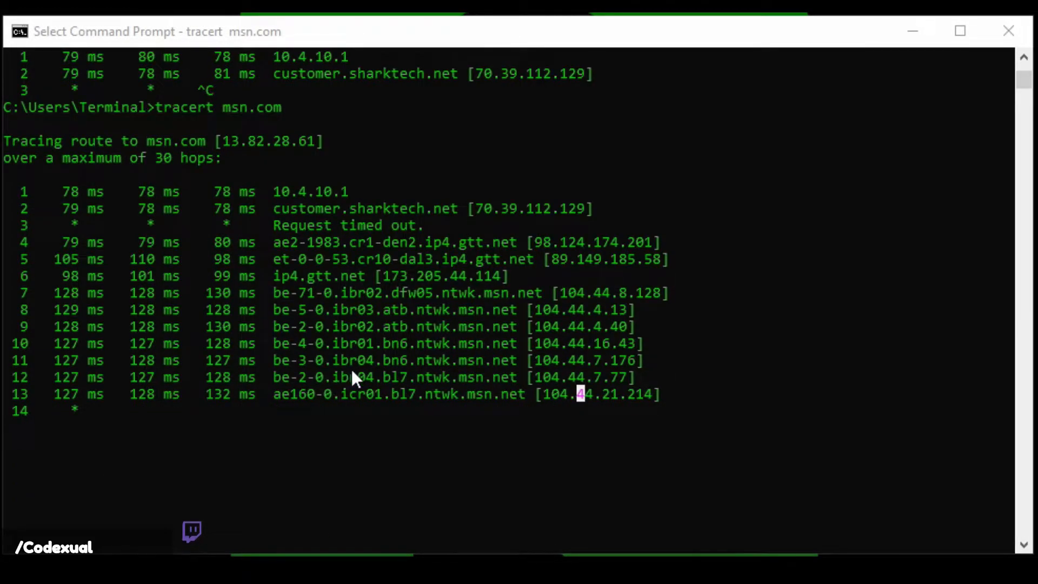
pyautogui.moveTo(183, 427)
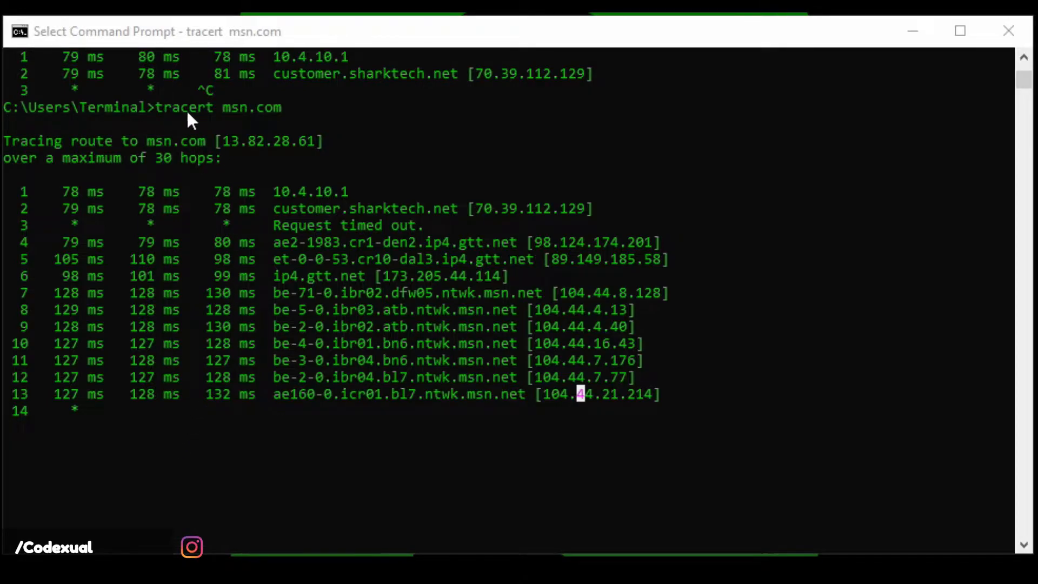
pyautogui.moveTo(228, 116)
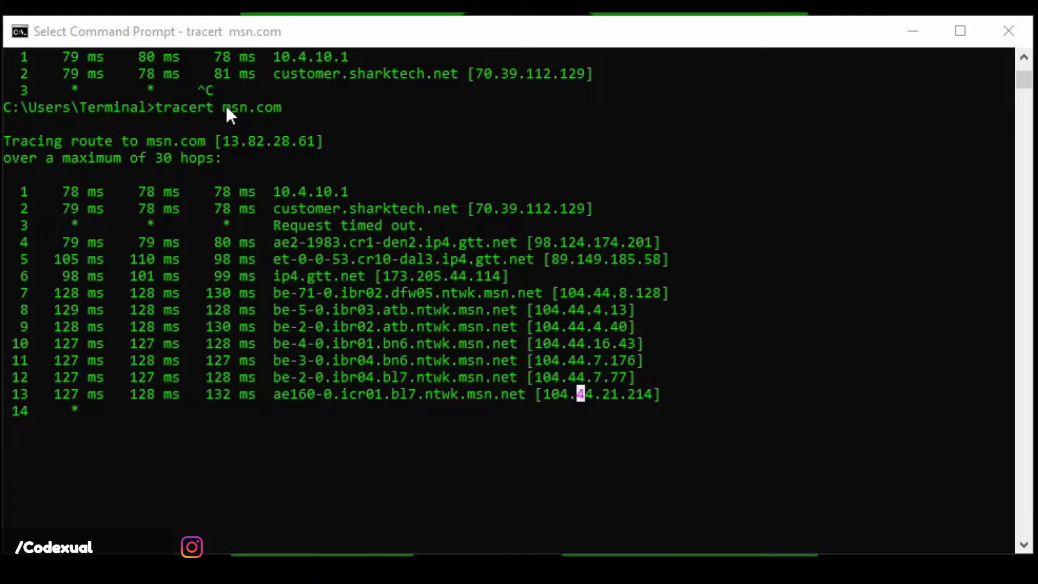
pyautogui.moveTo(236, 144)
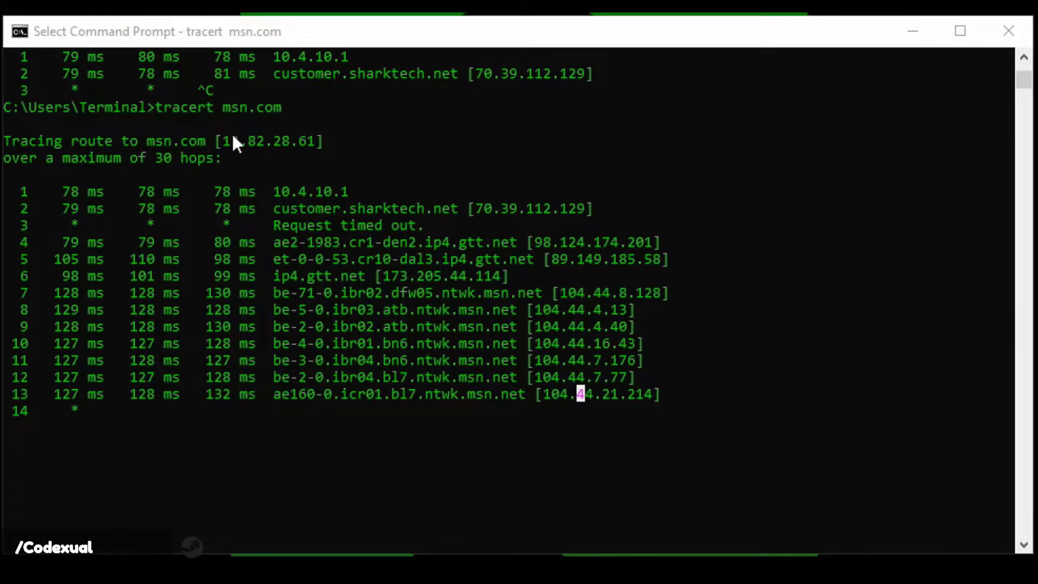
pyautogui.moveTo(350, 195)
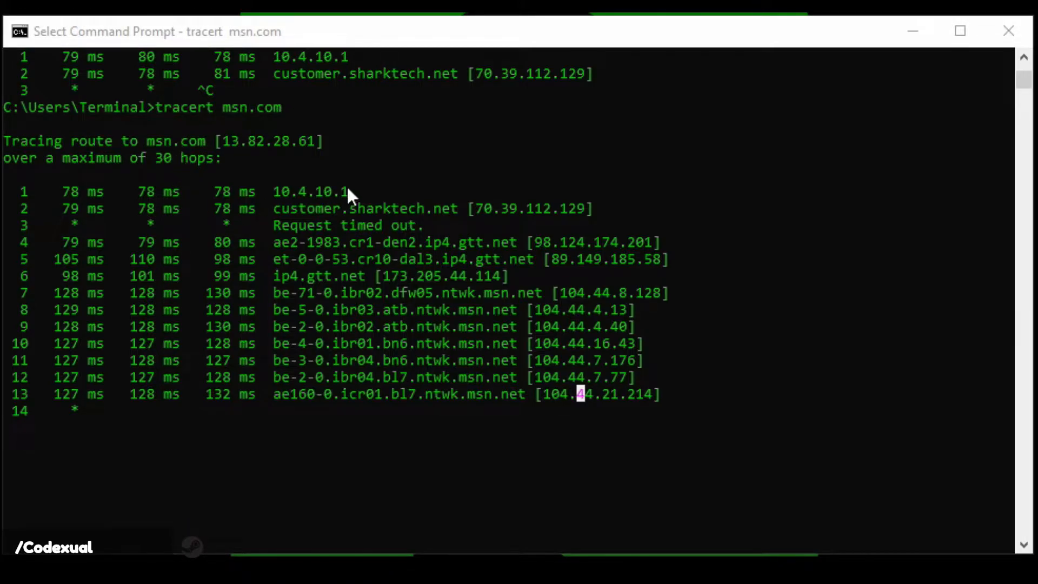
pyautogui.moveTo(341, 202)
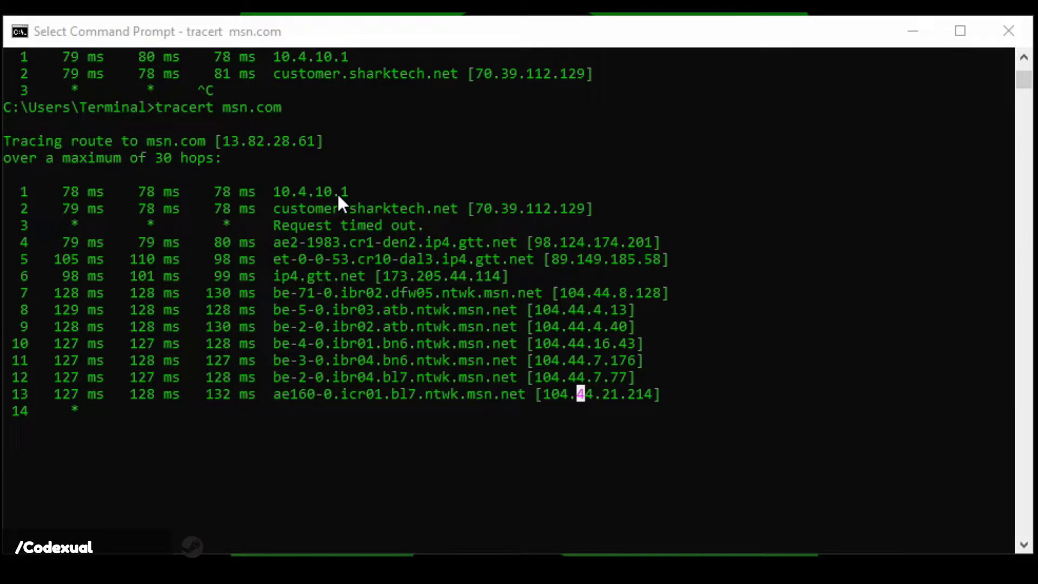
pyautogui.moveTo(305, 218)
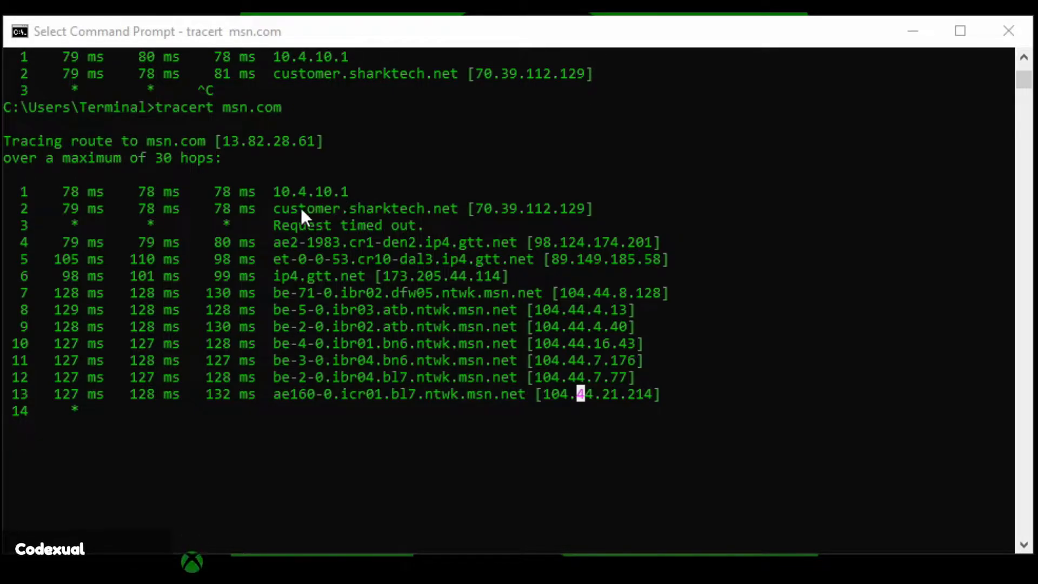
pyautogui.moveTo(279, 221)
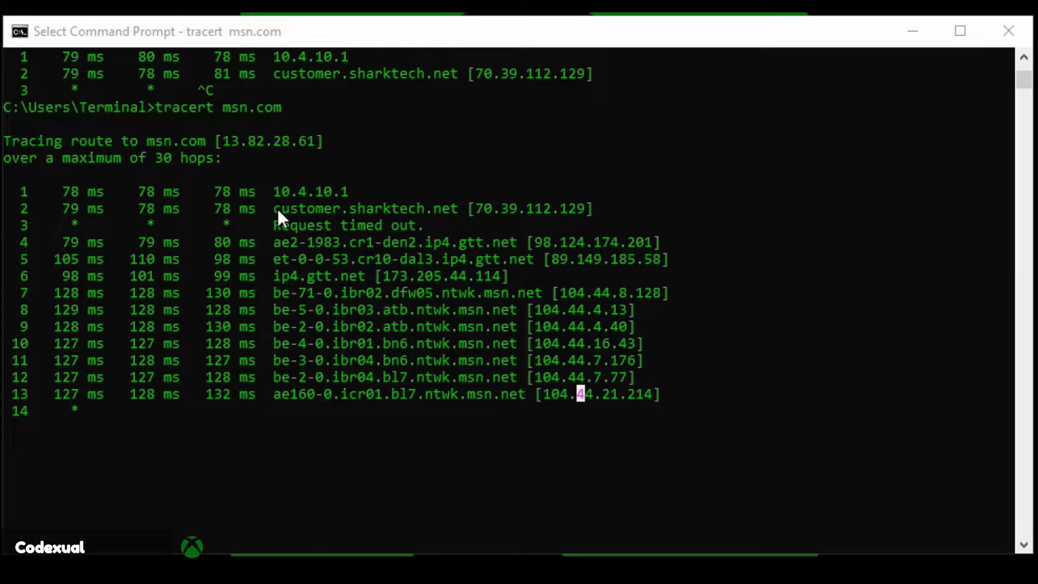
pyautogui.moveTo(271, 216)
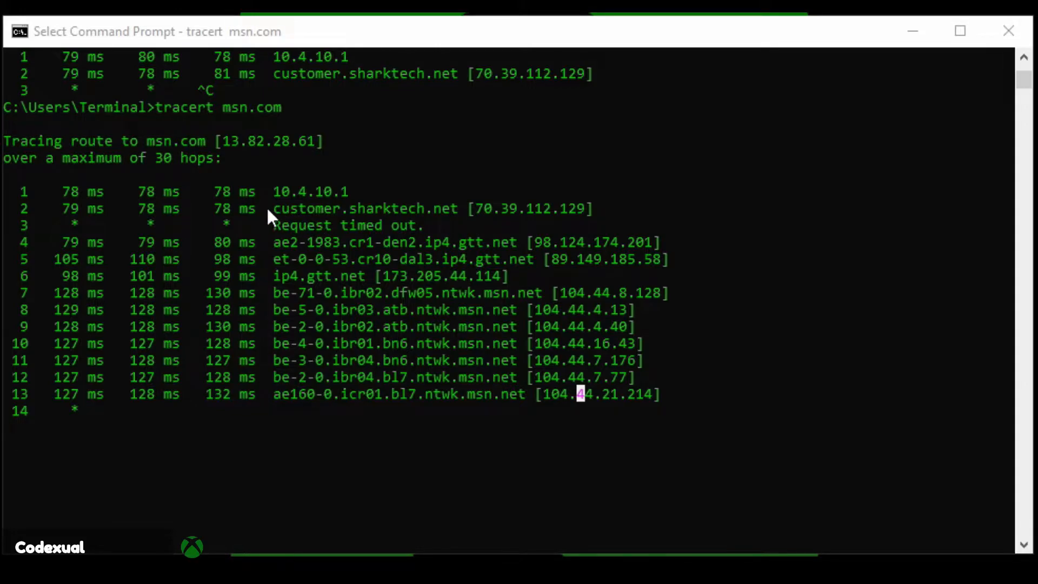
pyautogui.moveTo(387, 228)
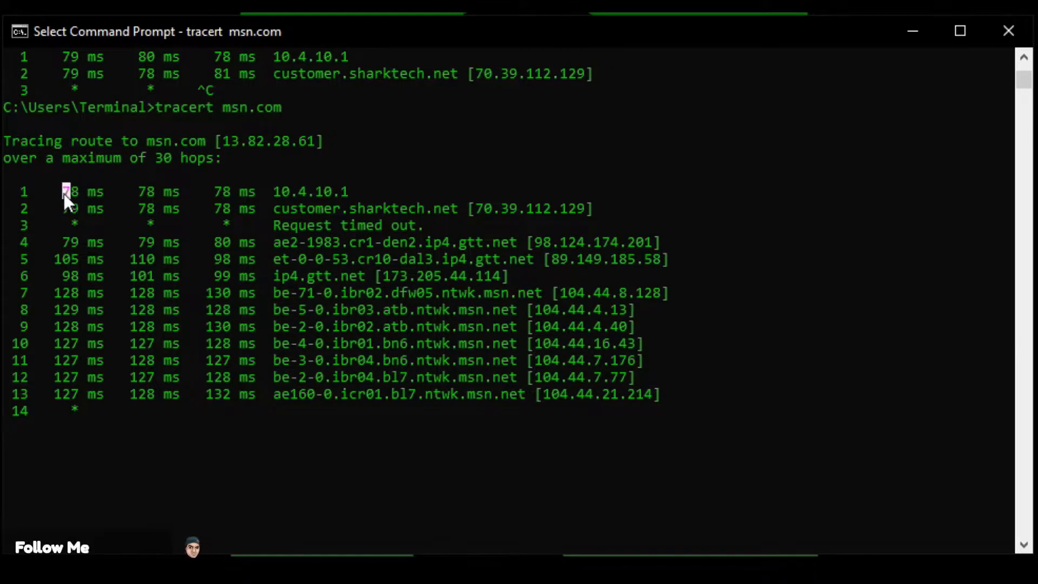
pyautogui.moveTo(63, 192); pyautogui.dragTo(254, 191)
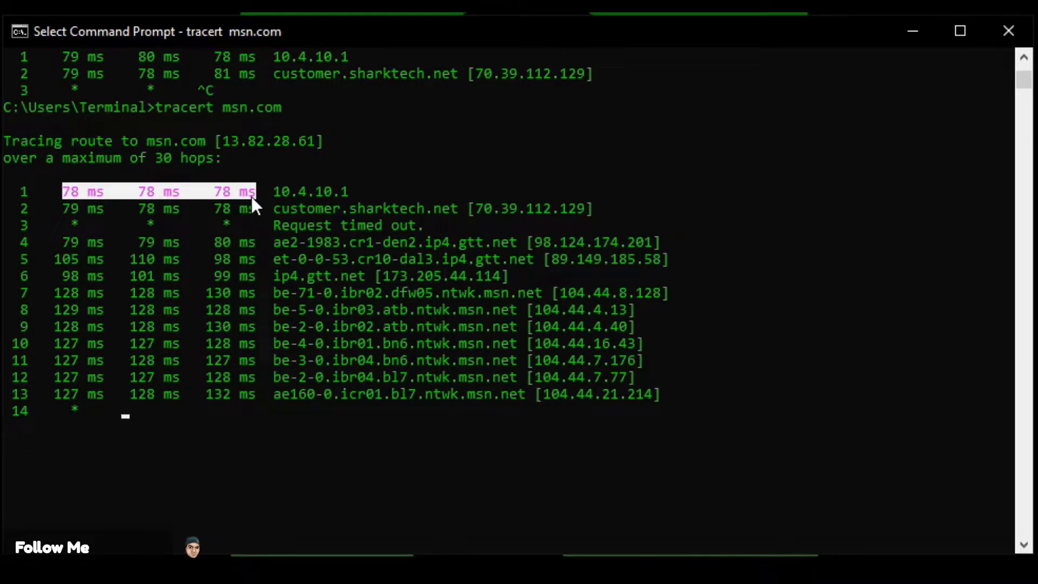
pyautogui.moveTo(112, 192)
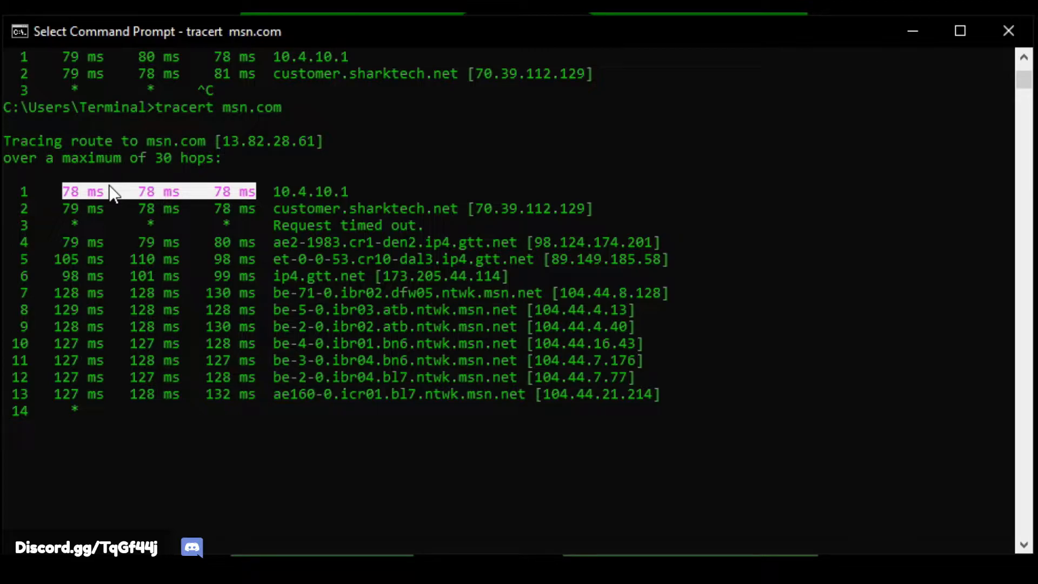
pyautogui.moveTo(148, 203)
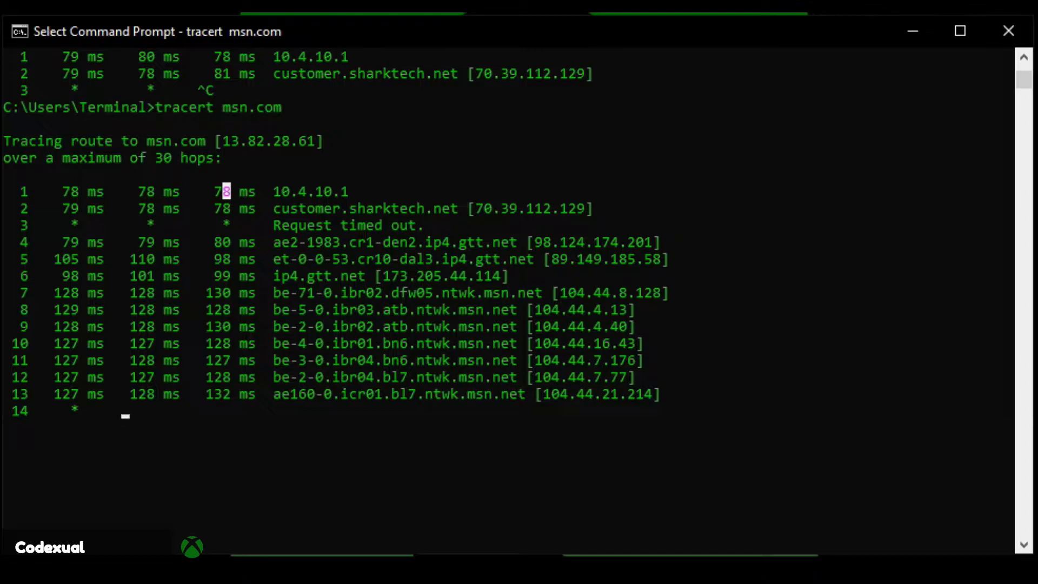
pyautogui.moveTo(186, 469)
pyautogui.write('path')
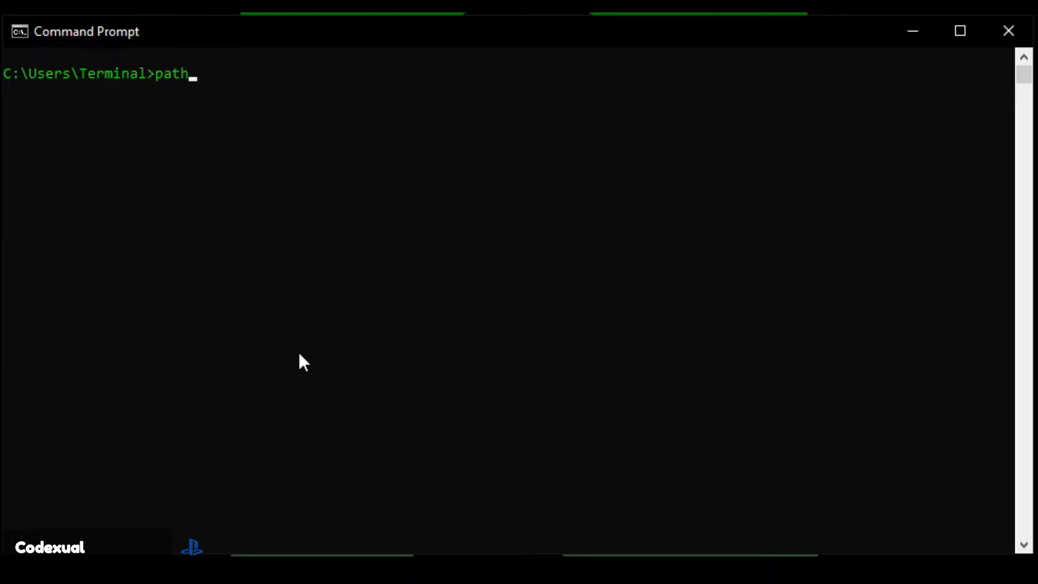
# Step: Start pathping msn.com and focus the new empty console window
pyautogui.write('ping msn.com')
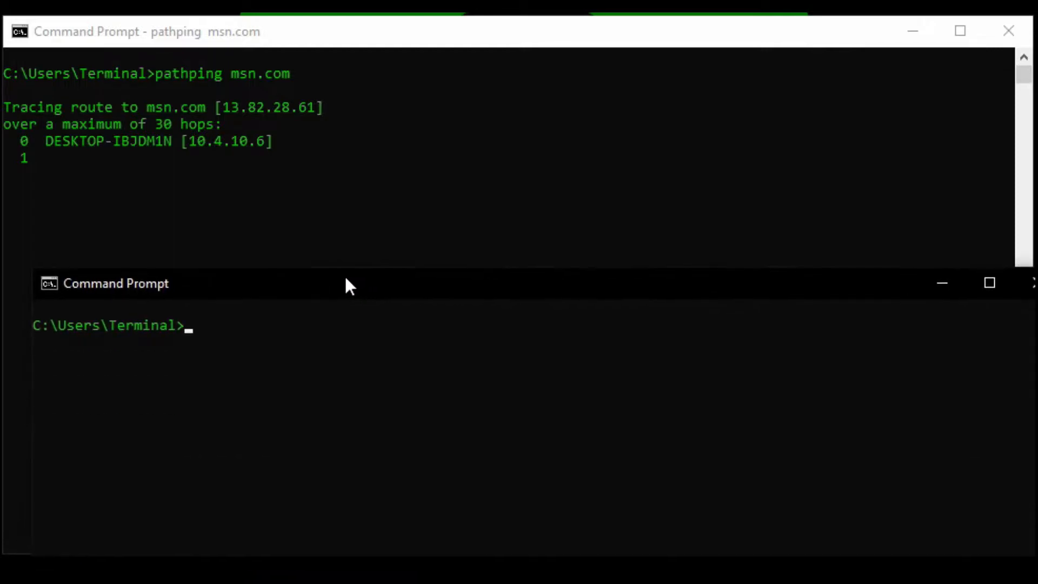
pyautogui.click(116, 283)
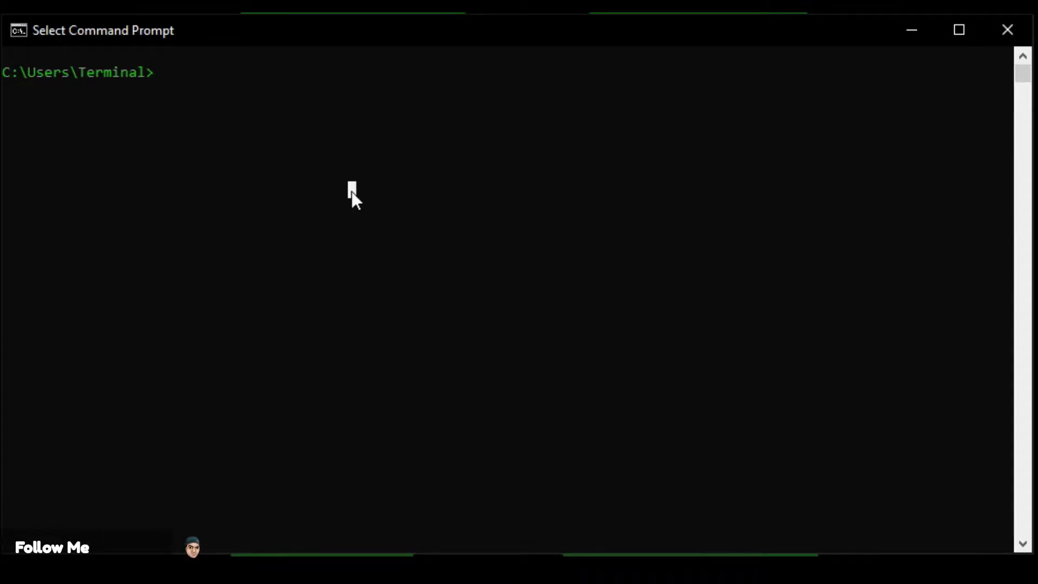
# Step: Run ipconfig to list IPv4 addresses, subnet masks and gateways for three adapters
pyautogui.write('ipconfig')
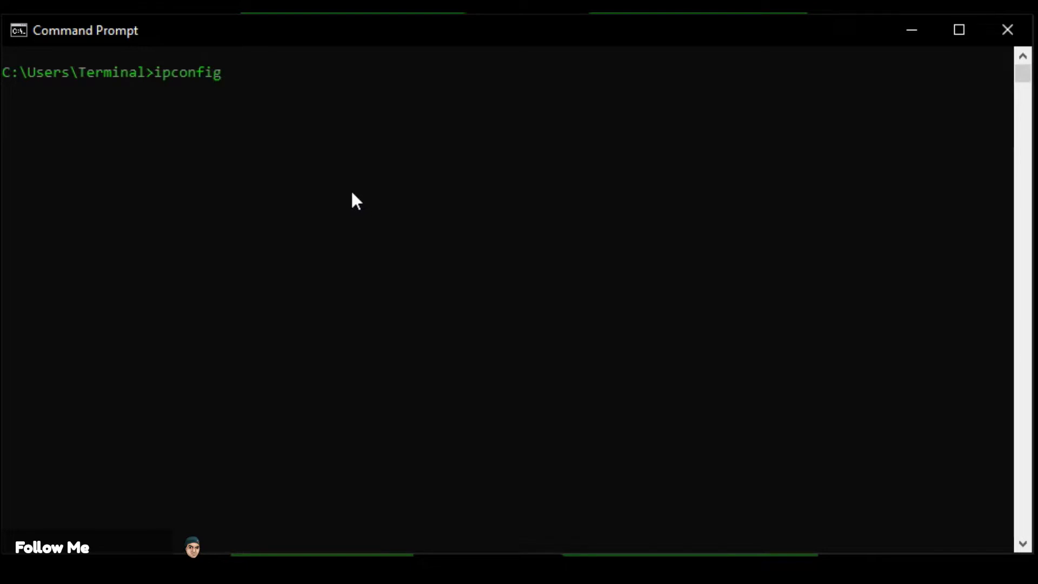
pyautogui.press('Return')
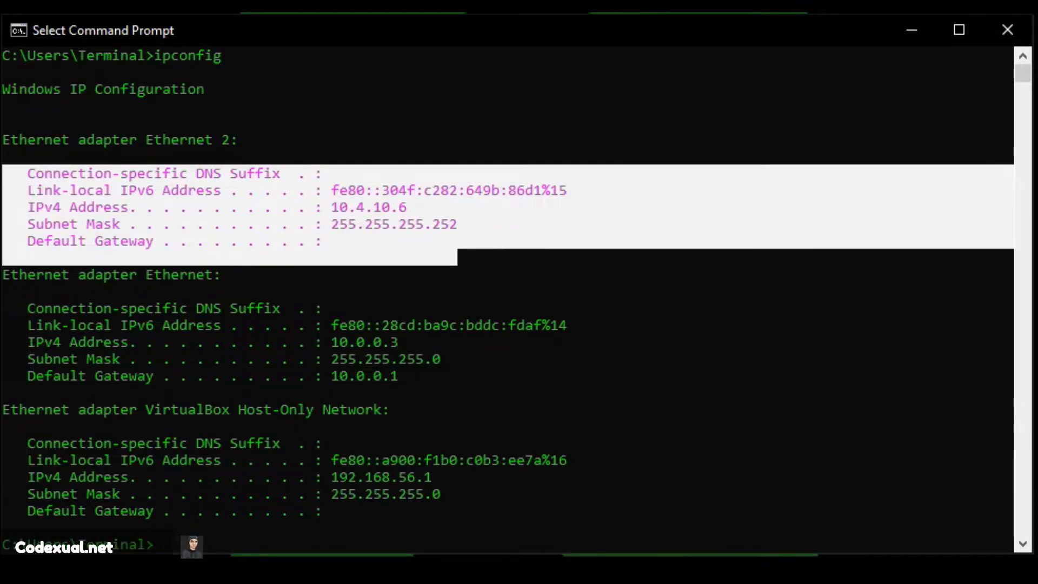
pyautogui.moveTo(387, 240)
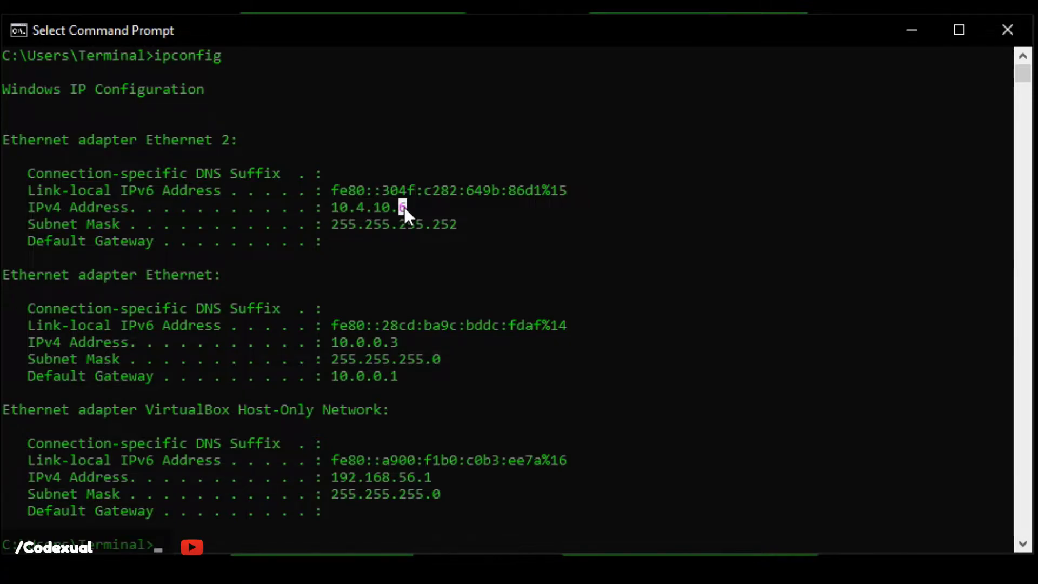
pyautogui.moveTo(375, 241)
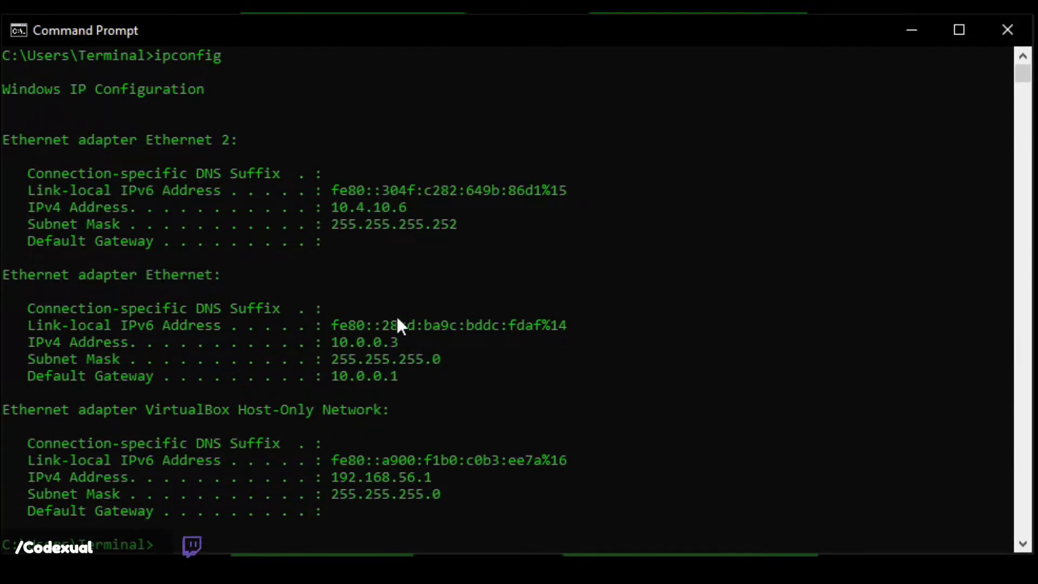
# Step: Ping 10.4.10.7, stop it after it times out, and scroll up to the adapters
pyautogui.write('ping')
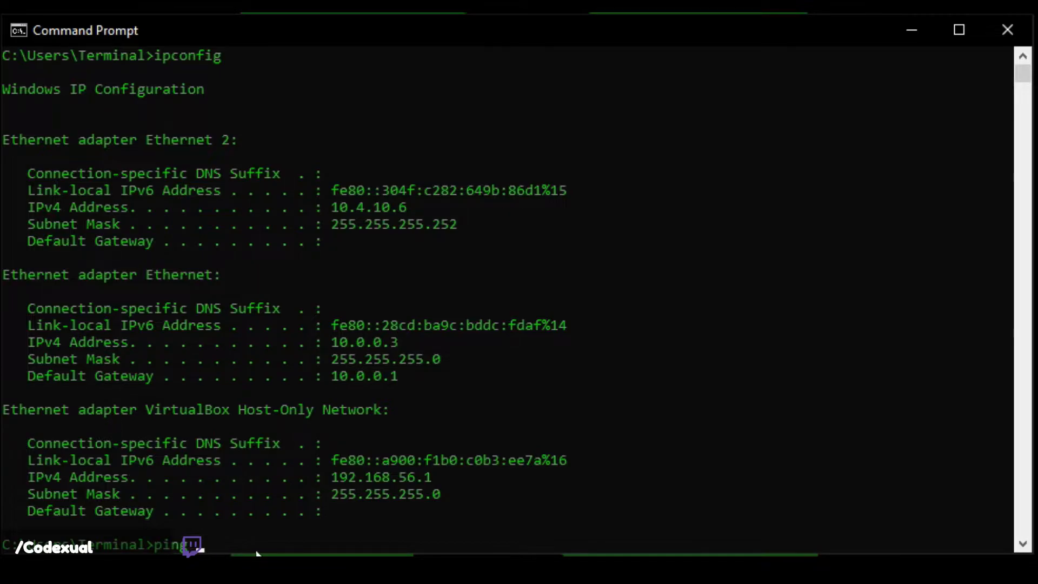
pyautogui.press('Return')
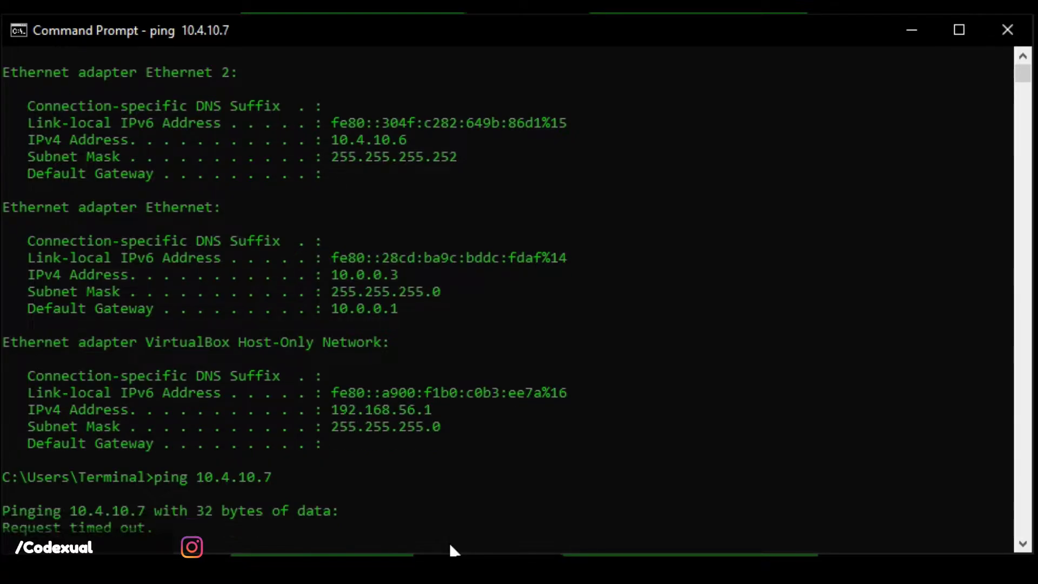
pyautogui.press('ctrl+c')
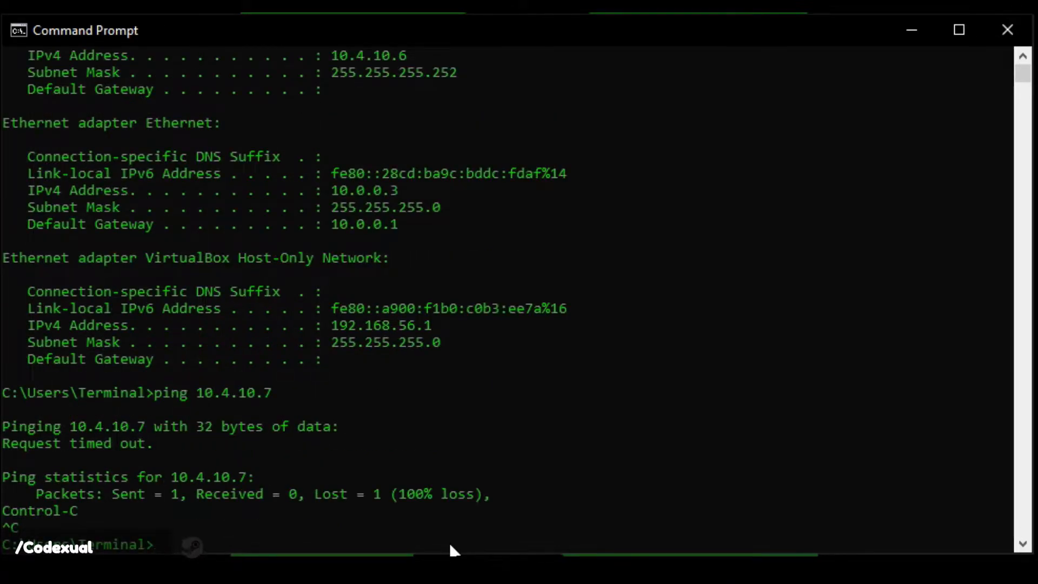
pyautogui.scroll(3)
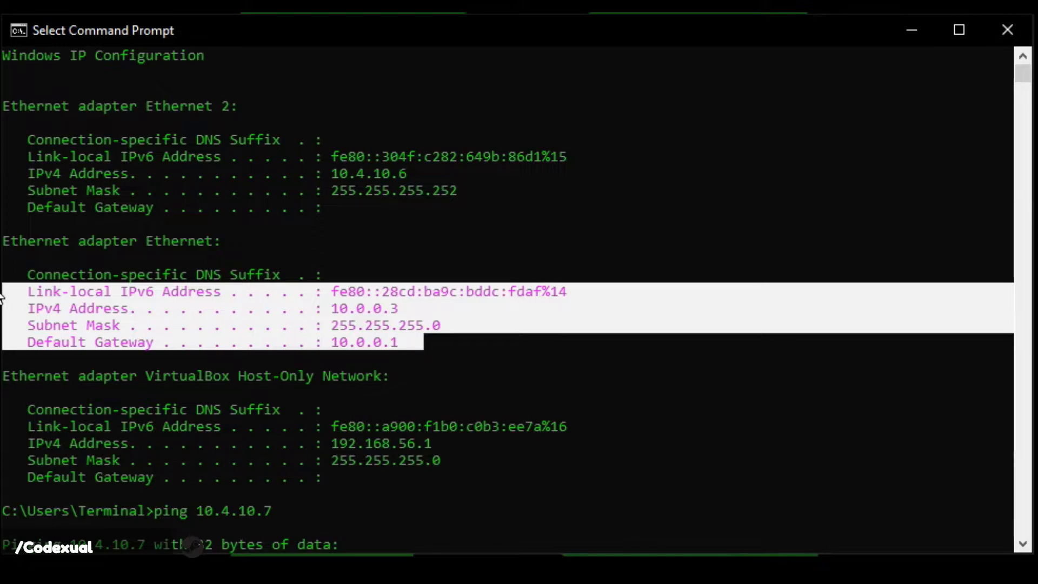
pyautogui.moveTo(371, 354)
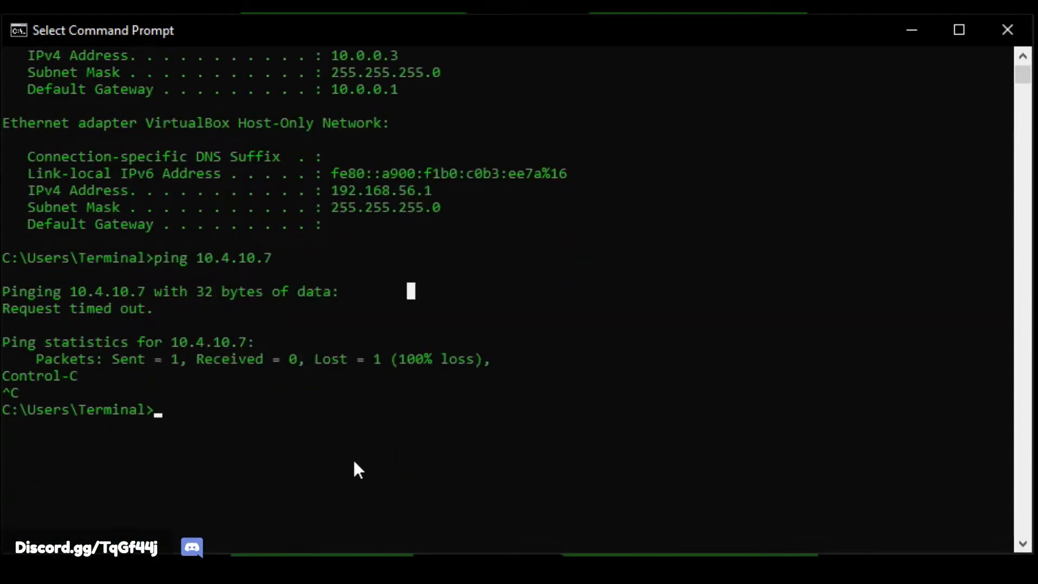
# Step: Enter the command ipconfig /flushdns at the prompt
pyautogui.write('ipconfig')
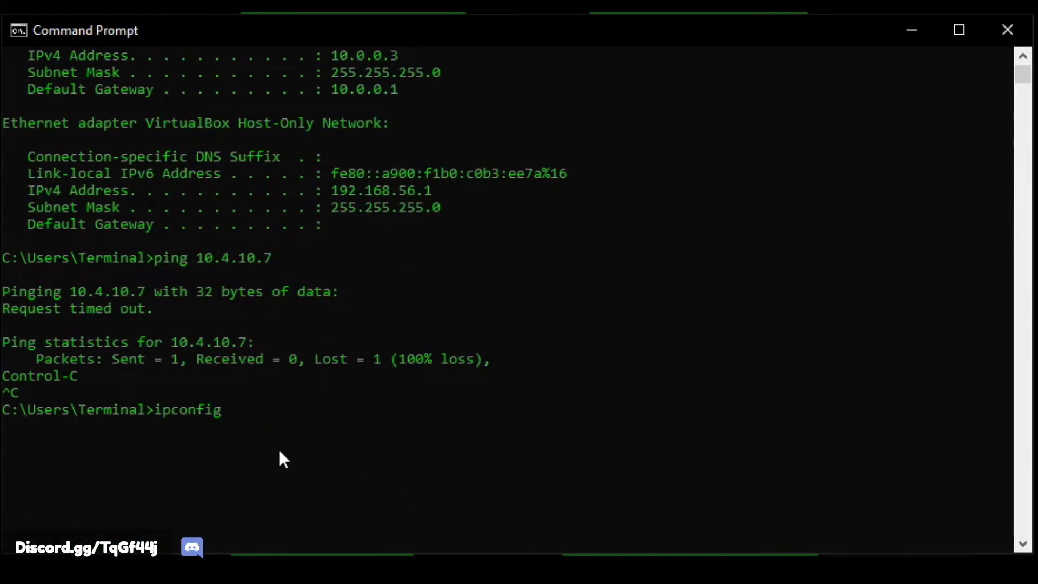
pyautogui.write('/fk')
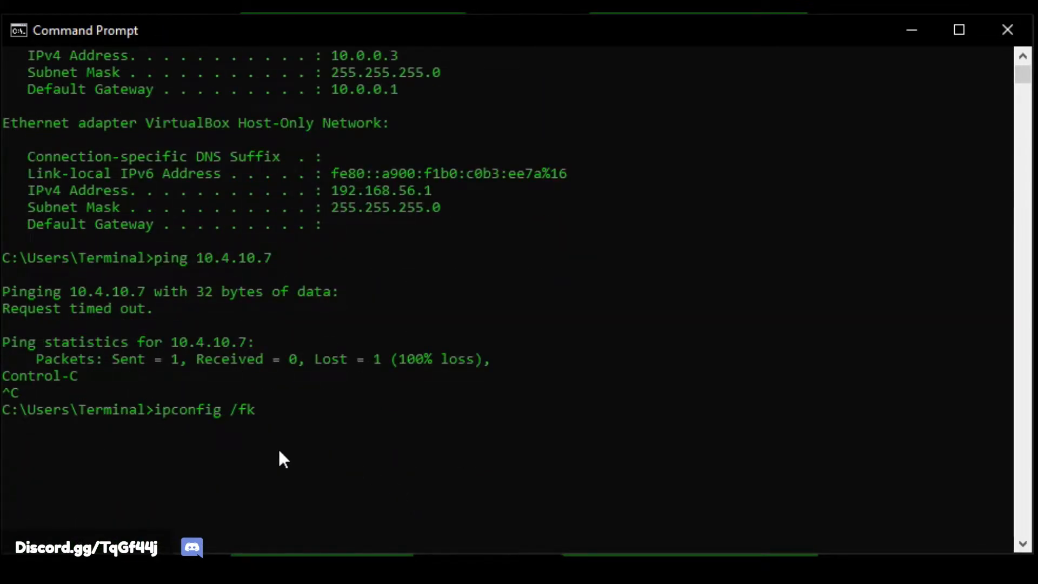
pyautogui.write('lushdns')
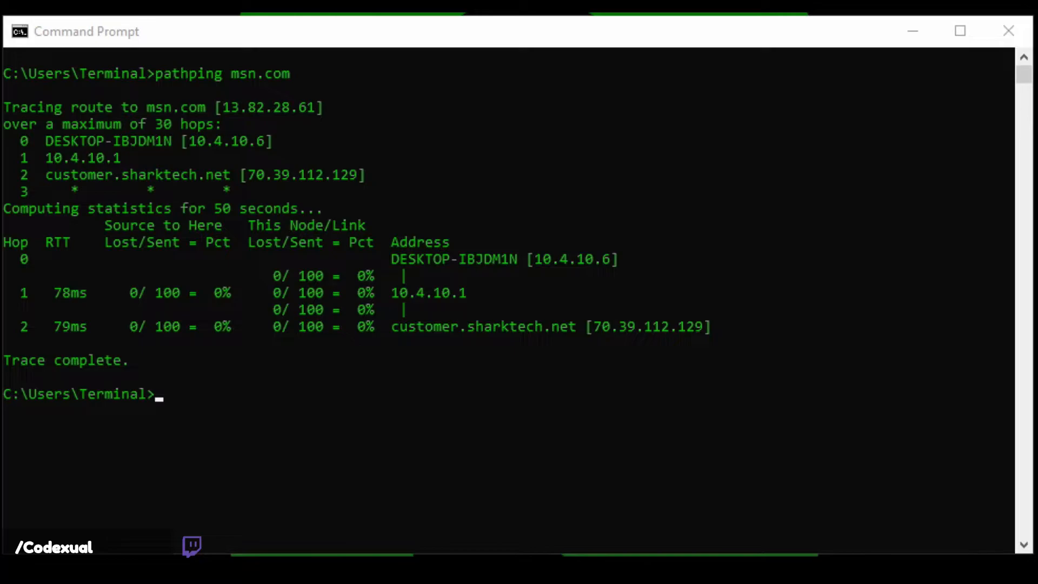
pyautogui.moveTo(708, 338)
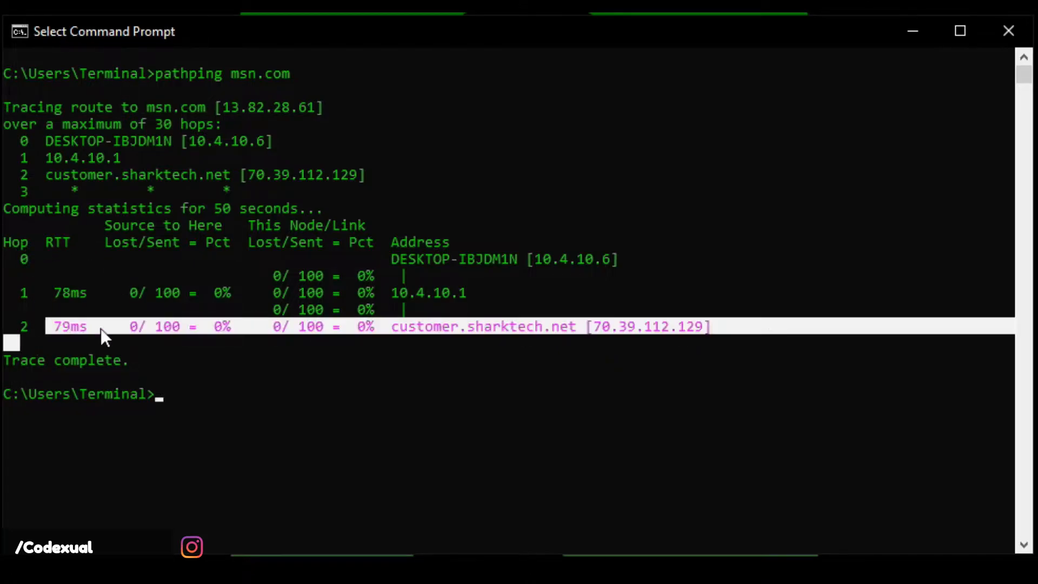
# Step: Select the hop 2 statistics row in the finished msn.com pathping
pyautogui.click(623, 330)
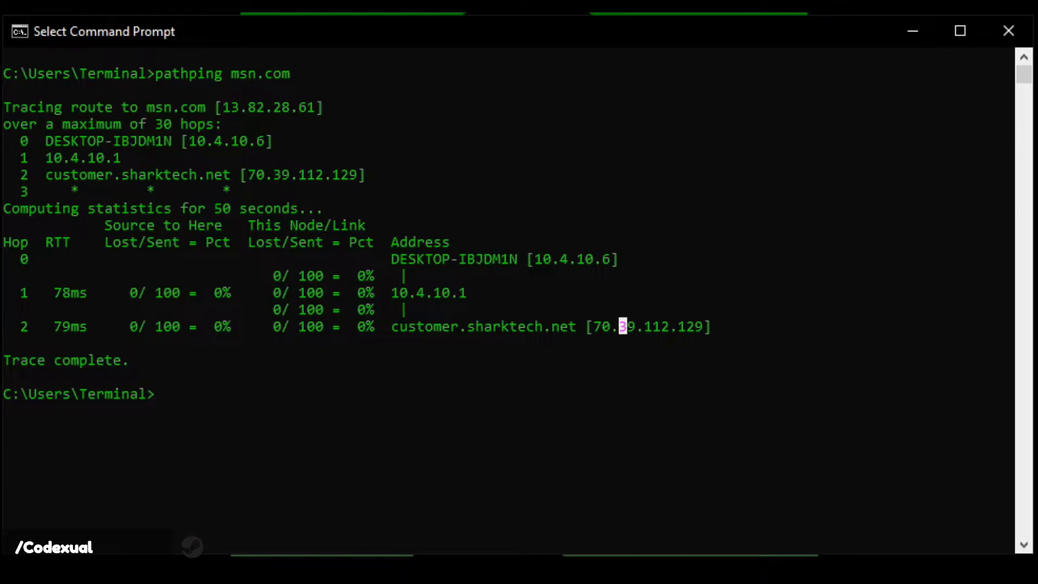
pyautogui.moveTo(139, 251)
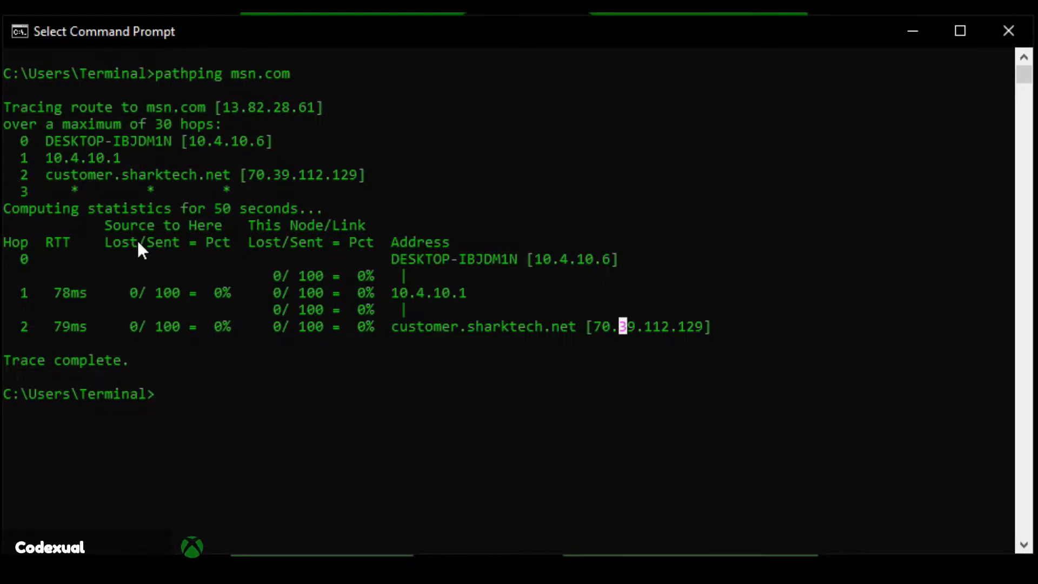
pyautogui.moveTo(218, 257)
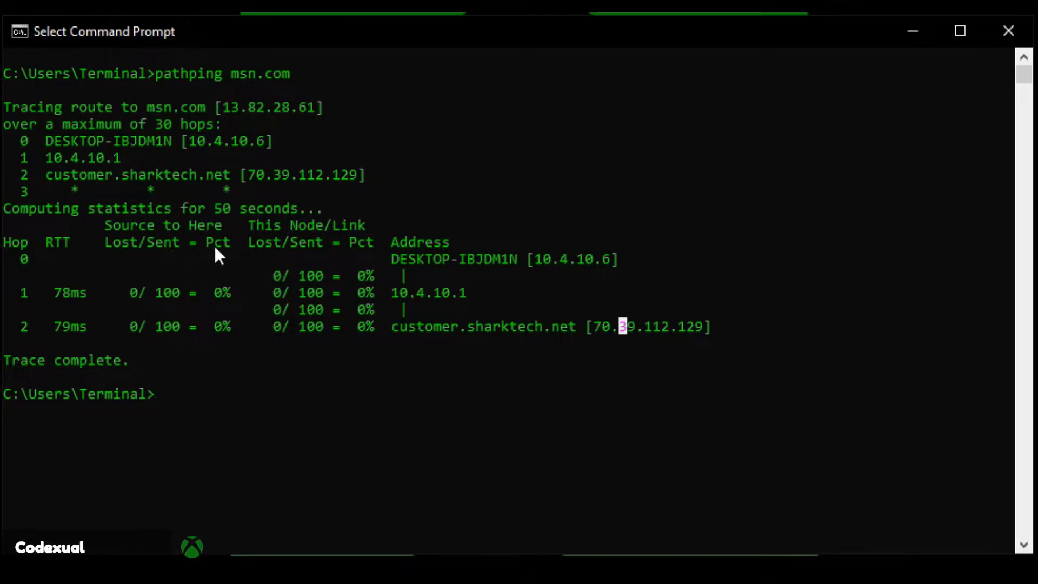
pyautogui.moveTo(179, 289)
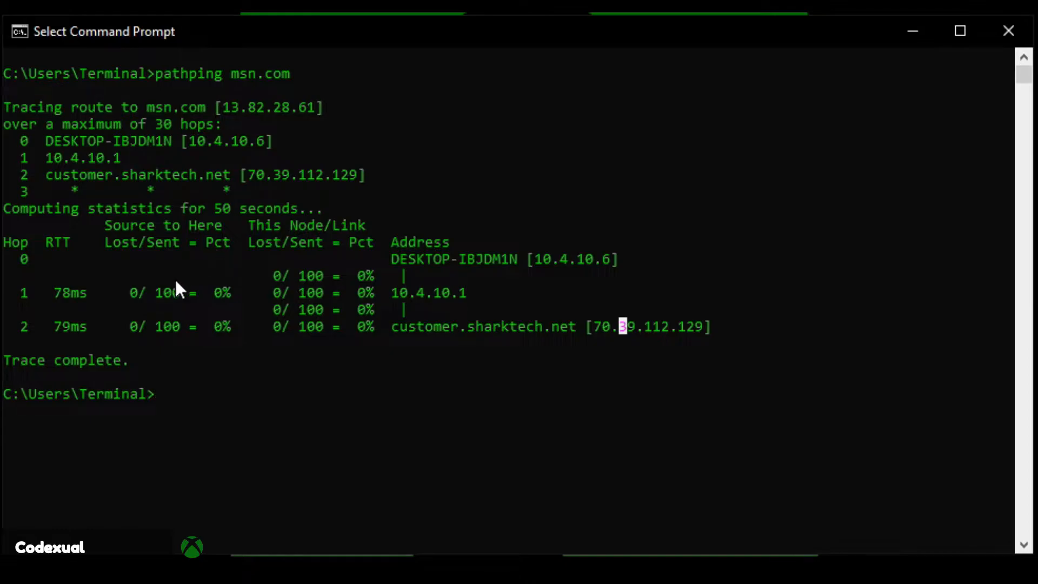
pyautogui.moveTo(139, 301)
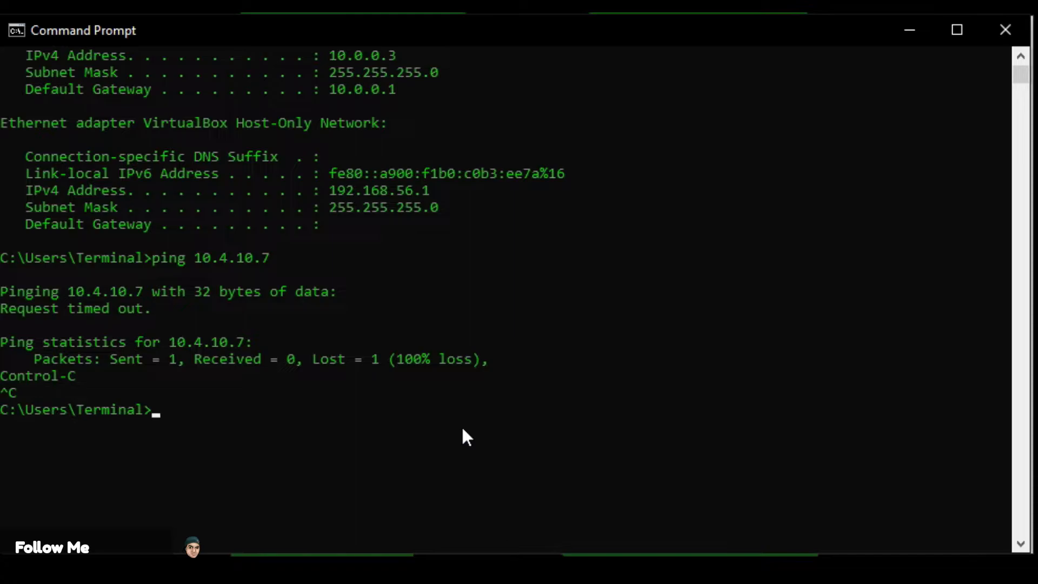
# Step: Run getmac to list three MAC addresses and highlight the third physical address
pyautogui.write('get')
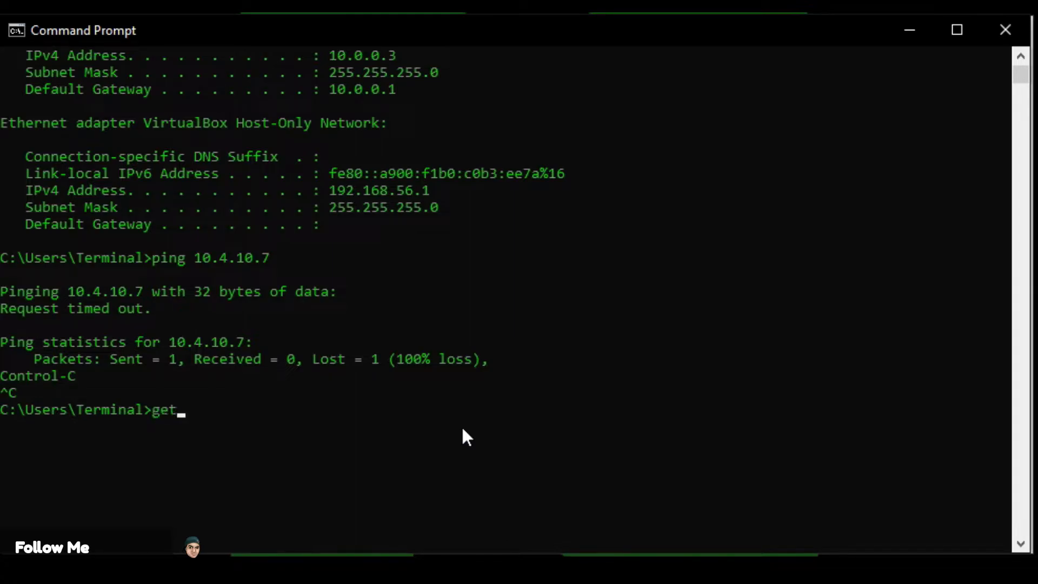
pyautogui.write('cle')
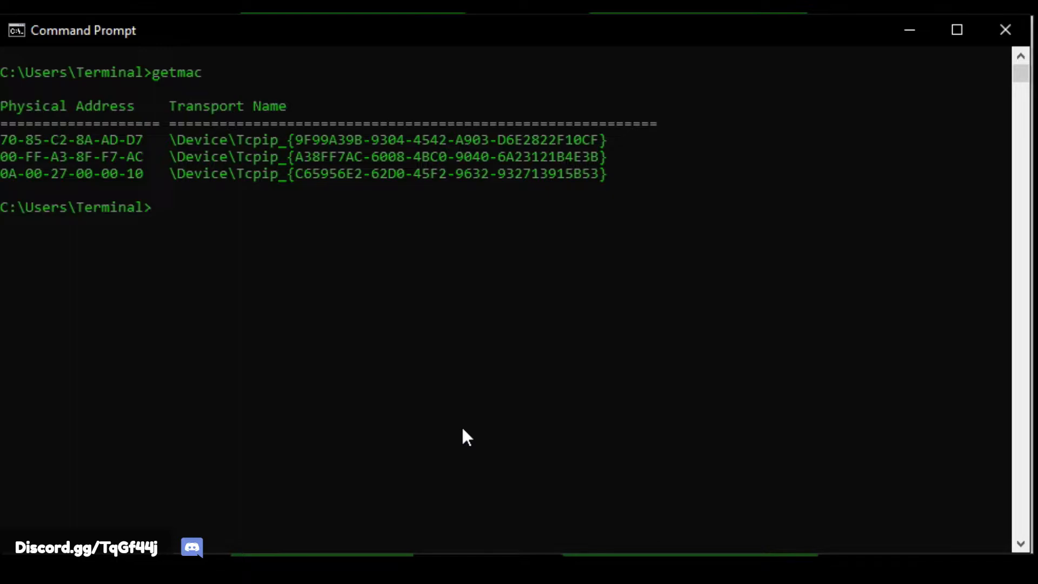
pyautogui.moveTo(53, 525)
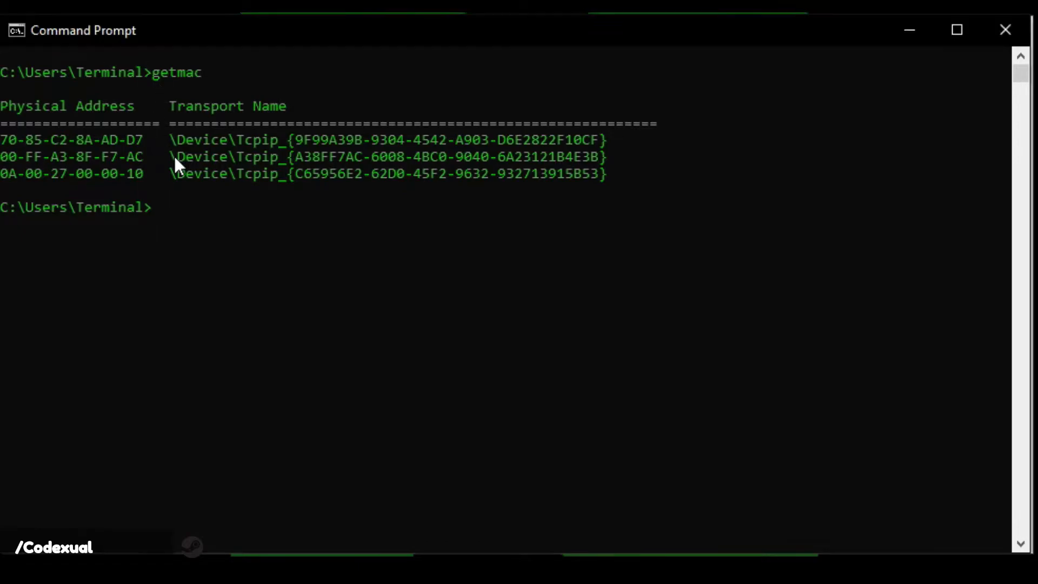
pyautogui.moveTo(609, 159)
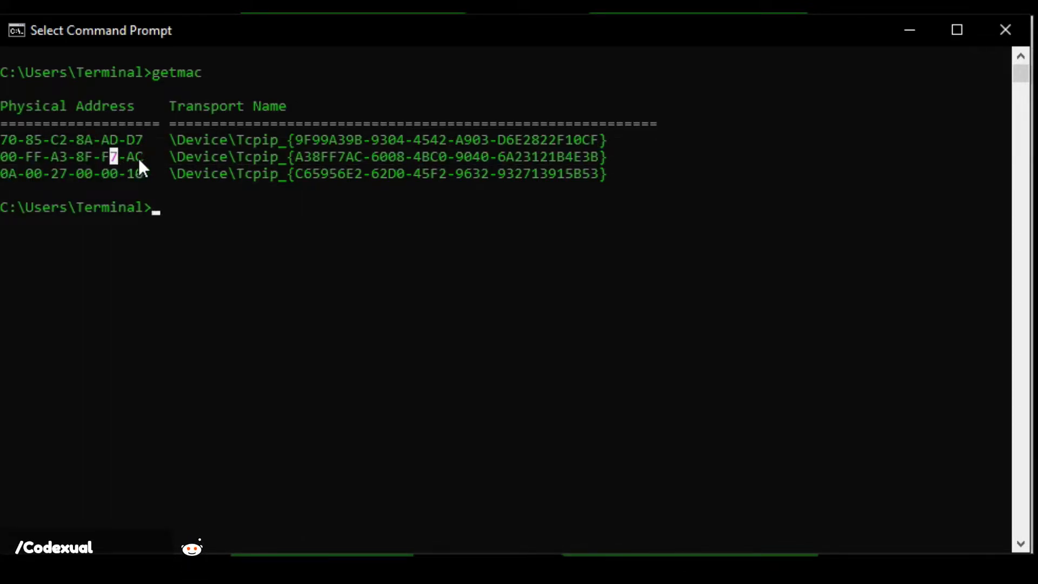
pyautogui.moveTo(139, 157); pyautogui.dragTo(3, 157)
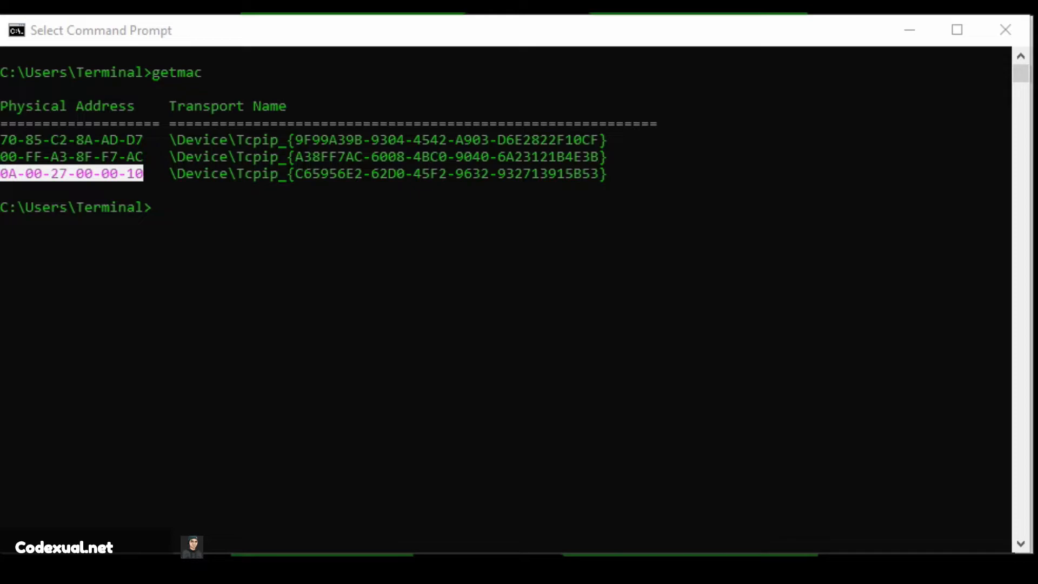
pyautogui.moveTo(225, 242)
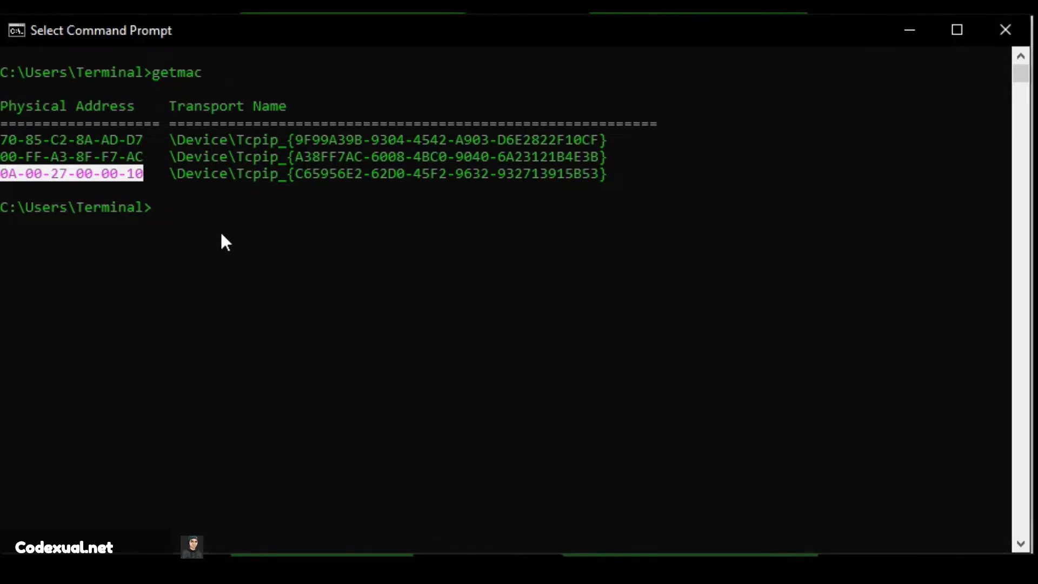
pyautogui.write('clea')
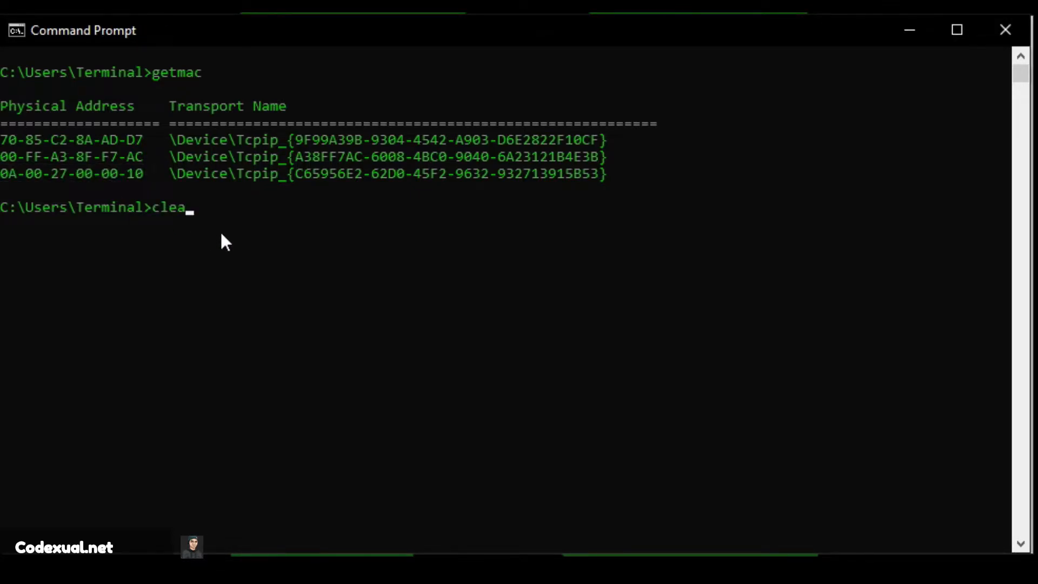
# Step: Clear the screen and run nslookup google.com, returning 172.217.14.174
pyautogui.press('Return')
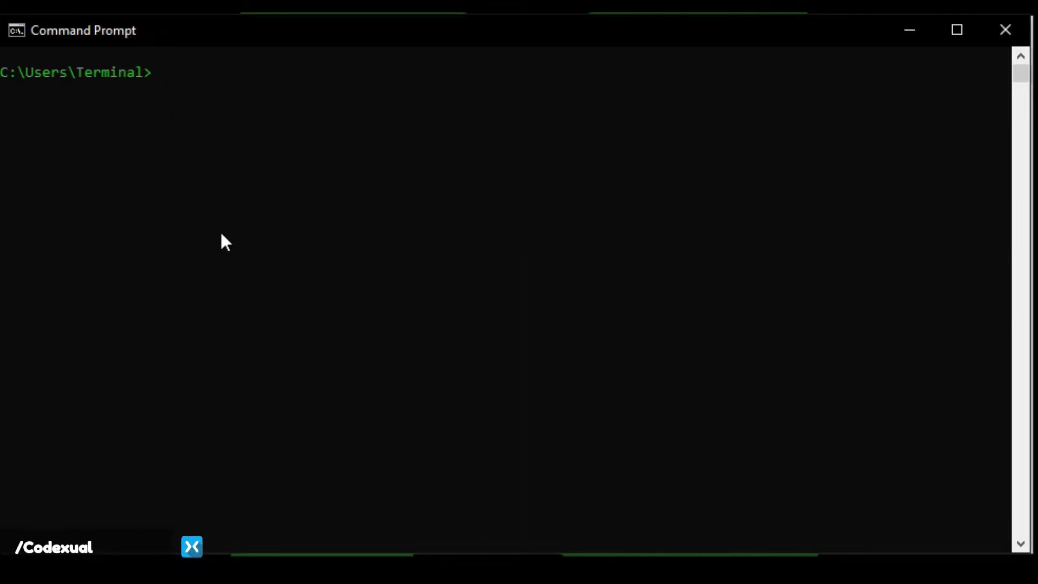
pyautogui.write('nsloop')
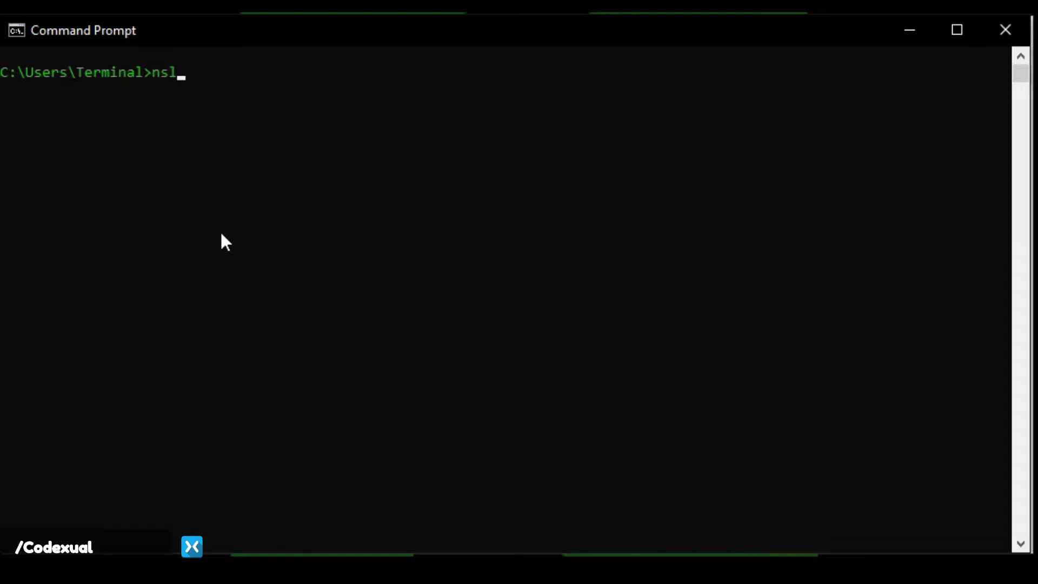
pyautogui.write('ookup')
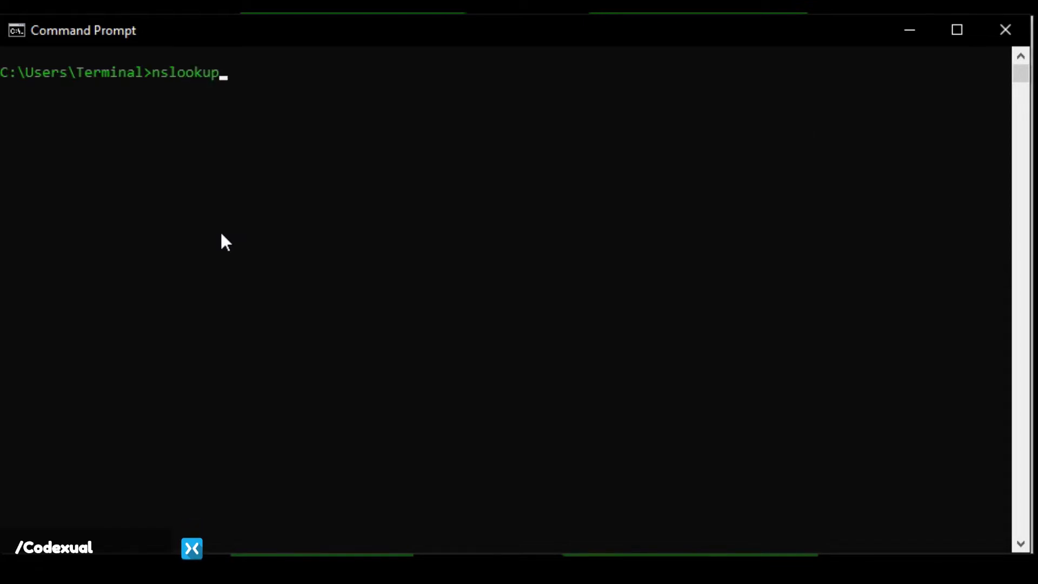
pyautogui.write('google.com')
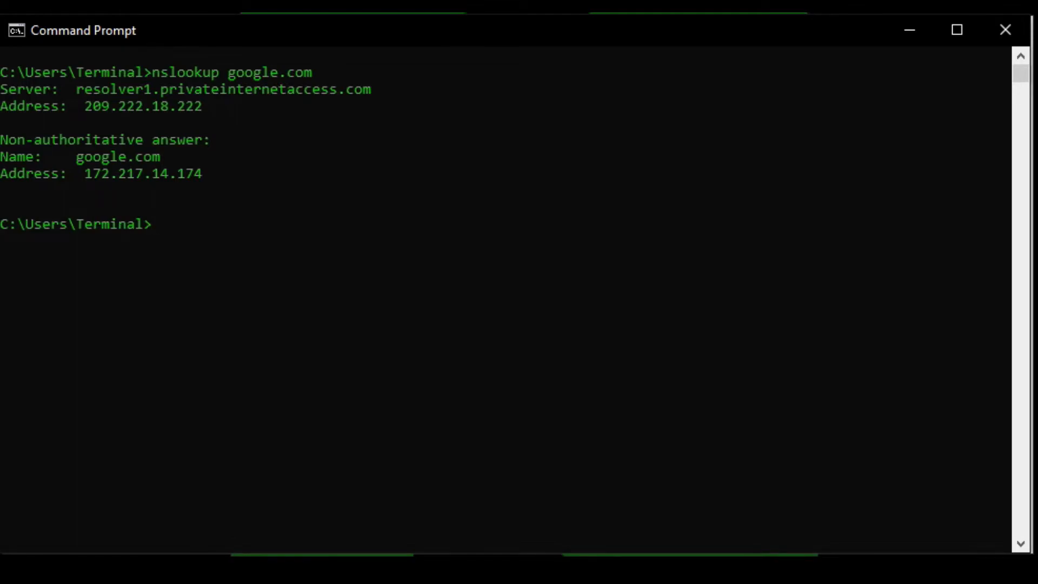
pyautogui.moveTo(281, 334)
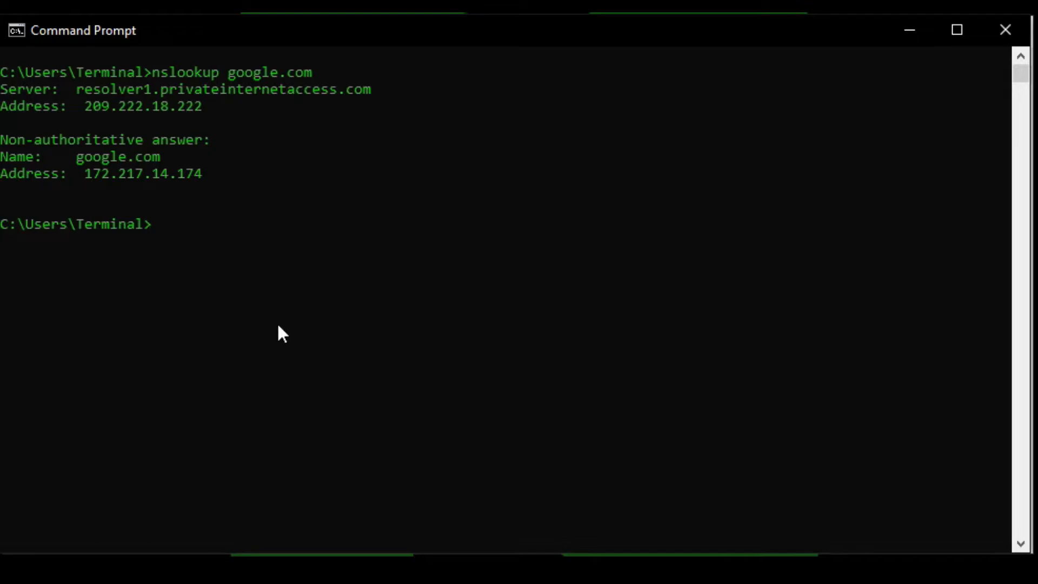
pyautogui.click(268, 268)
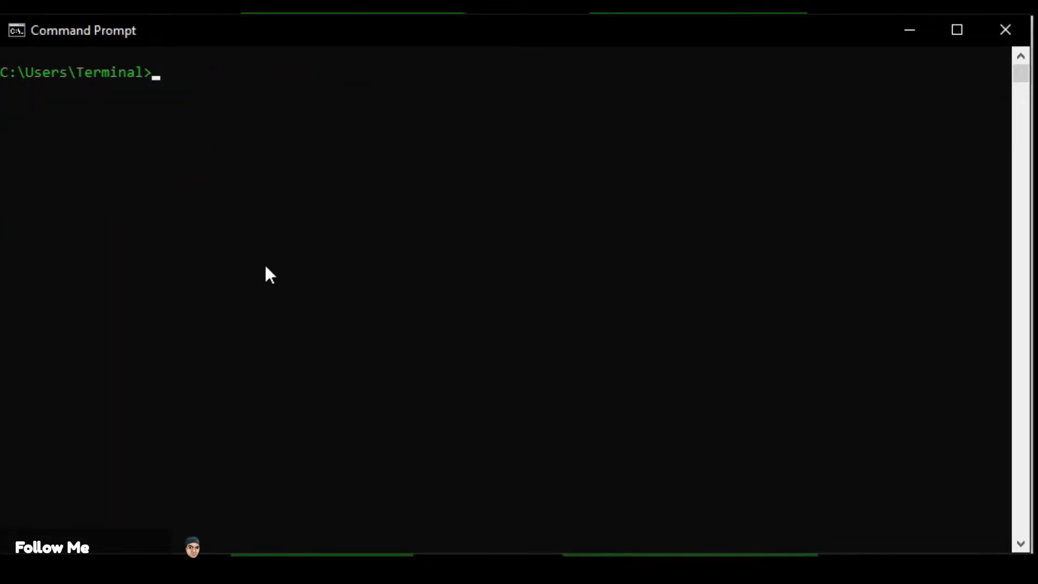
# Step: Run netstat to list the two established TCP connections from 10.0.0.3
pyautogui.write('netstat')
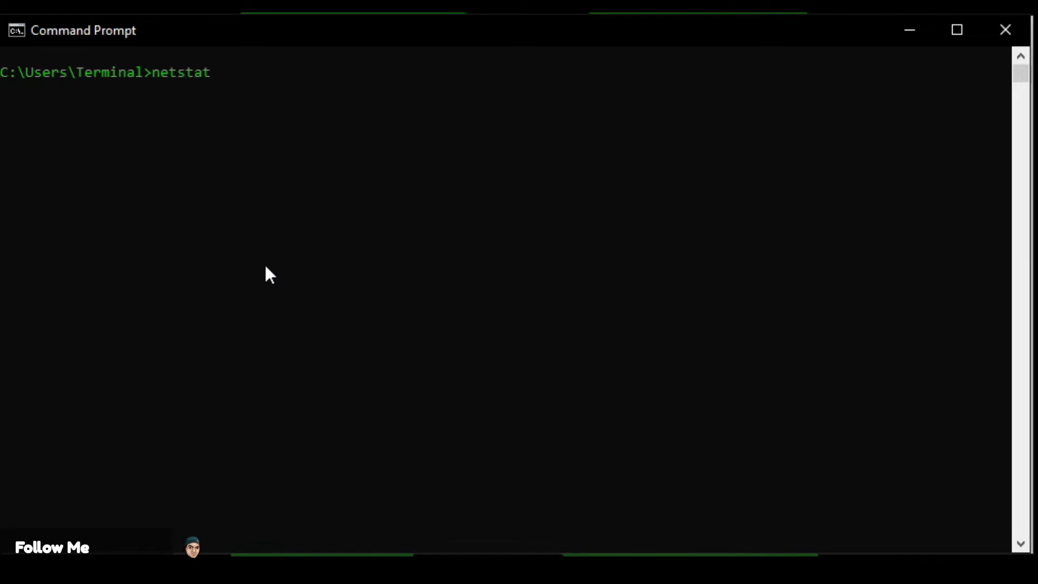
pyautogui.press('Return')
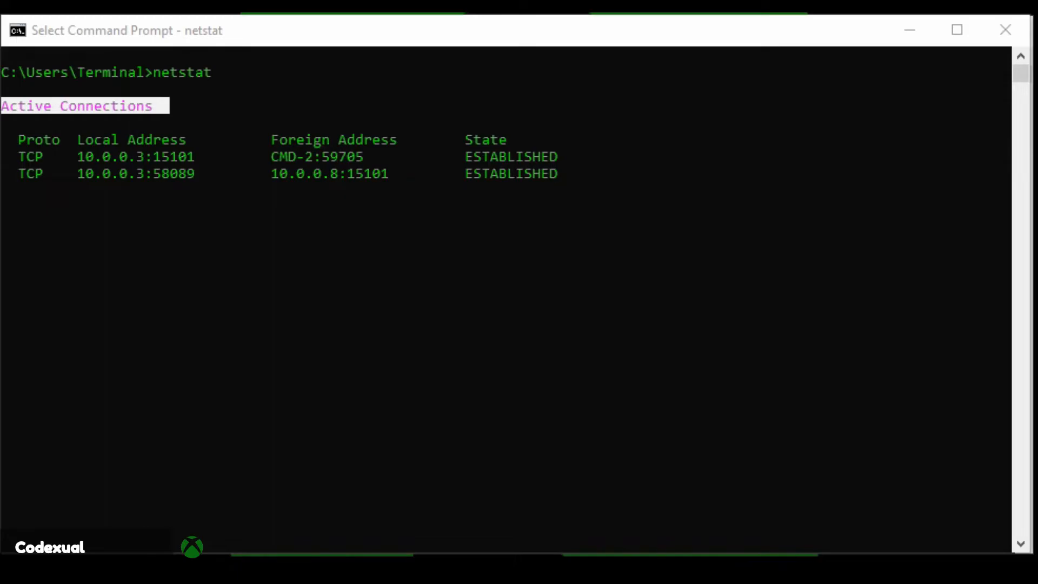
pyautogui.moveTo(461, 200)
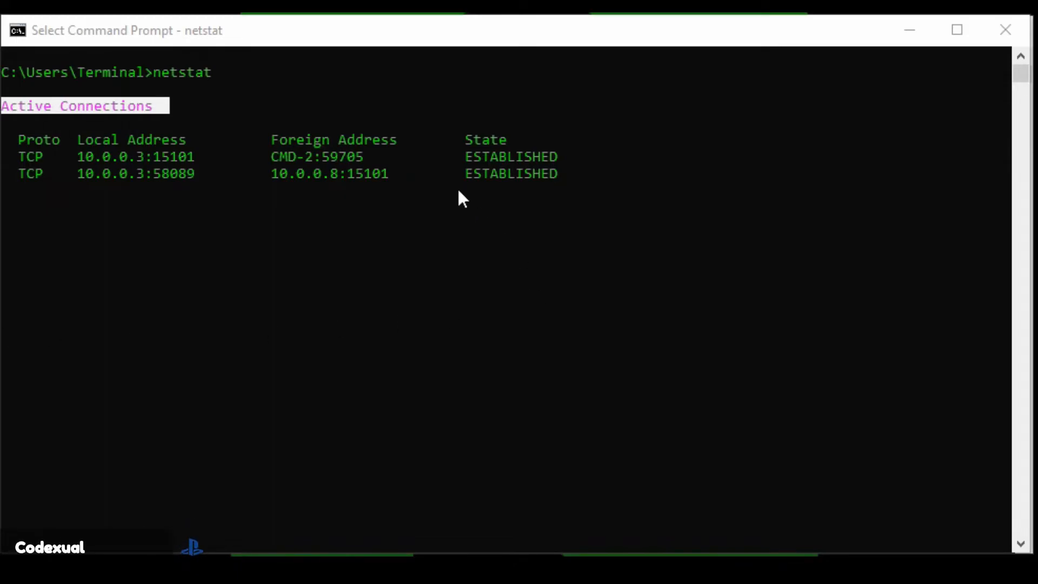
pyautogui.moveTo(542, 159)
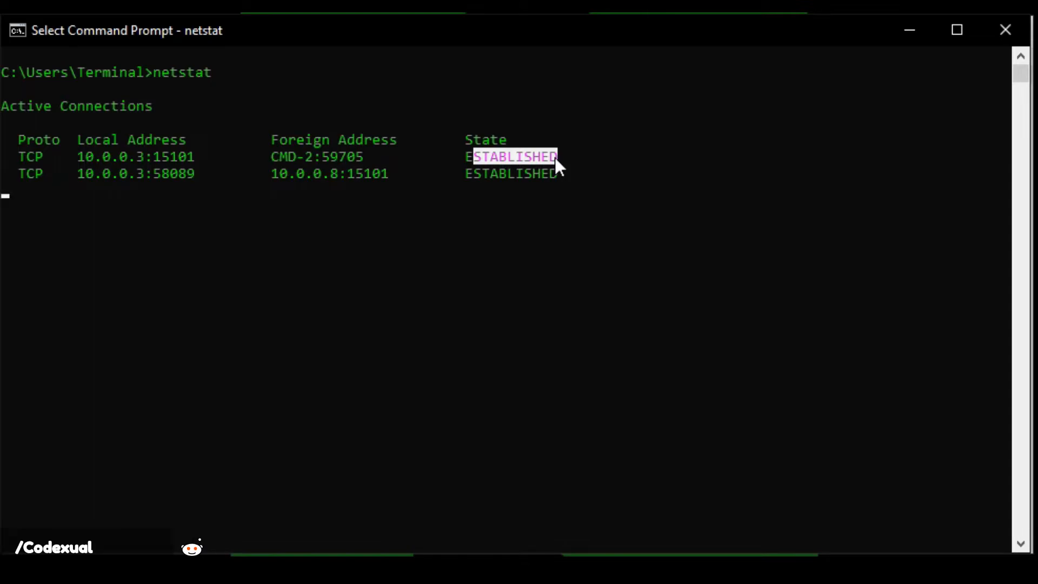
pyautogui.moveTo(145, 118)
pyautogui.write('nets')
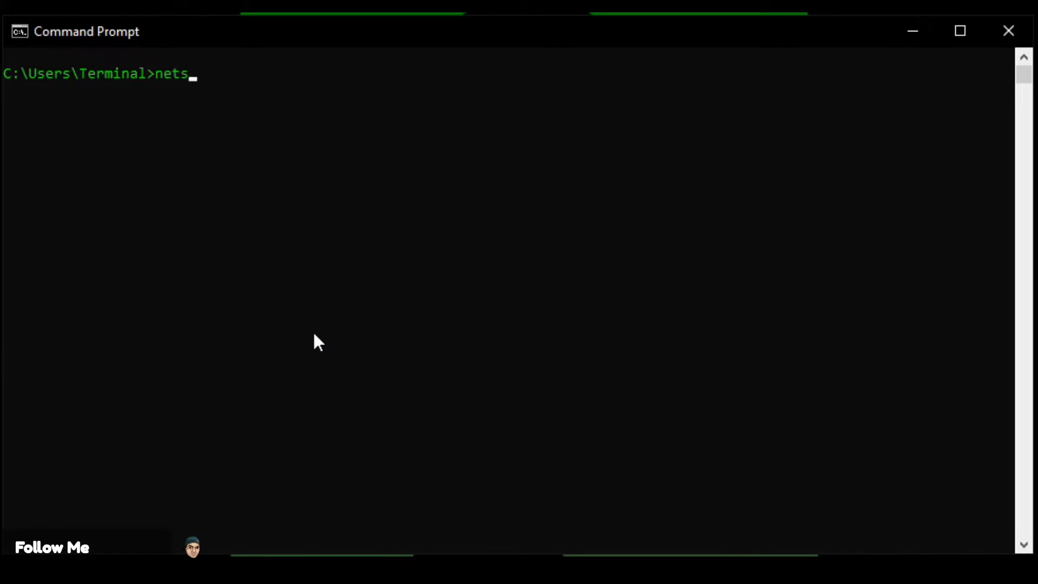
# Step: Show the netstat /? help and scroll through its options from -a to interval
pyautogui.write('tat /')
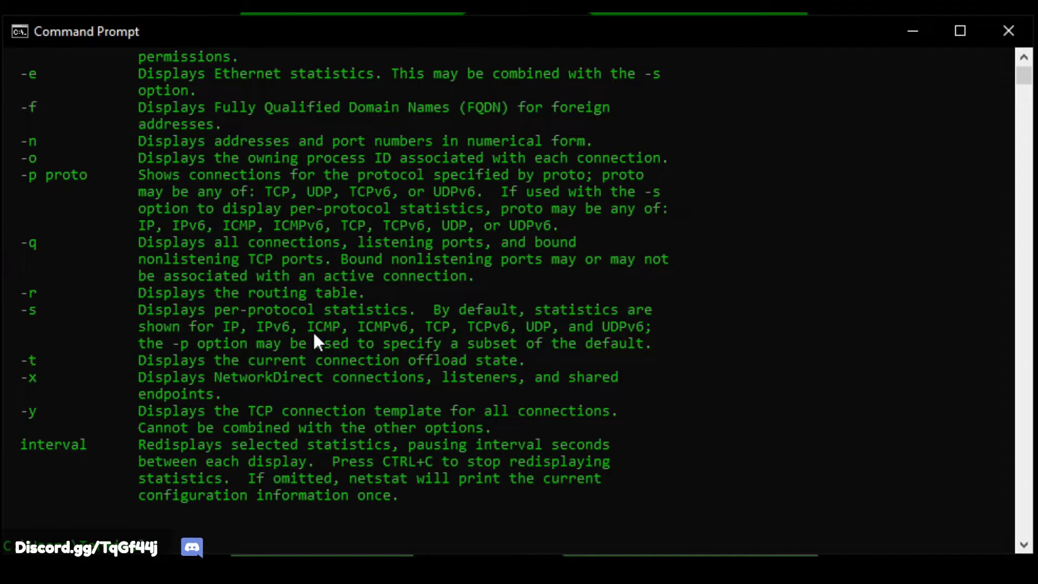
pyautogui.scroll(3)
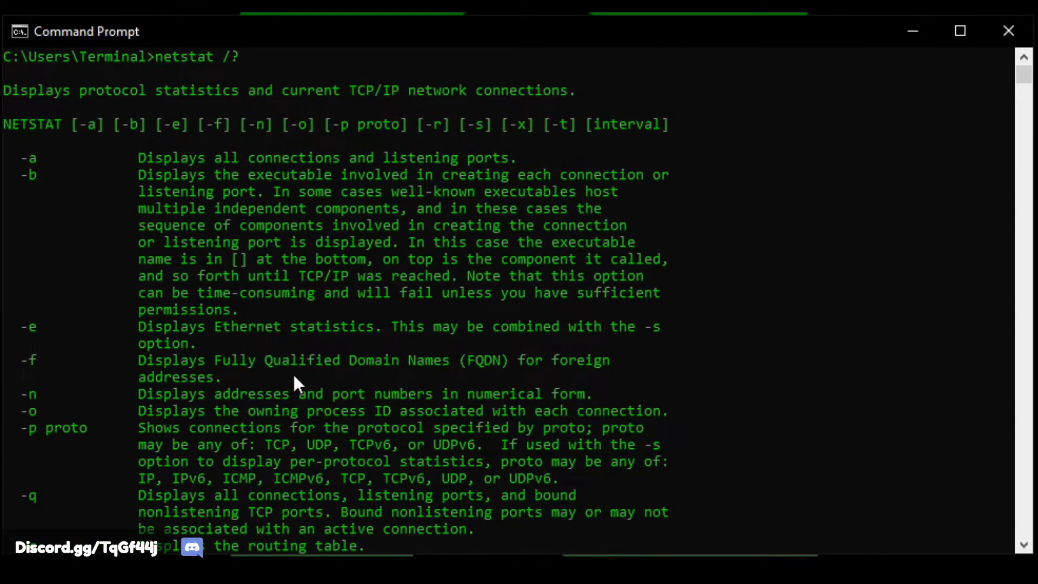
pyautogui.scroll(-3)
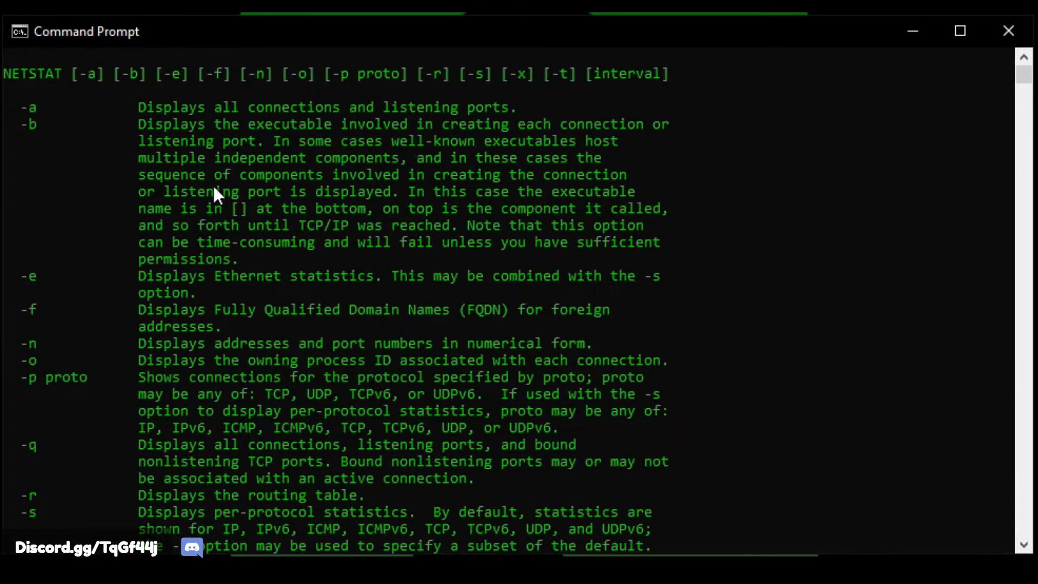
pyautogui.scroll(-3)
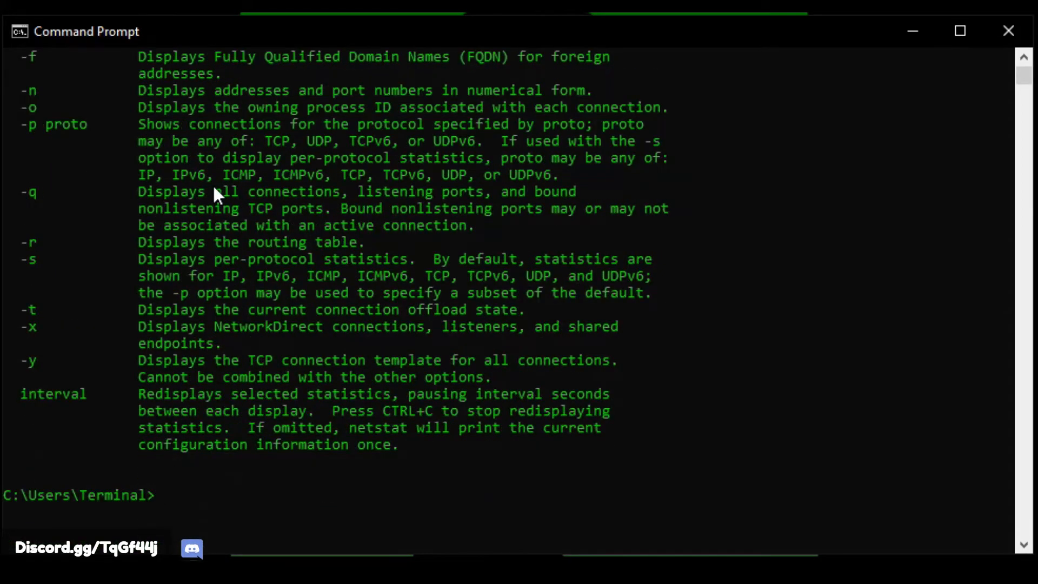
pyautogui.scroll(-3)
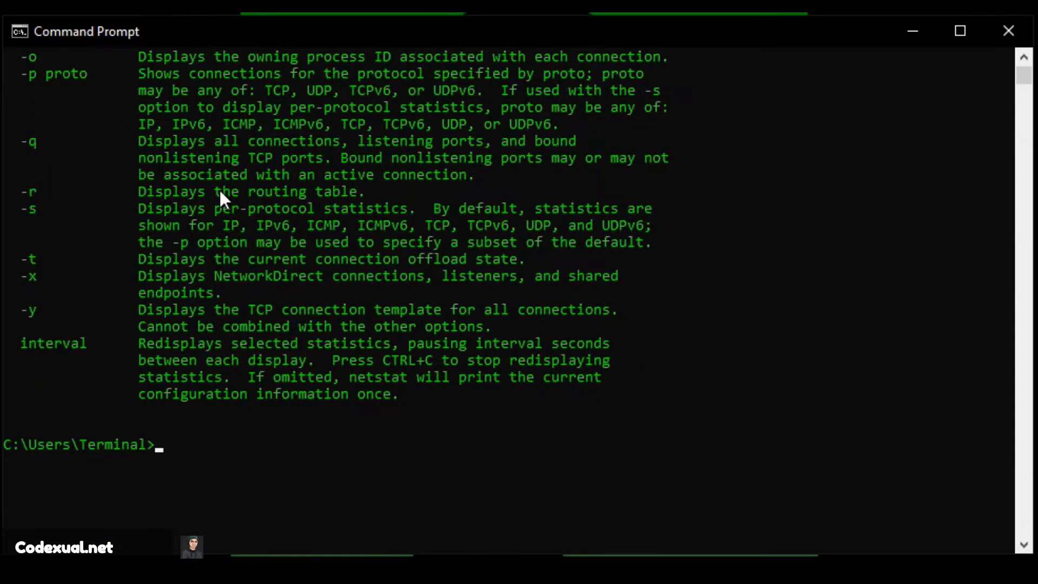
# Step: Launch Command Prompt as administrator and approve the User Account Control prompt
pyautogui.write('netstat')
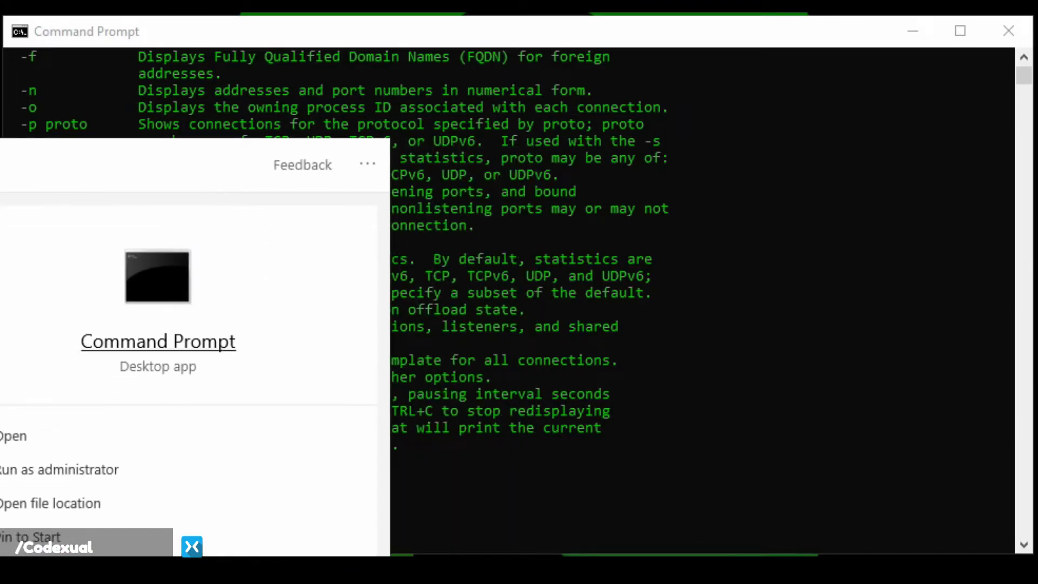
pyautogui.click(59, 470)
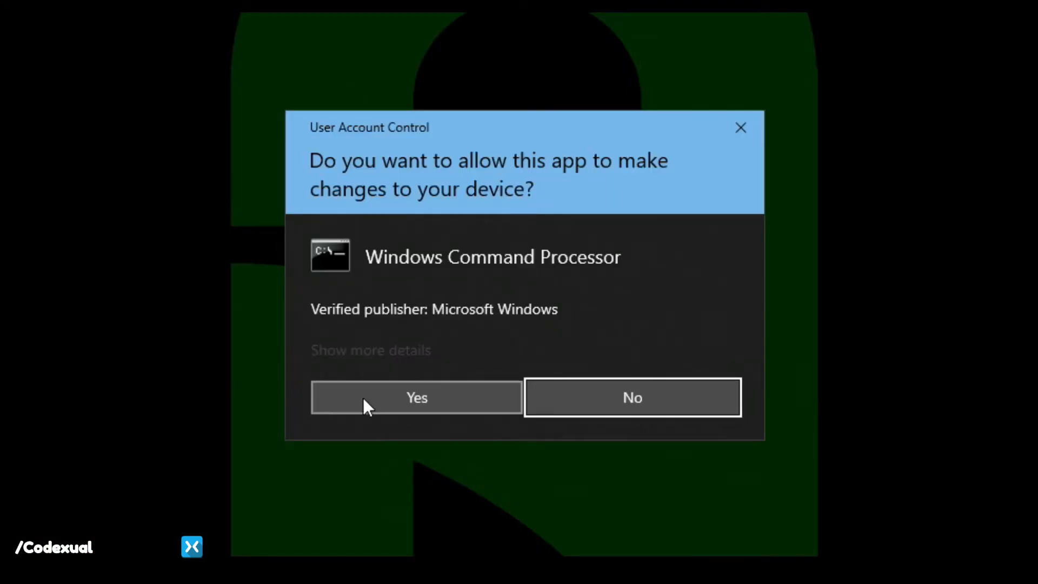
pyautogui.click(416, 397)
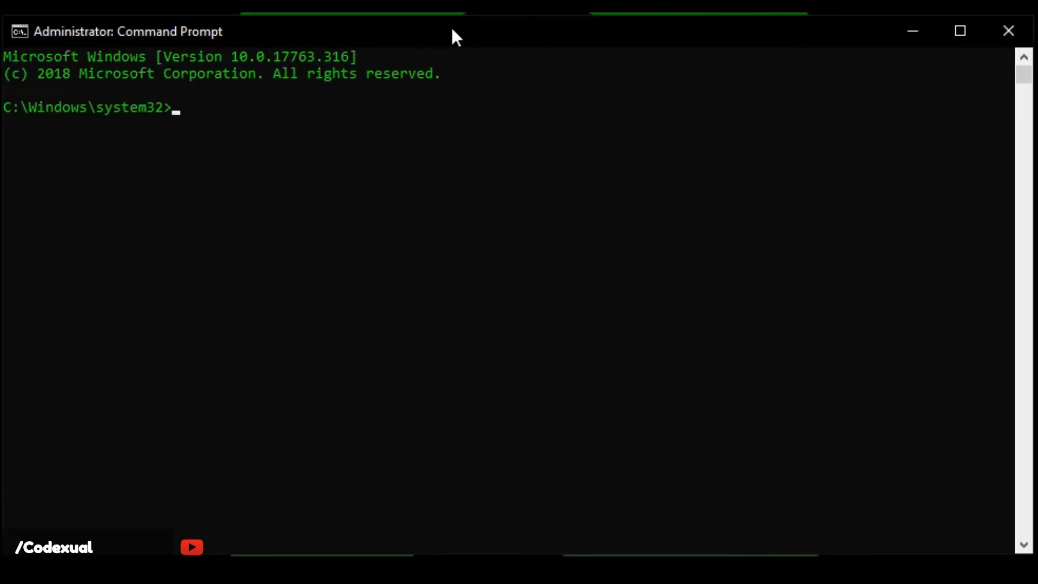
# Step: Run netstat -b elevated, showing three MouseWithoutBorders.exe TCP connections
pyautogui.write('netstat -b')
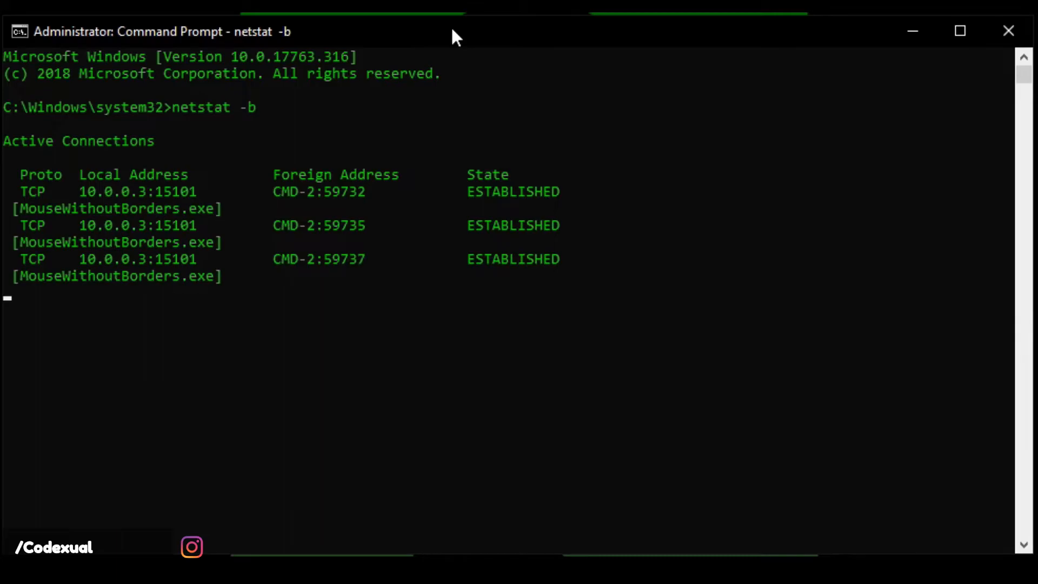
pyautogui.moveTo(15, 218)
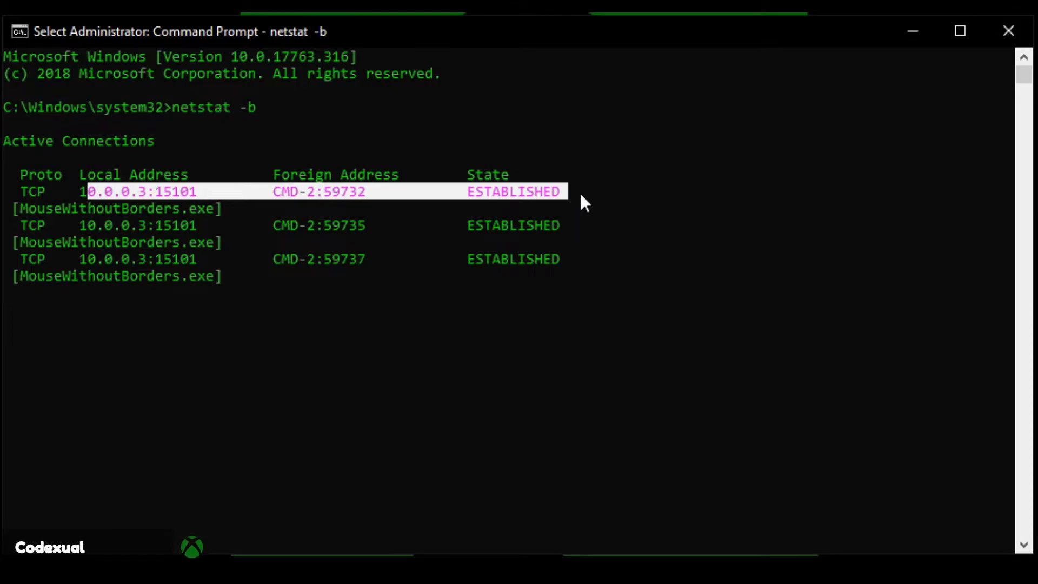
pyautogui.moveTo(517, 202)
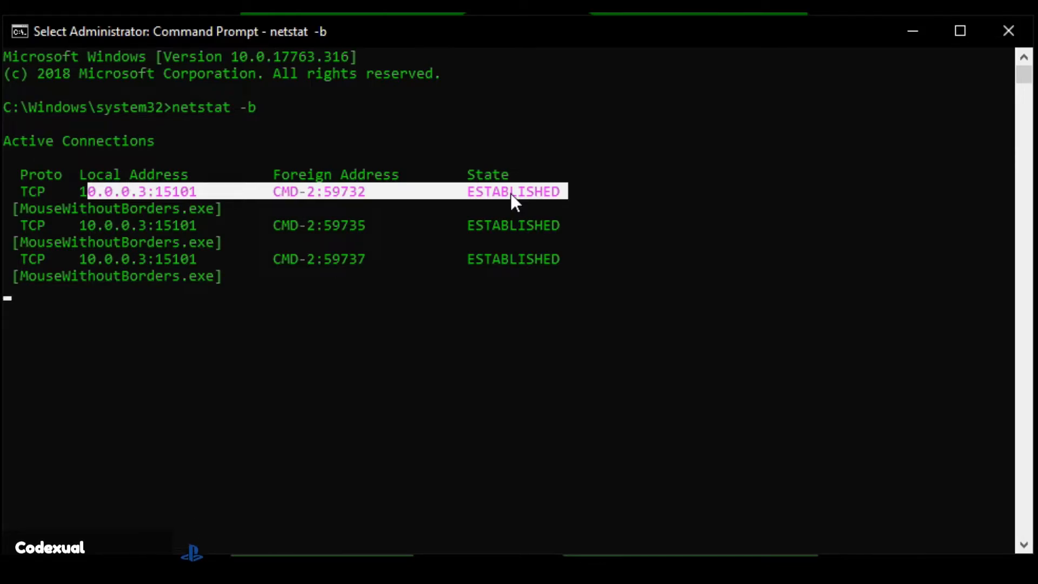
pyautogui.moveTo(324, 282)
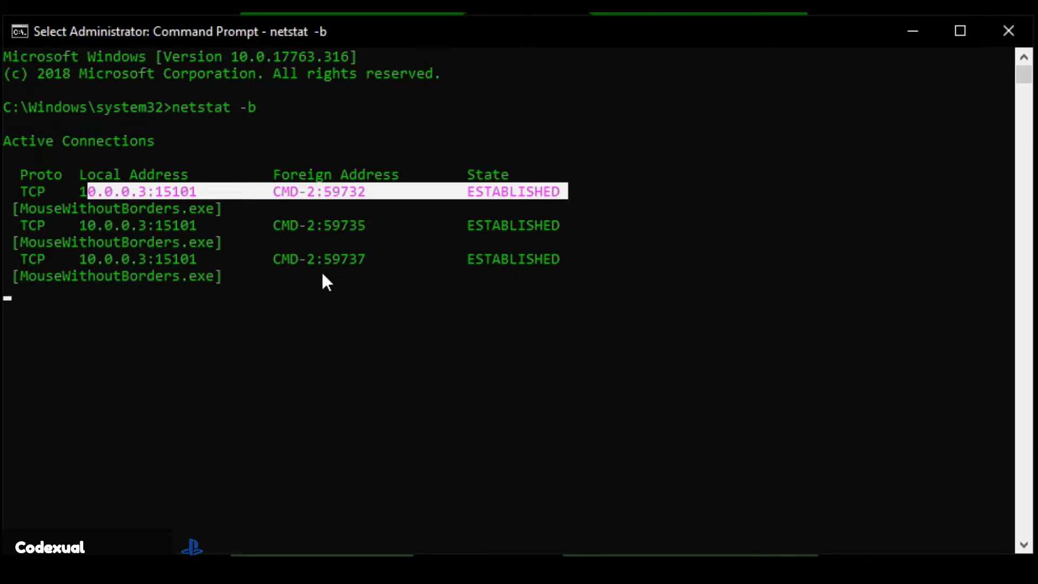
pyautogui.moveTo(271, 52)
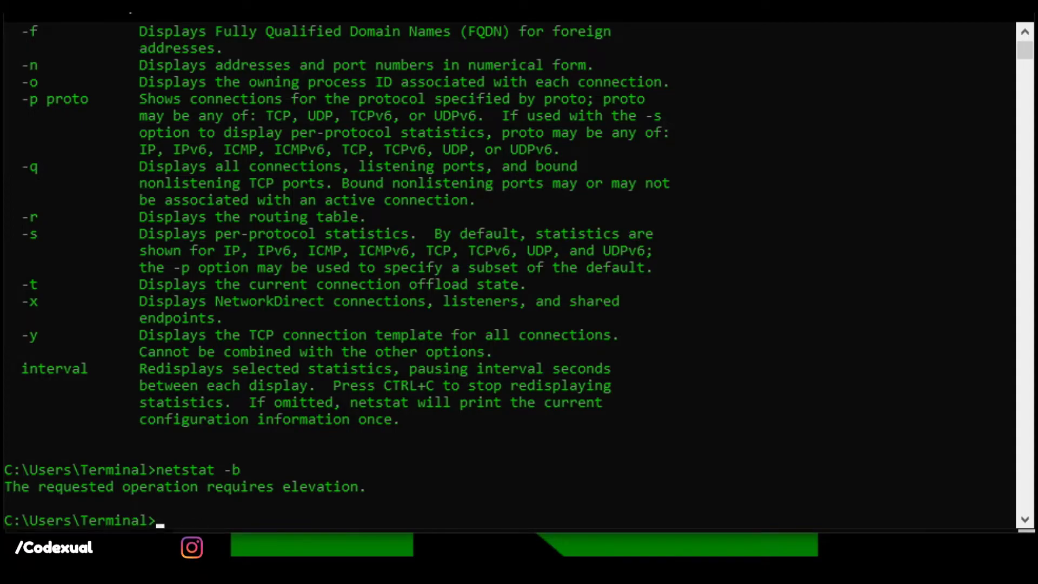
pyautogui.moveTo(264, 507)
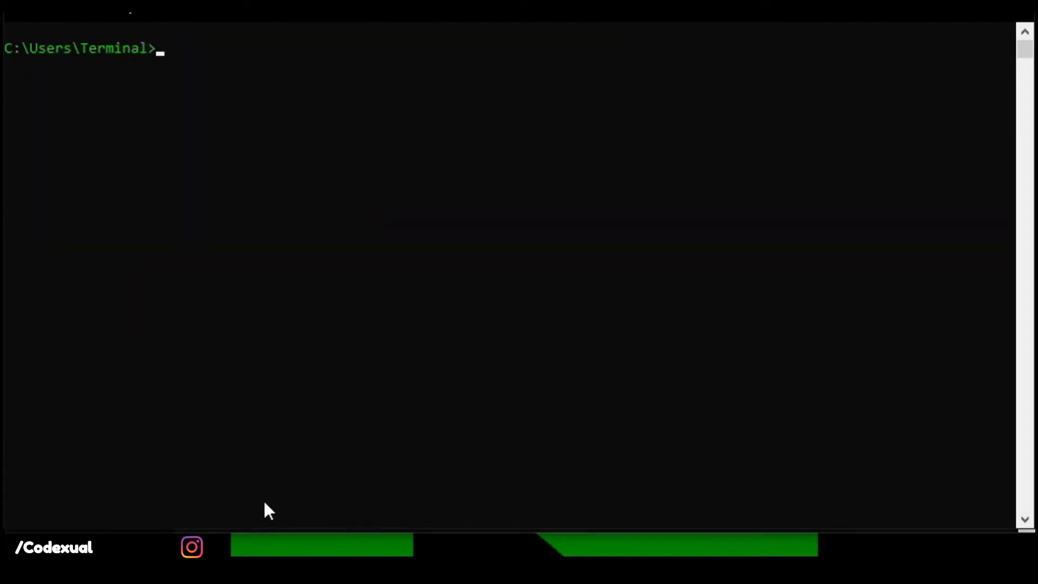
# Step: Run netsh /? and highlight the winsock context in the help listing
pyautogui.write('netsh')
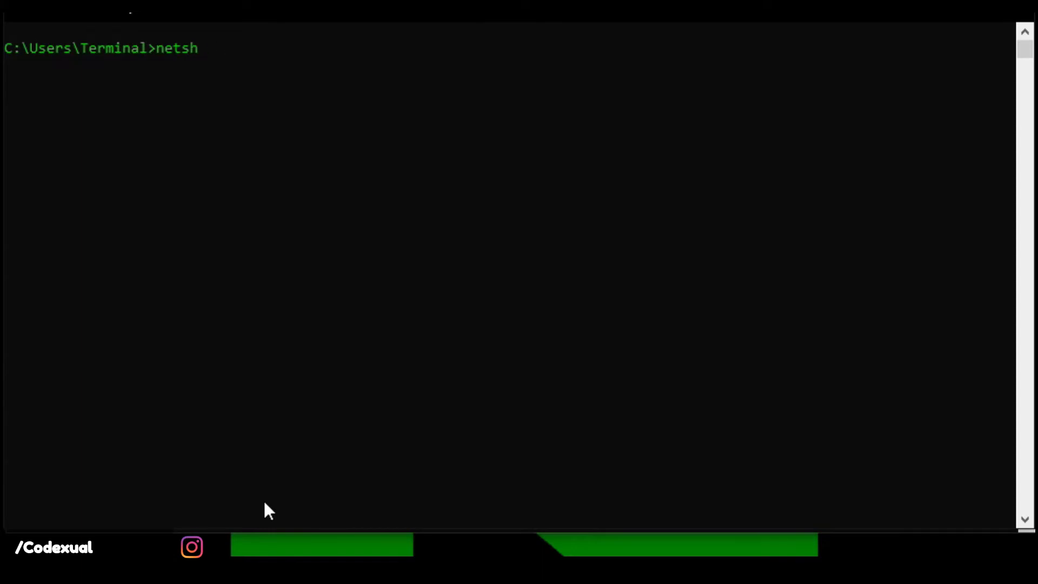
pyautogui.write('/?')
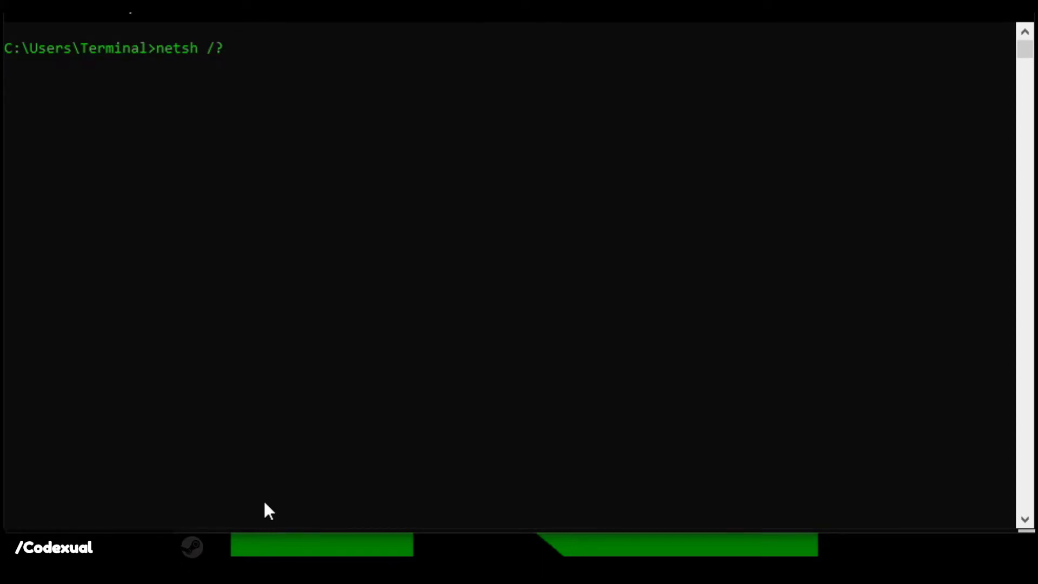
pyautogui.press('Return')
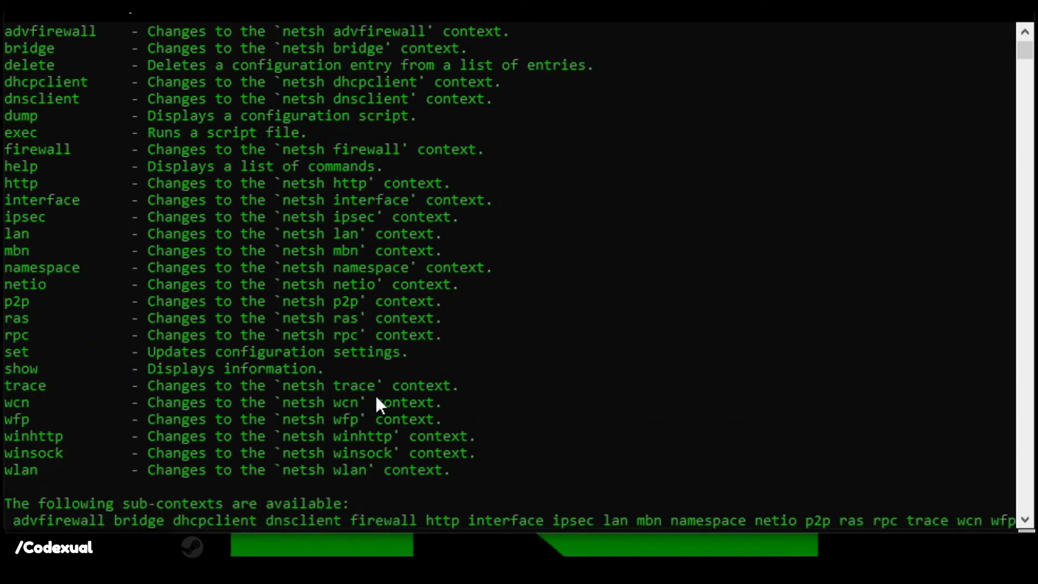
pyautogui.scroll(-3)
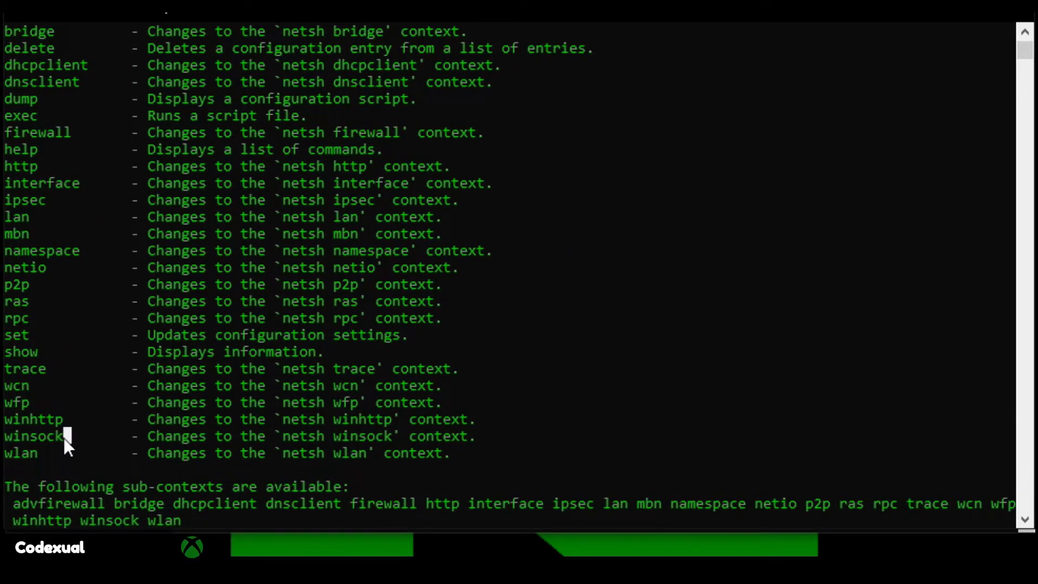
pyautogui.doubleClick(33, 436)
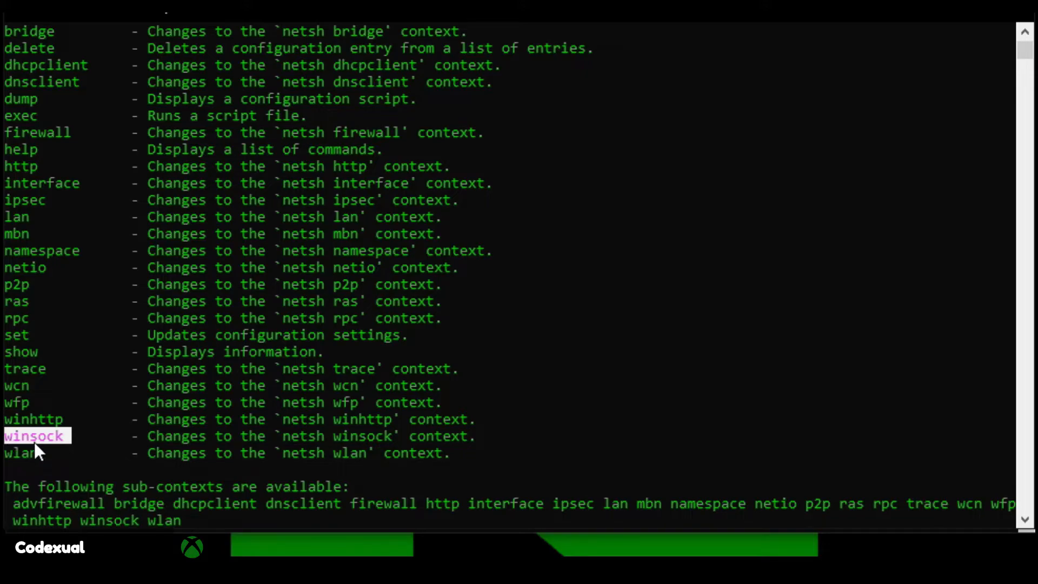
pyautogui.moveTo(130, 438)
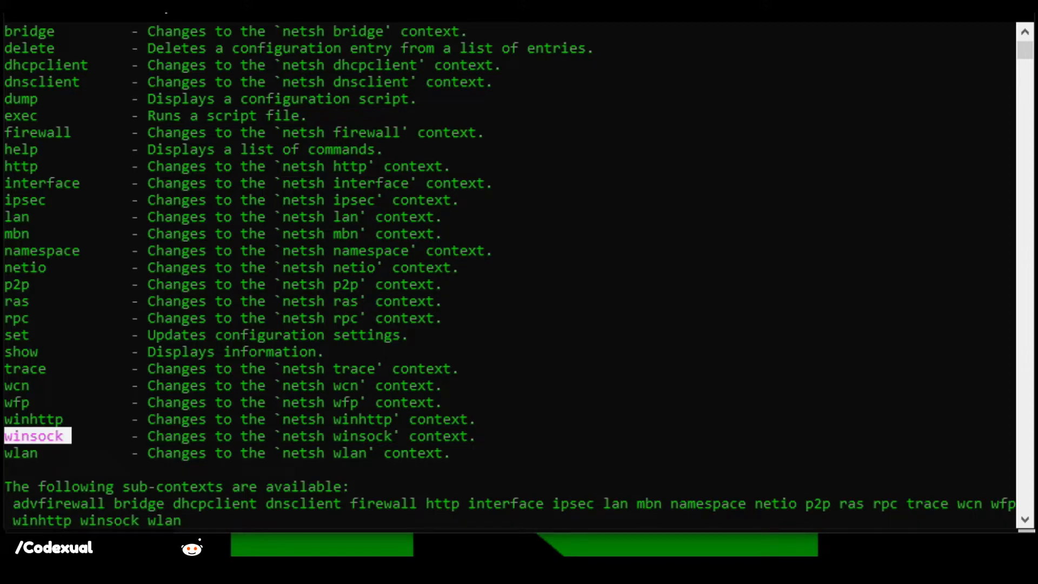
pyautogui.moveTo(224, 291)
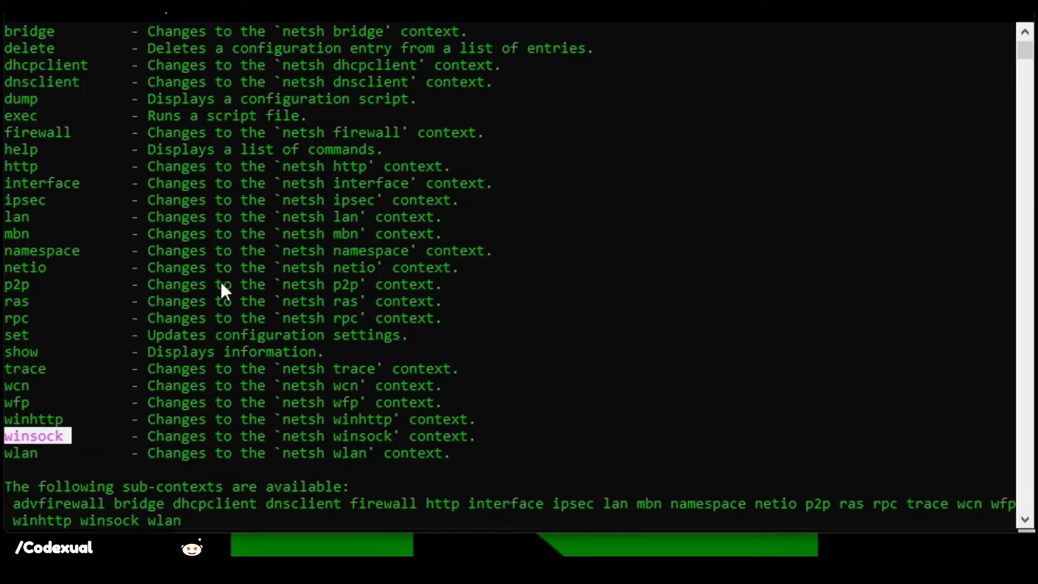
pyautogui.moveTo(221, 278)
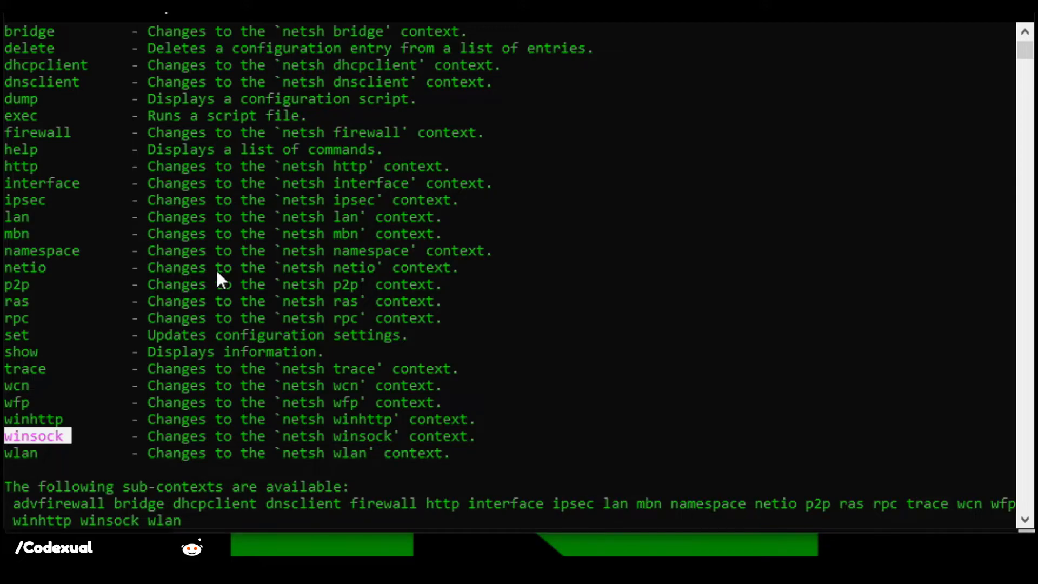
pyautogui.scroll(-3)
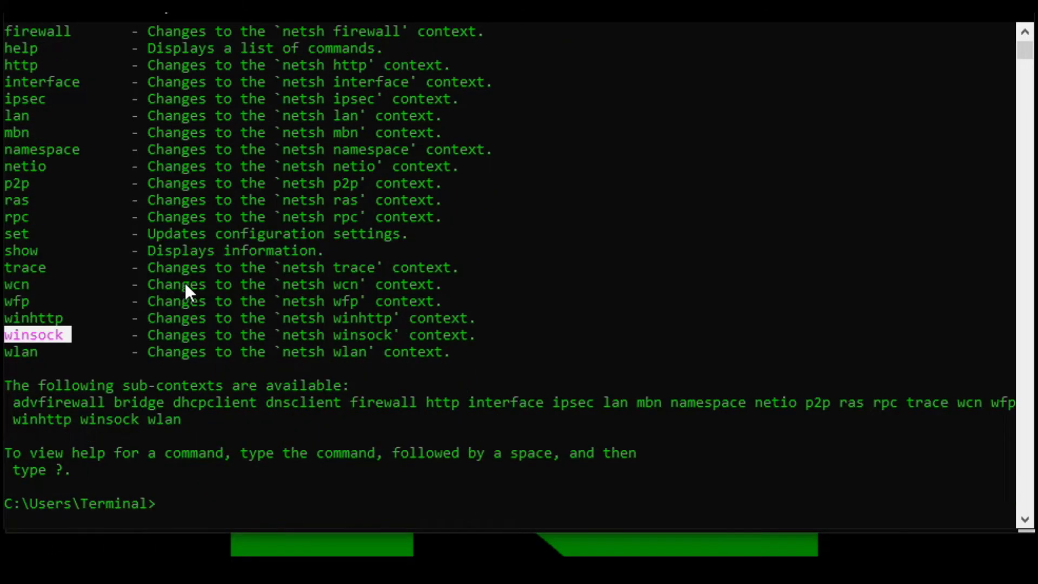
# Step: Run netstat wlan and scroll through the netstat option help it prints
pyautogui.write('netstat')
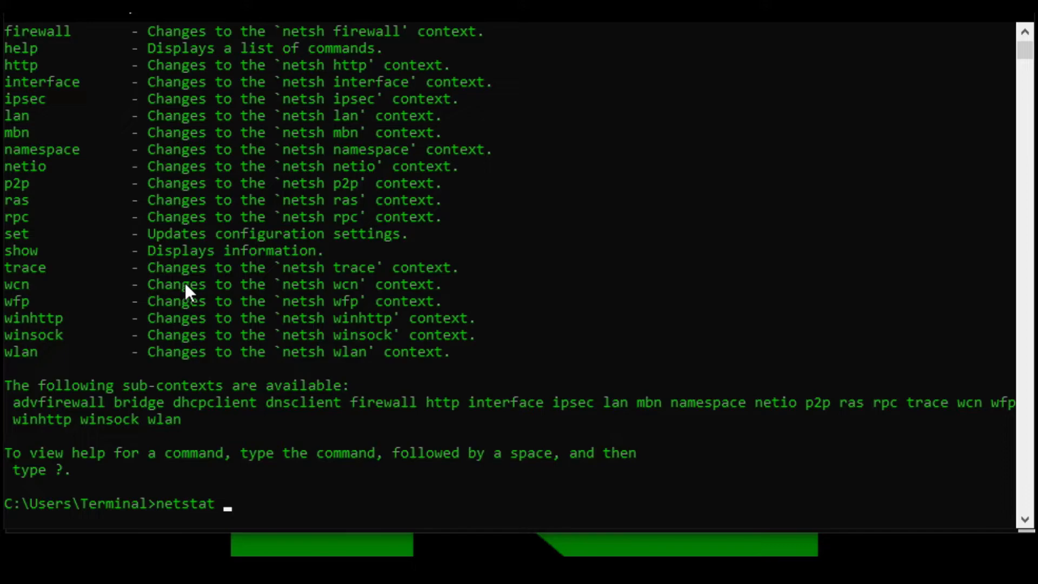
pyautogui.write('wlan')
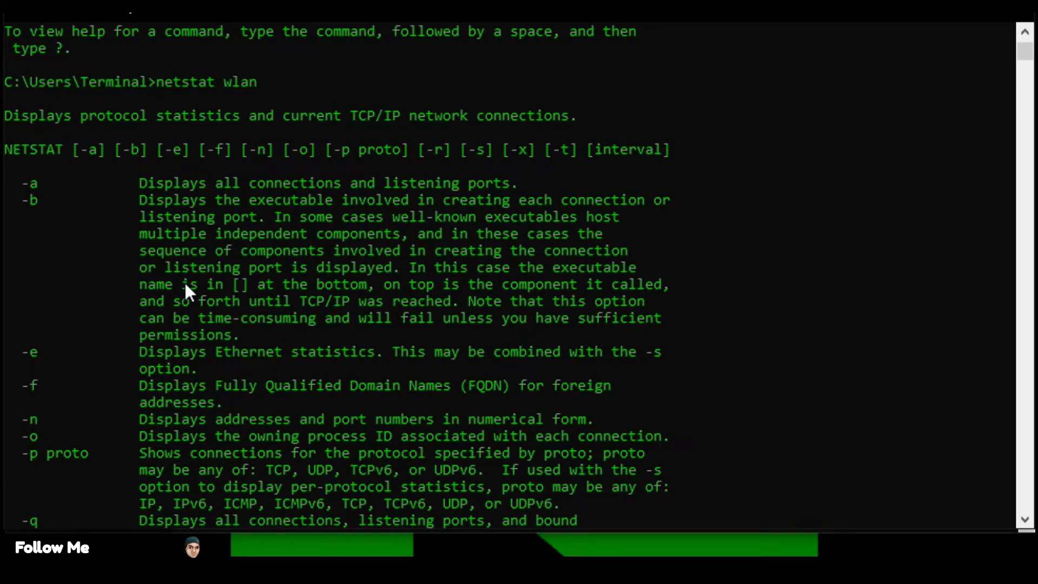
pyautogui.scroll(-3)
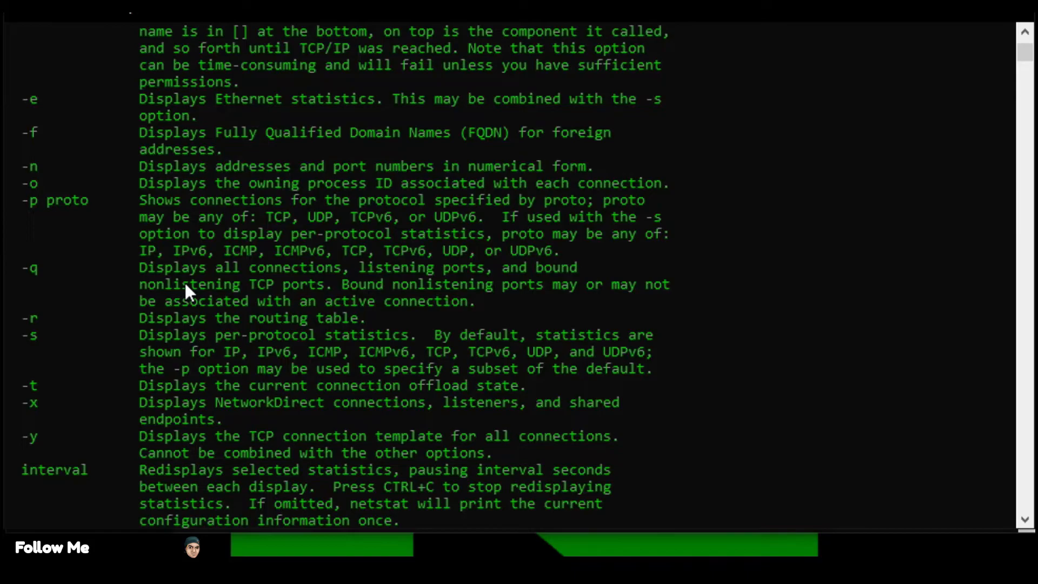
pyautogui.scroll(-3)
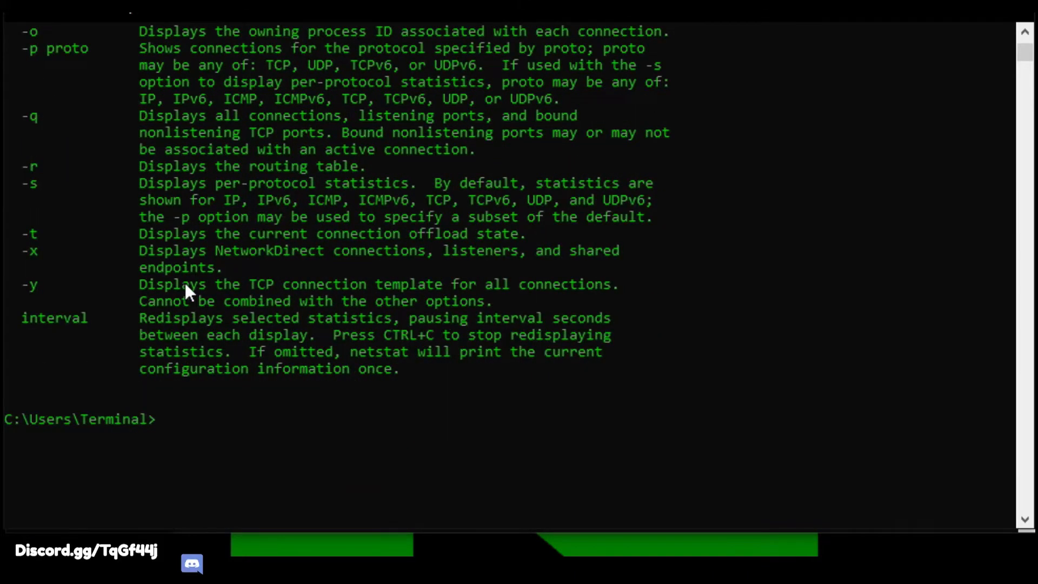
# Step: Run netsh wlan show /?, fixing the shwo typo, and highlight wlan
pyautogui.write('netsh')
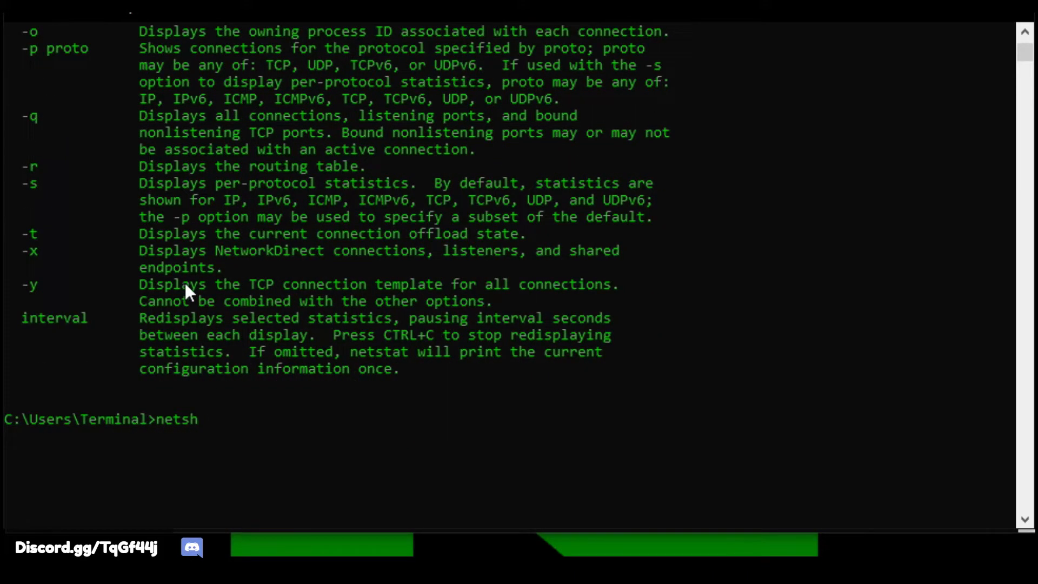
pyautogui.write('wlan')
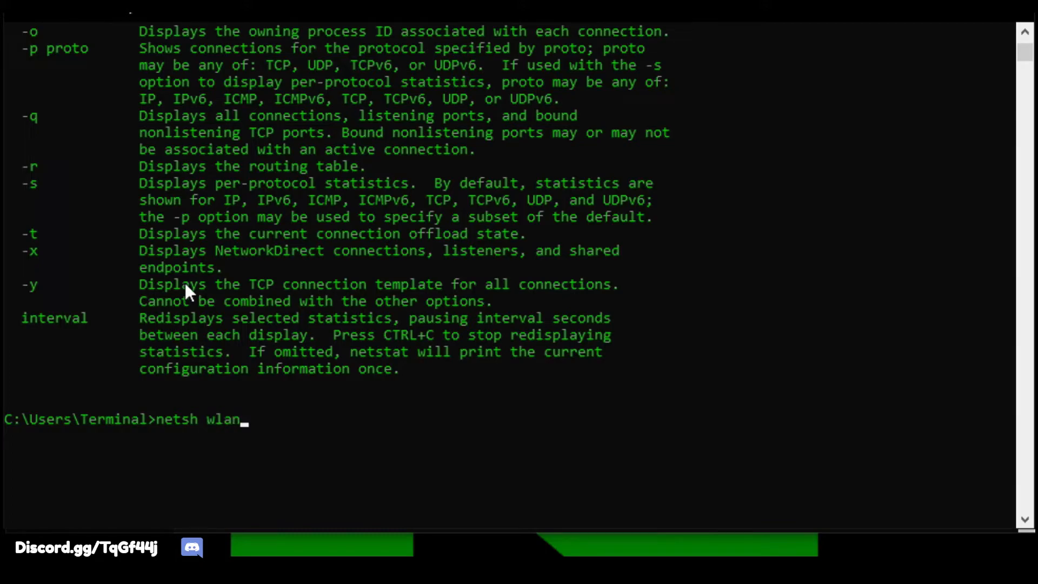
pyautogui.write('shwo ?')
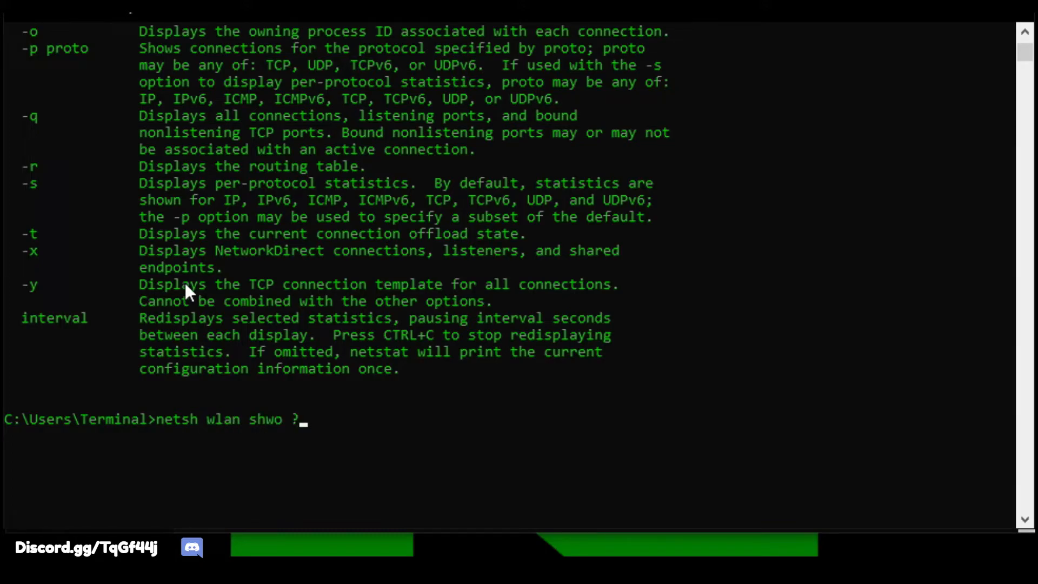
pyautogui.write('/')
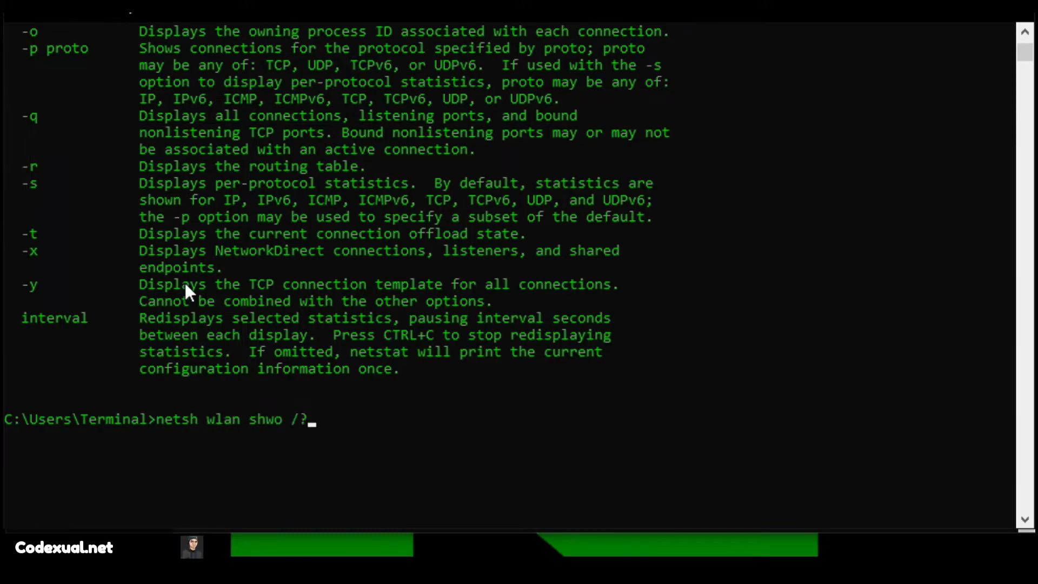
pyautogui.scroll(3)
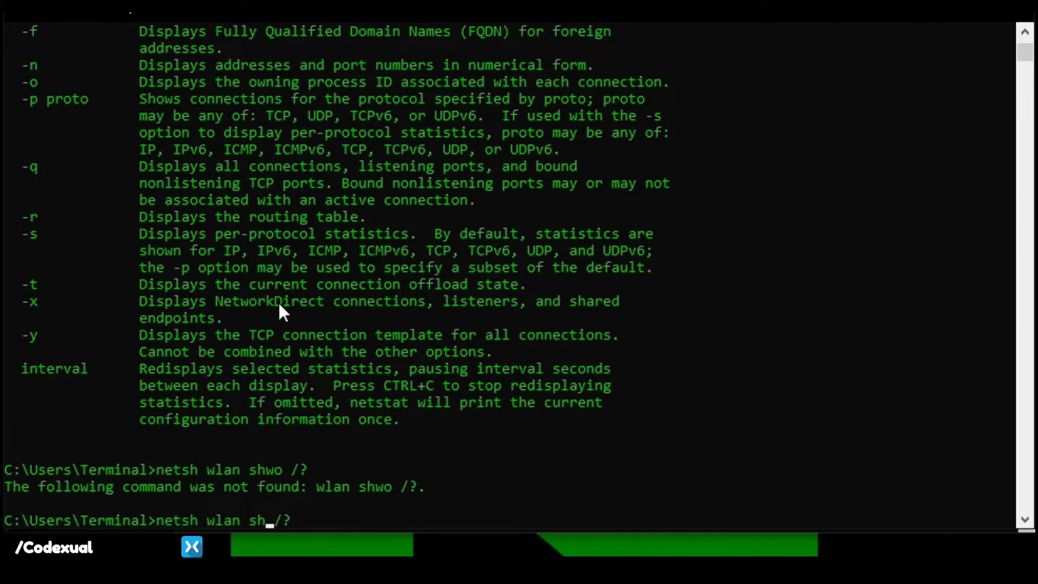
pyautogui.press('Return')
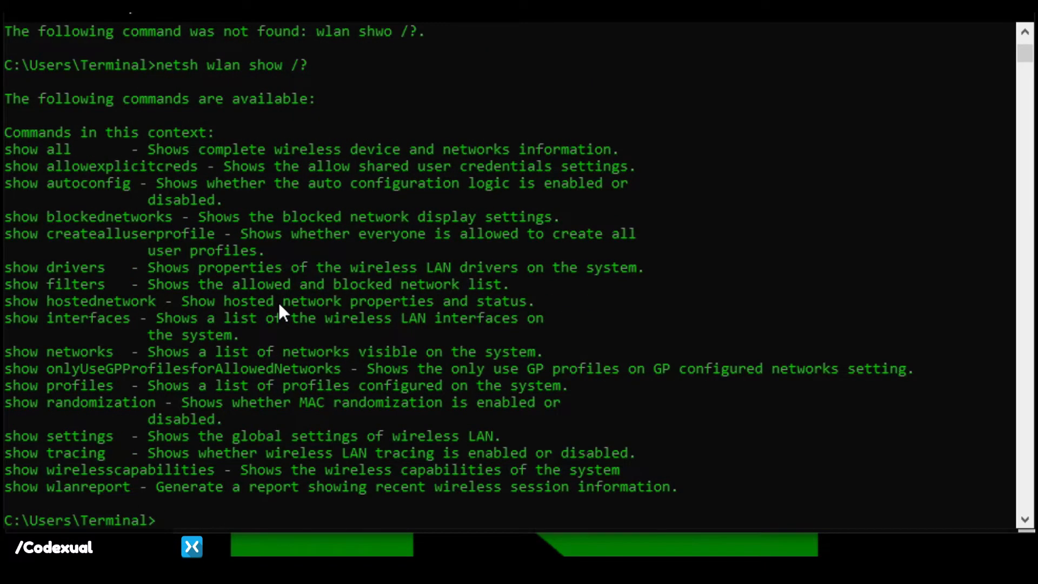
pyautogui.moveTo(198, 168)
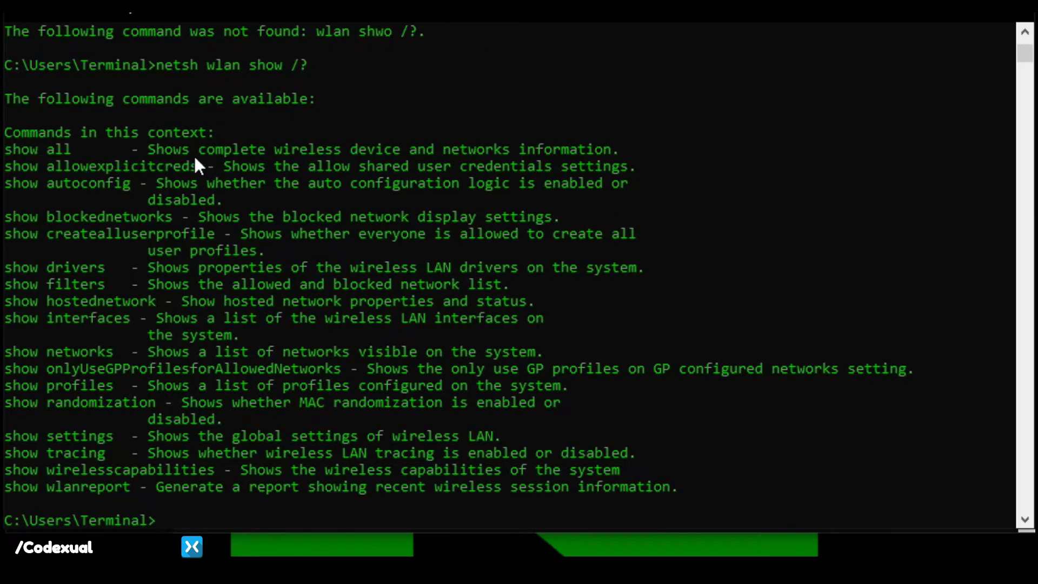
pyautogui.moveTo(478, 157)
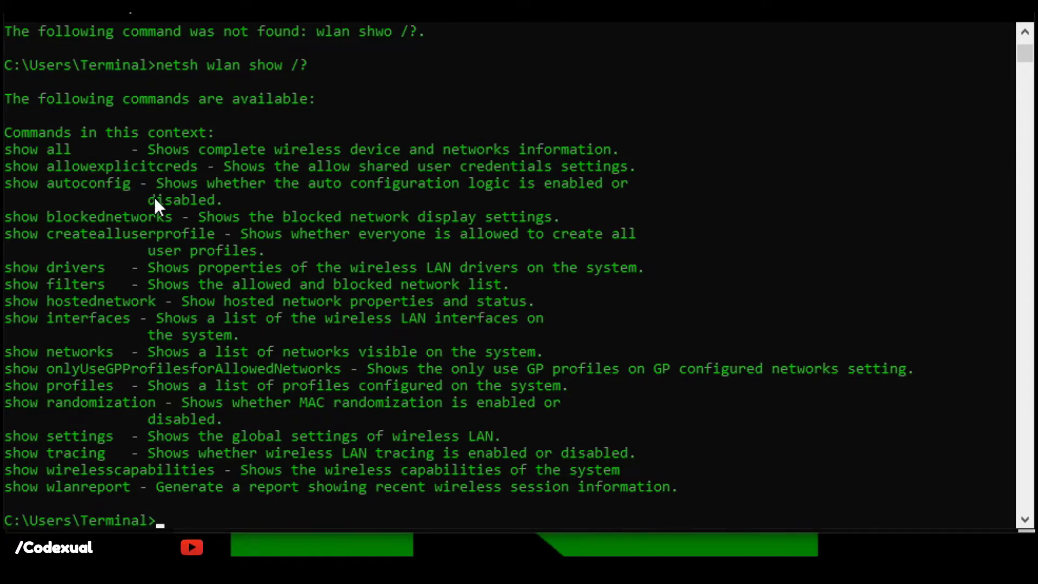
pyautogui.moveTo(195, 236)
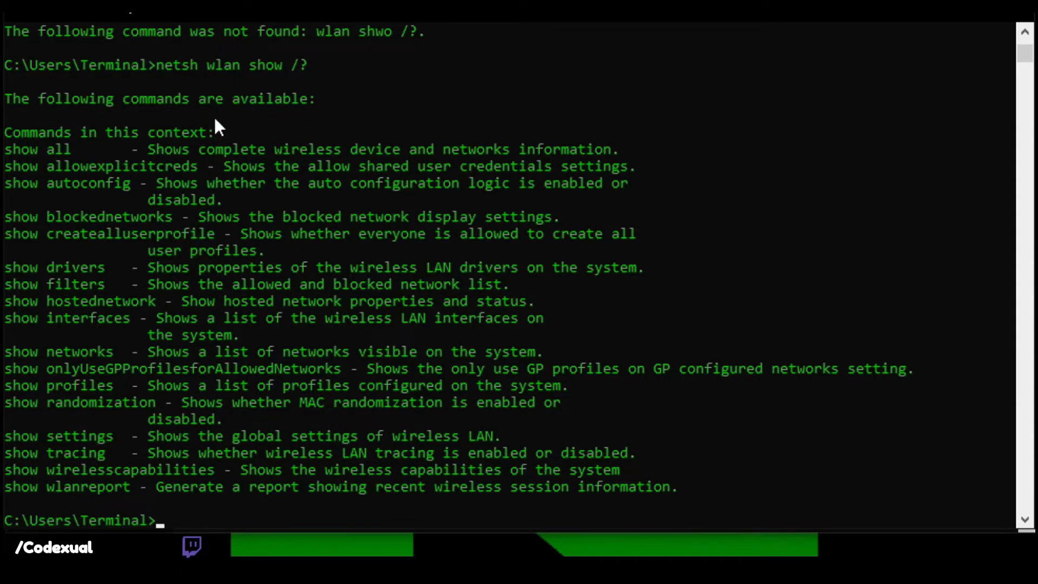
pyautogui.doubleClick(223, 65)
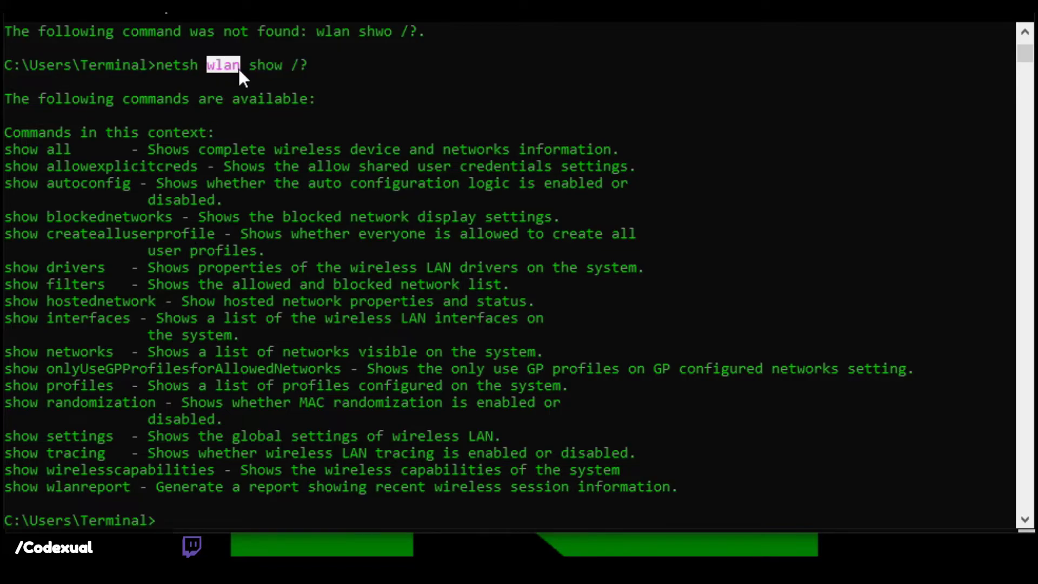
pyautogui.moveTo(108, 186)
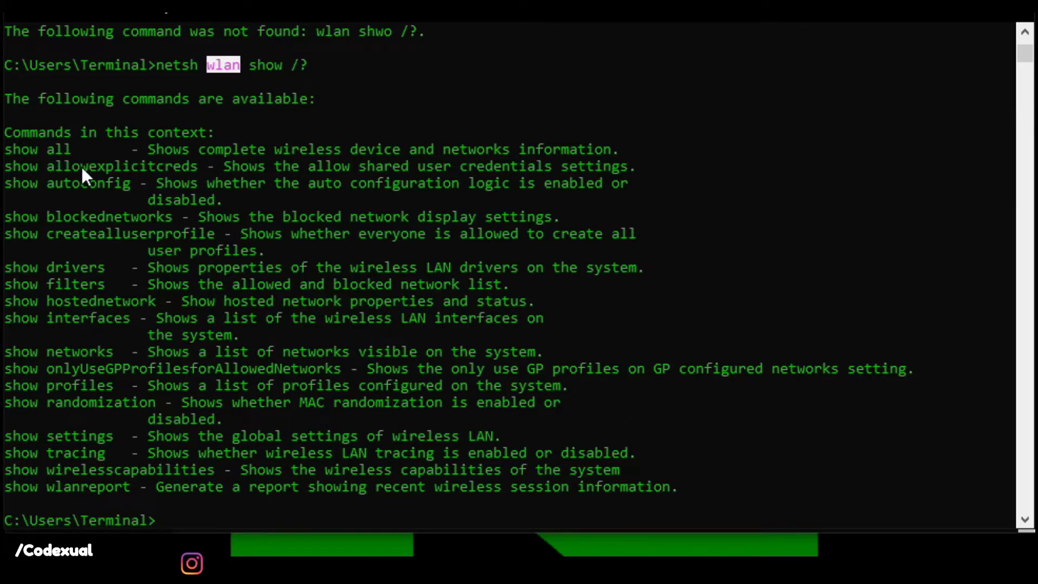
pyautogui.moveTo(239, 179)
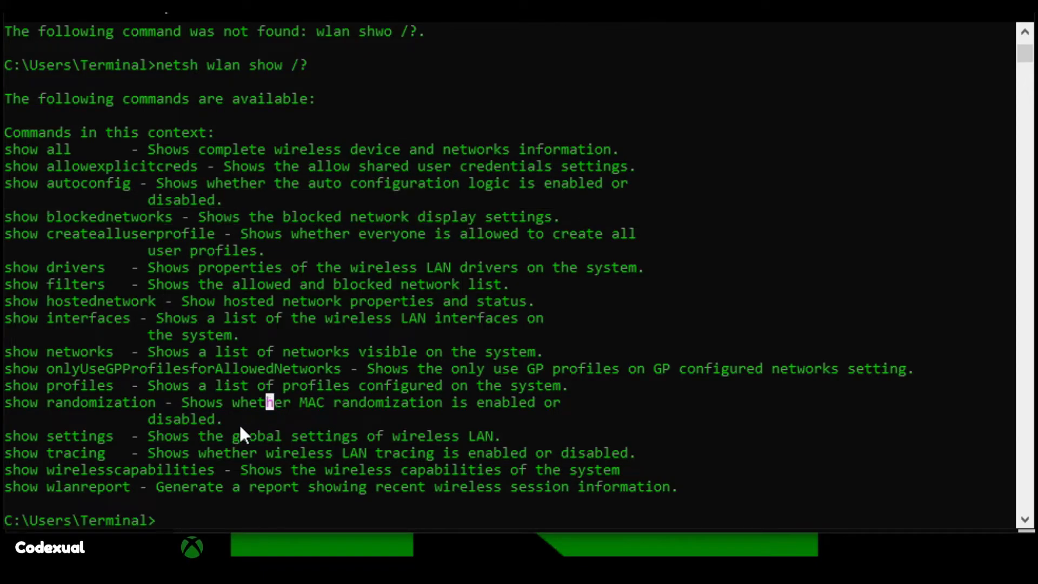
pyautogui.write('net')
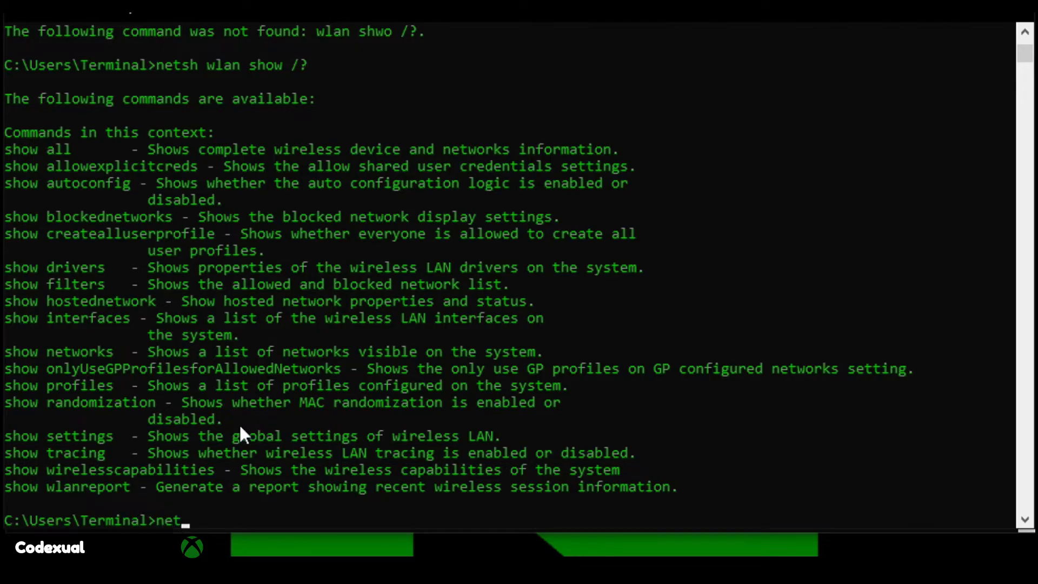
# Step: Rerun netsh /? and highlight the firewall context entry
pyautogui.write('sh /?')
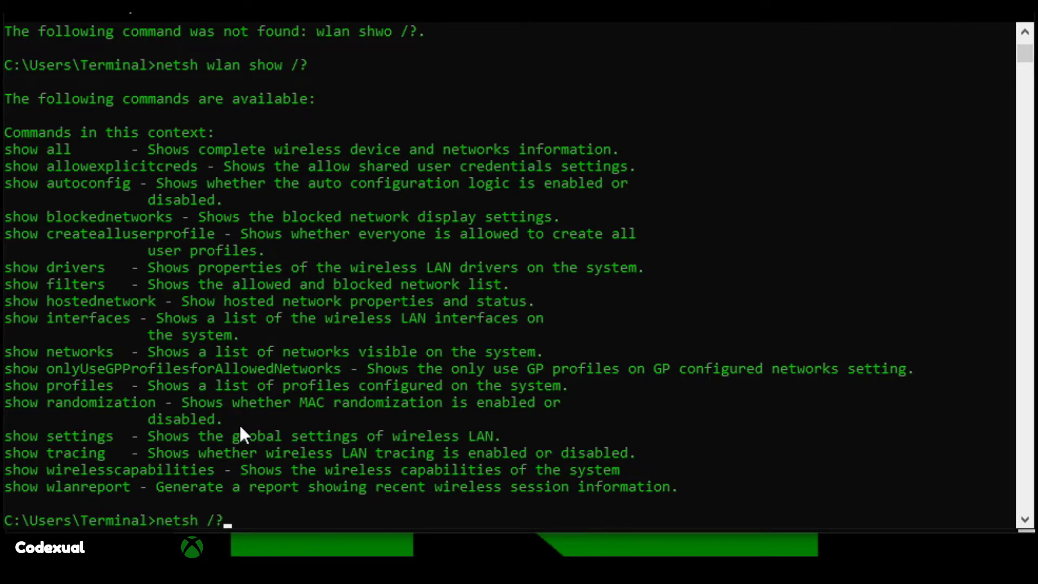
pyautogui.press('Return')
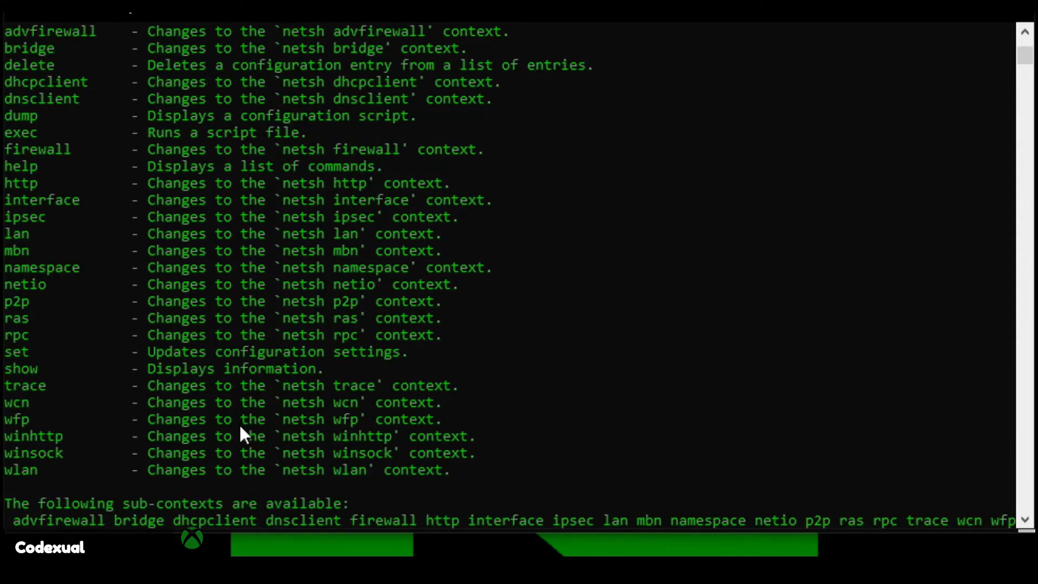
pyautogui.scroll(3)
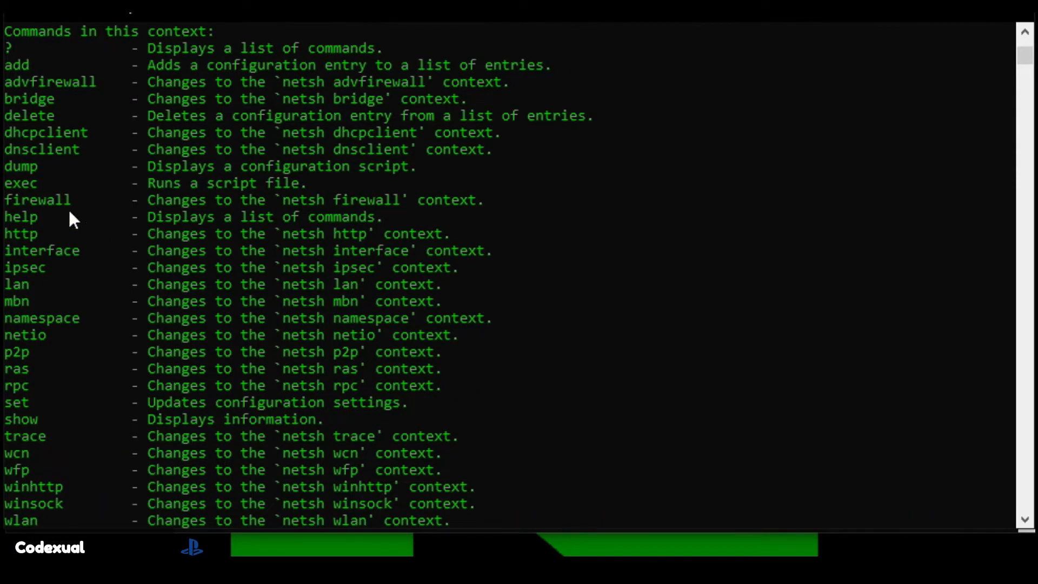
pyautogui.doubleClick(37, 199)
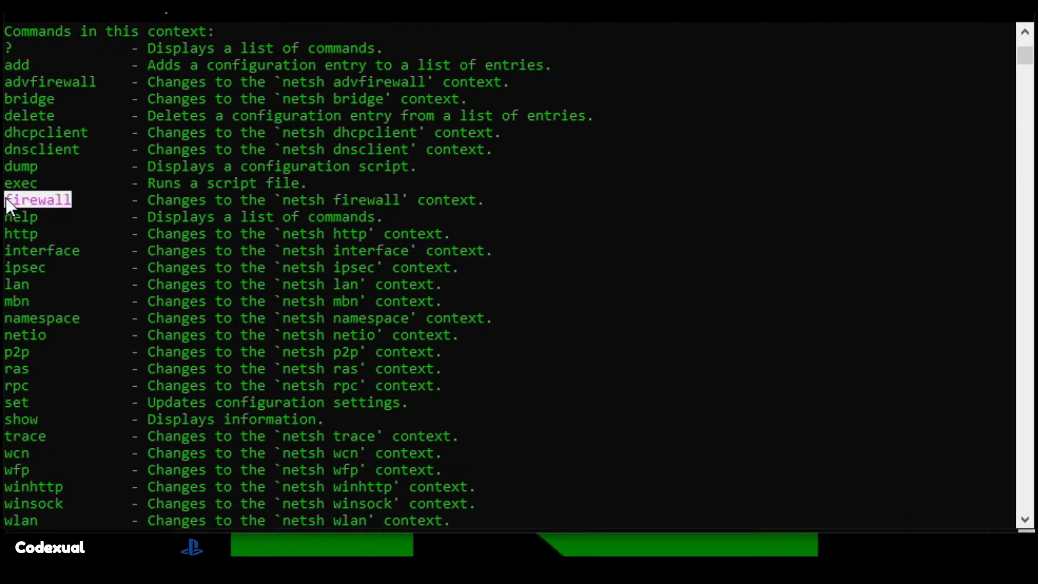
pyautogui.scroll(-3)
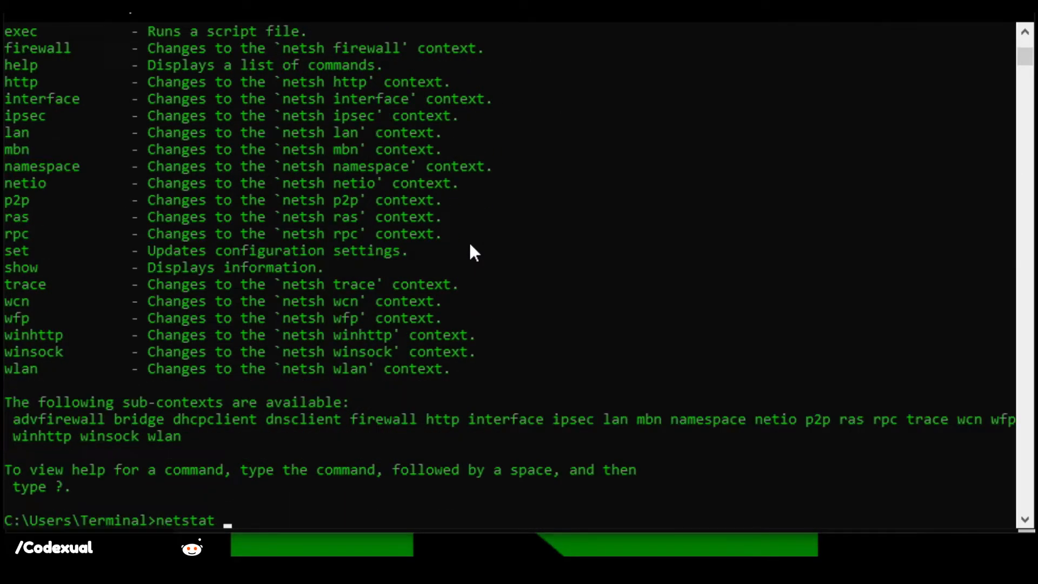
# Step: Run netsh firewall /? listing add, delete, dump, set and show, then netsh firewall add
pyautogui.press('BackSpace')
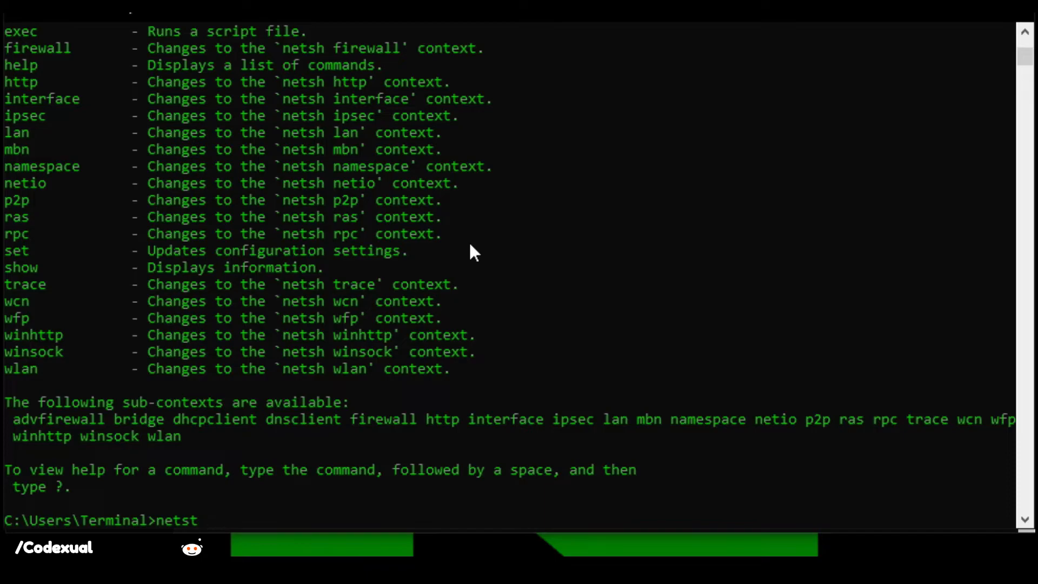
pyautogui.write('h fir')
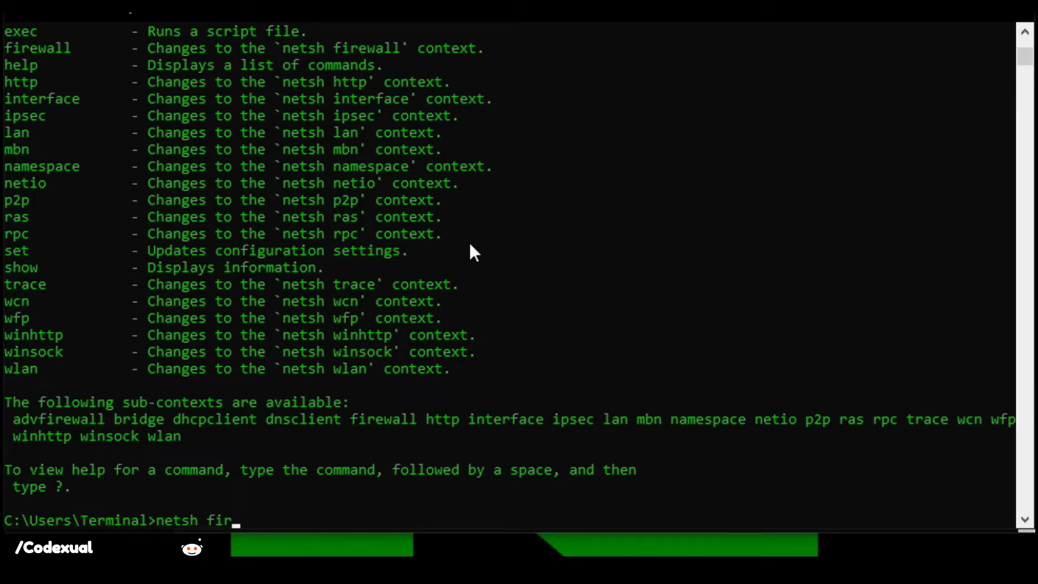
pyautogui.write('ewall /?')
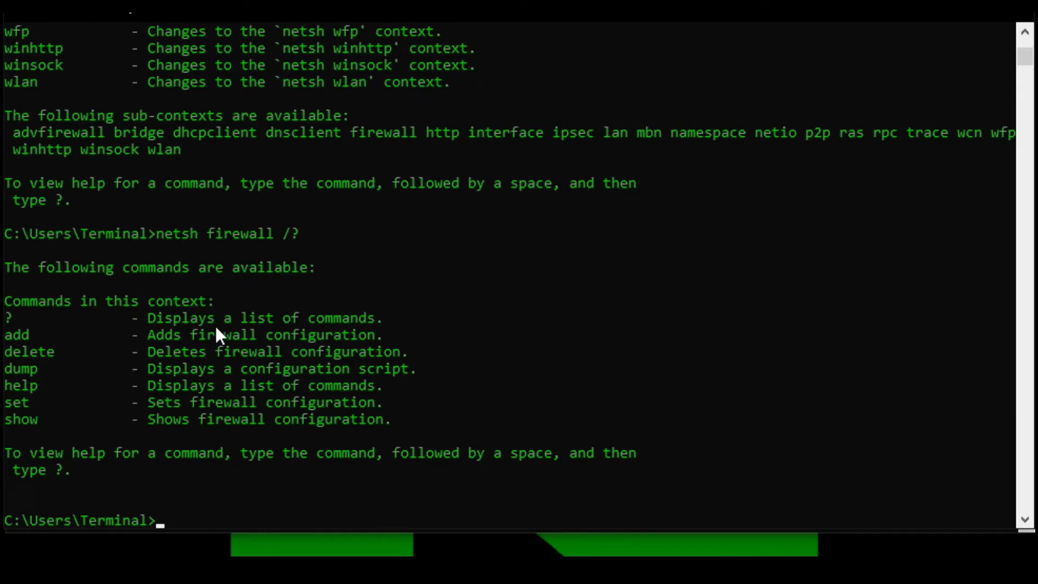
pyautogui.moveTo(157, 349)
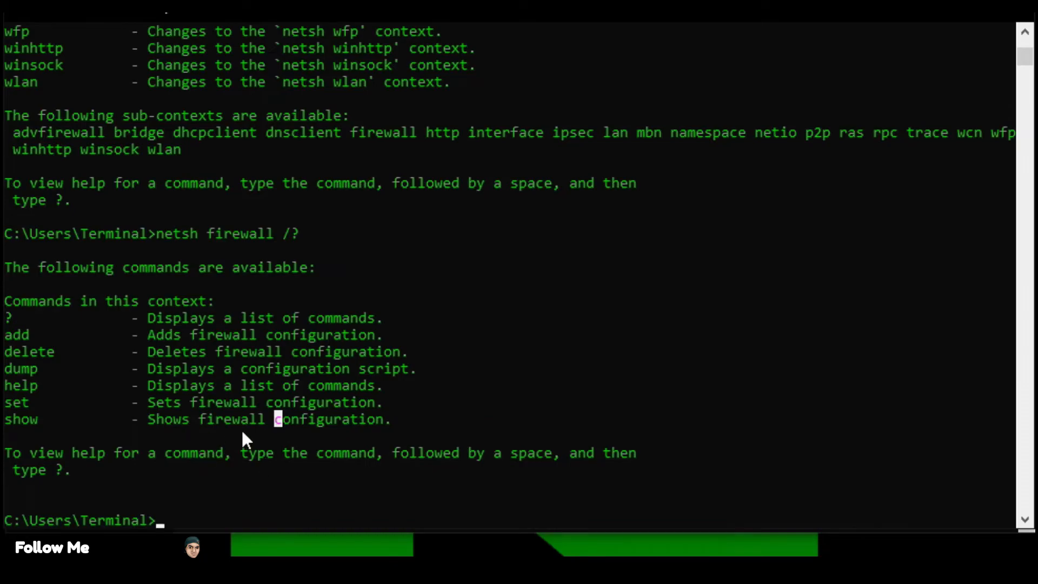
pyautogui.moveTo(248, 437)
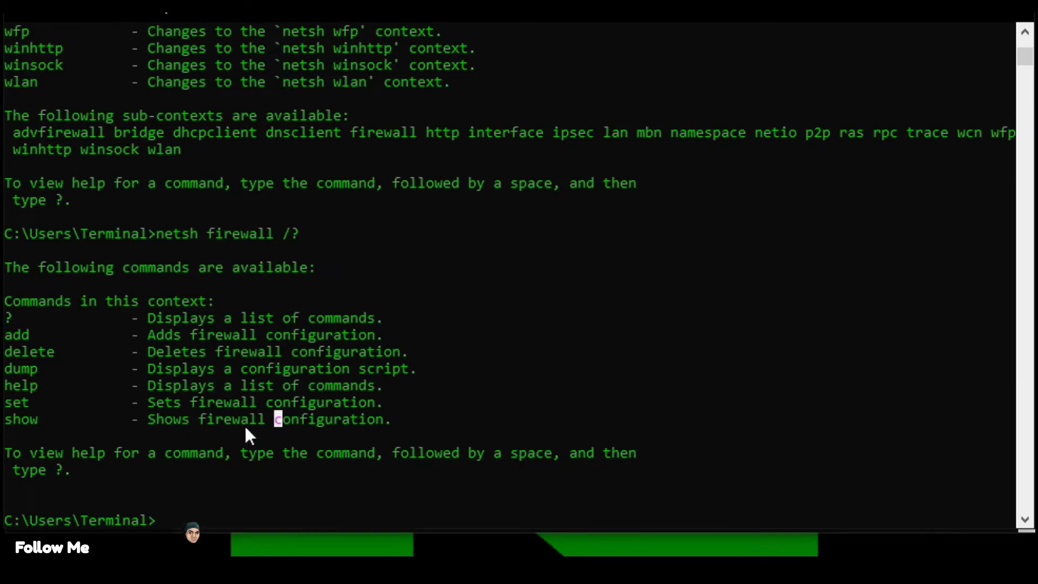
pyautogui.write('netsh firewall add /?')
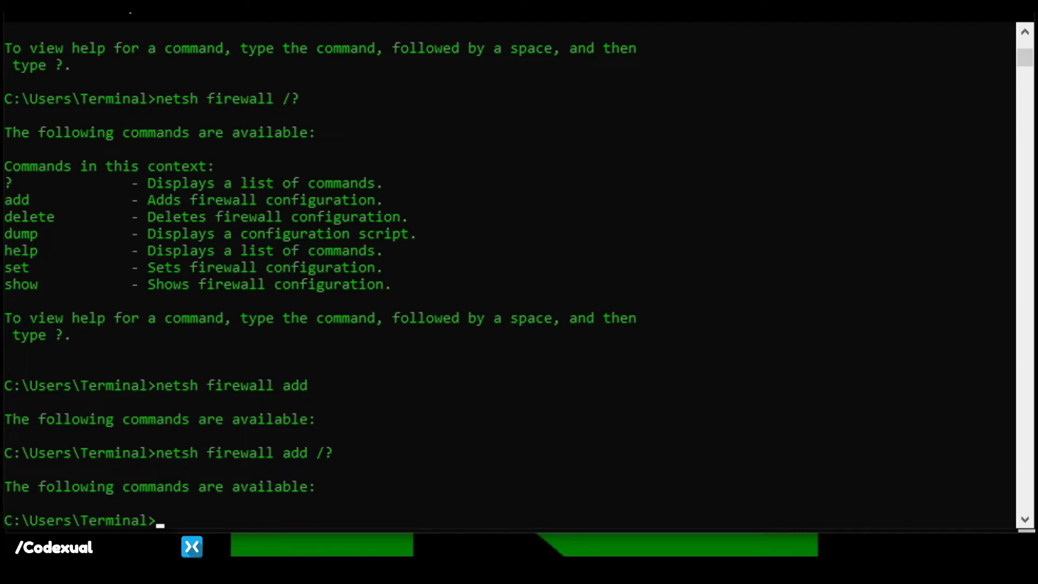
pyautogui.write('c')
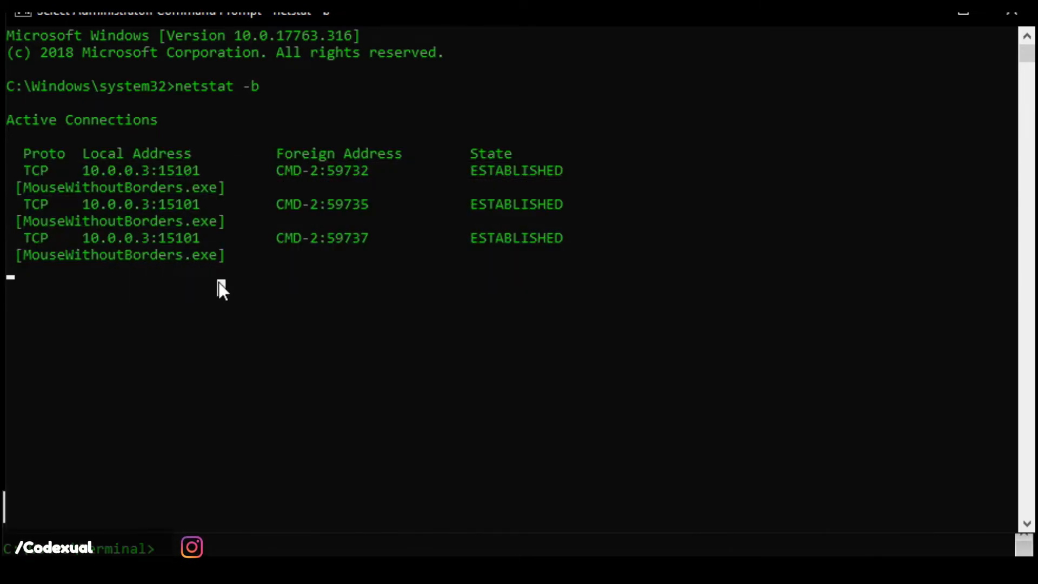
# Step: Review netstat -b's MouseWithoutBorders.exe connections in the elevated window
pyautogui.doubleClick(106, 254)
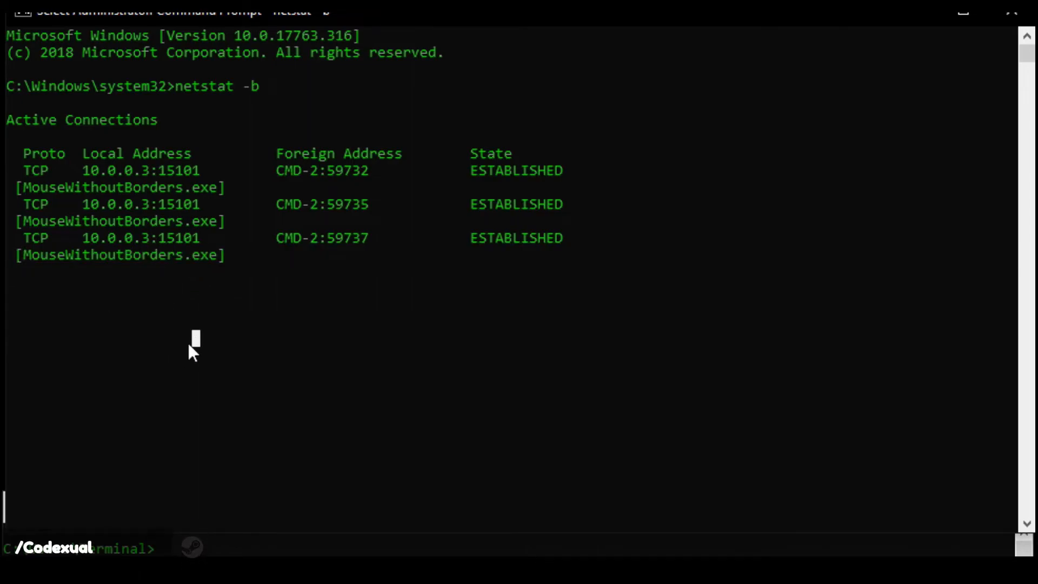
pyautogui.moveTo(89, 265)
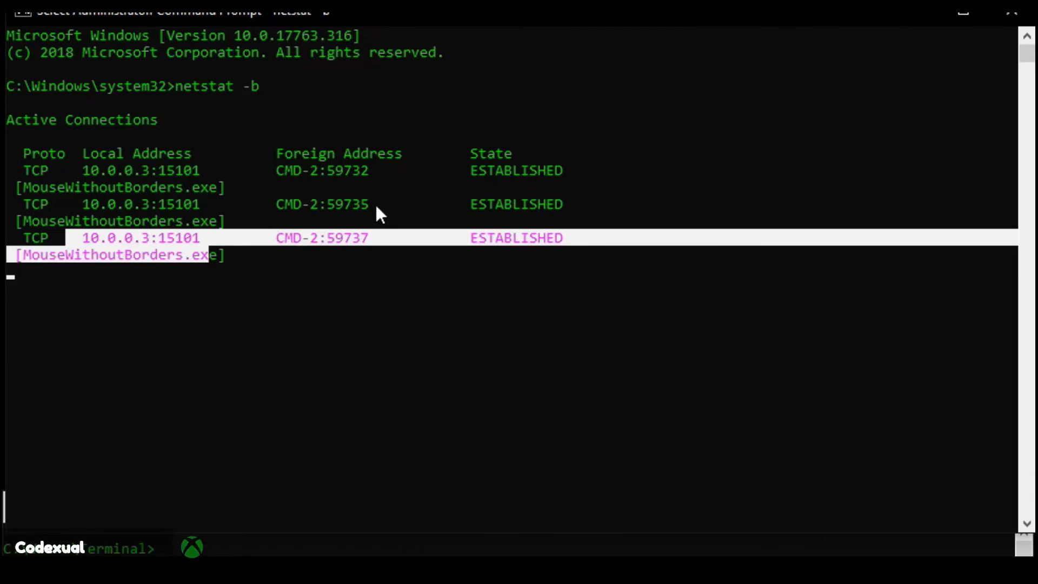
pyautogui.moveTo(477, 242)
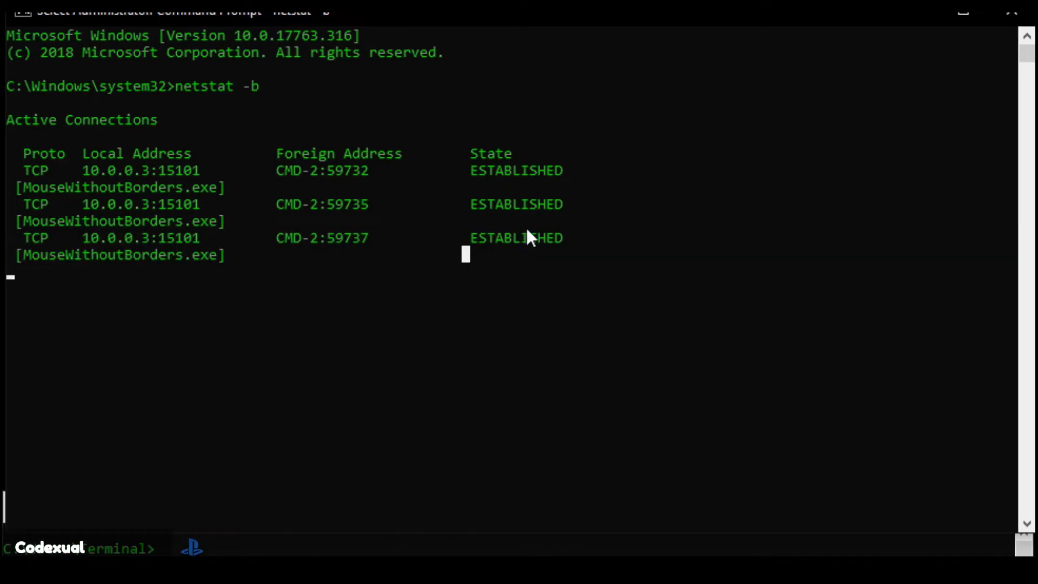
pyautogui.moveTo(527, 231)
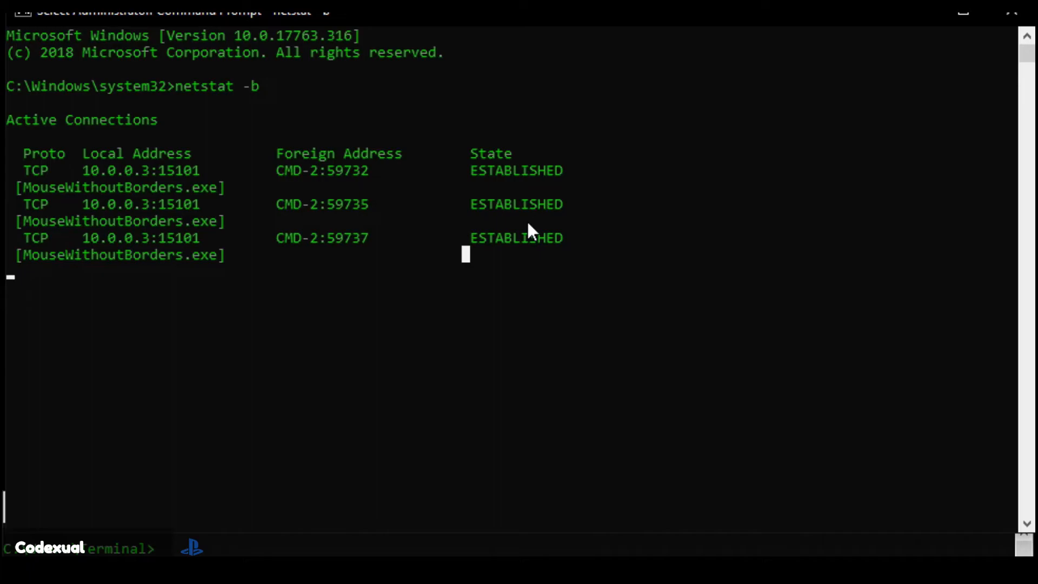
pyautogui.moveTo(119, 484)
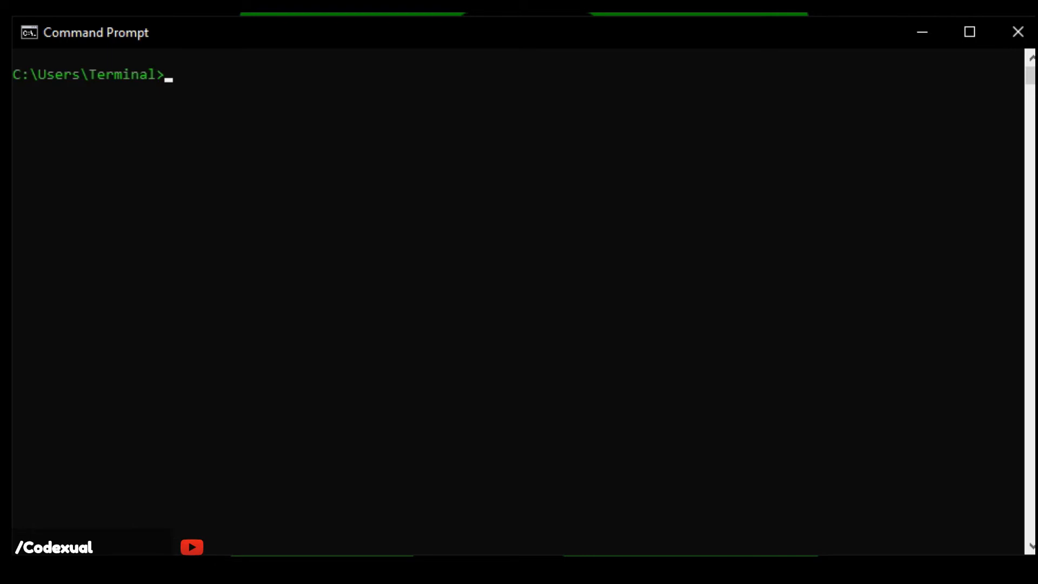
# Step: Run 'arp -a' and browse the three interfaces' IP-to-physical address entries, marking 10.4.10.7
pyautogui.click(278, 109)
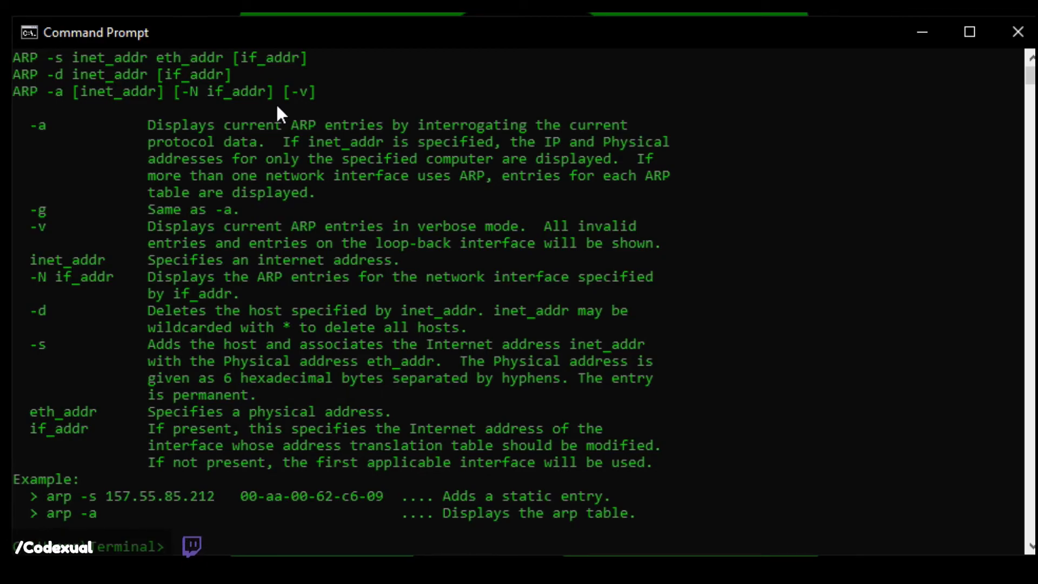
pyautogui.write('arp')
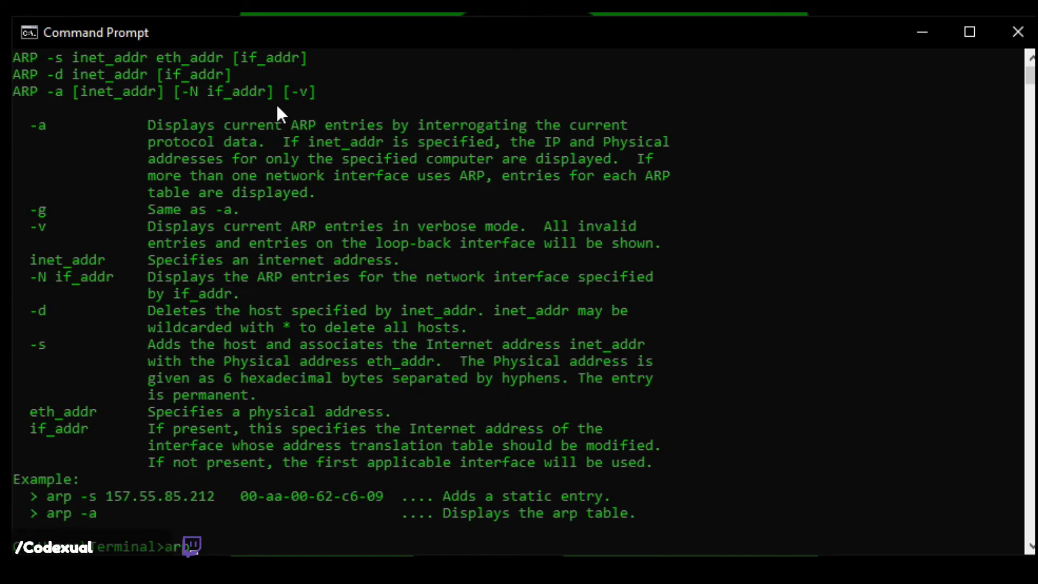
pyautogui.press('Return')
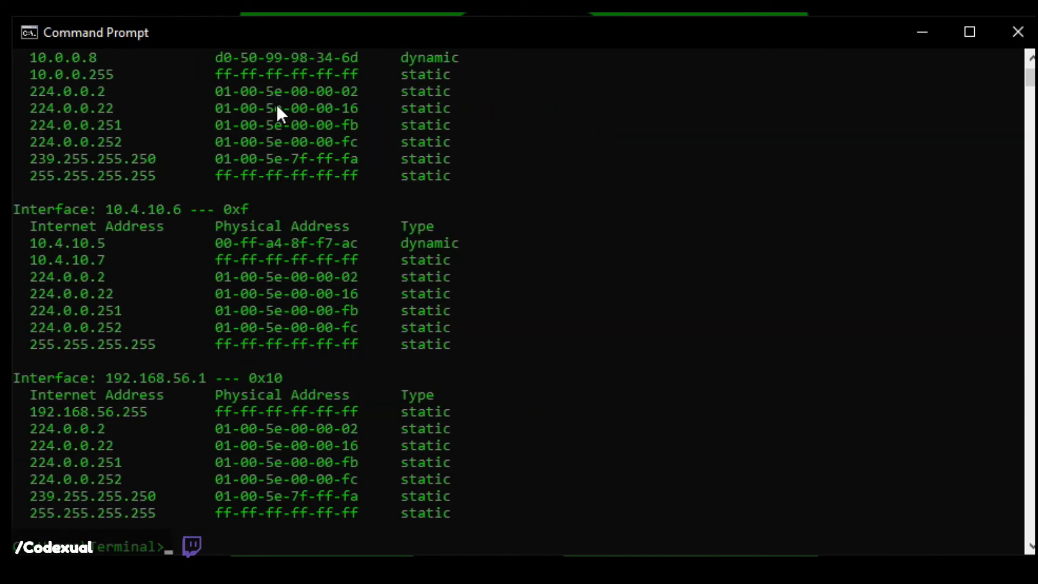
pyautogui.scroll(3)
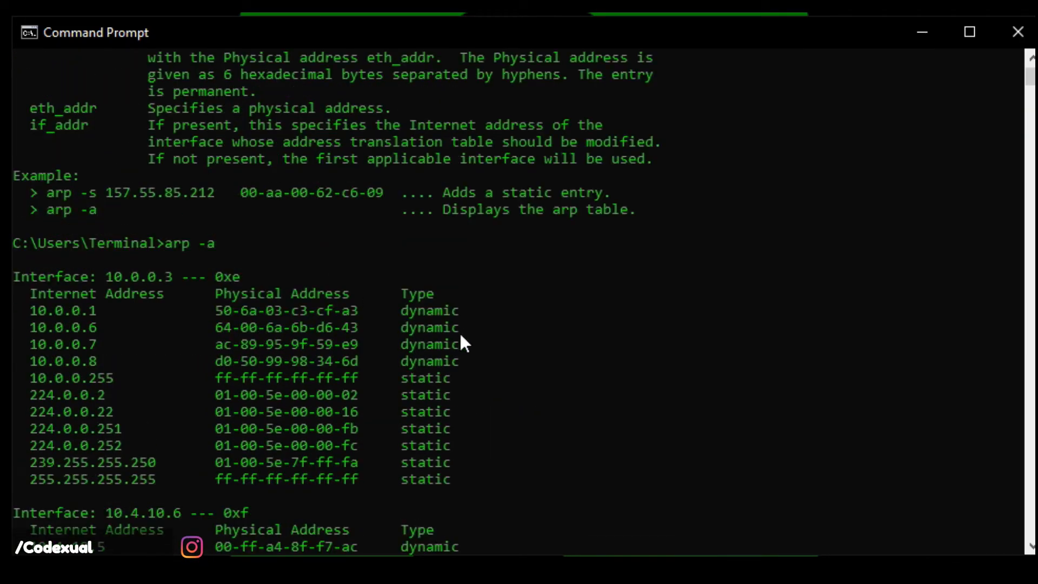
pyautogui.scroll(-3)
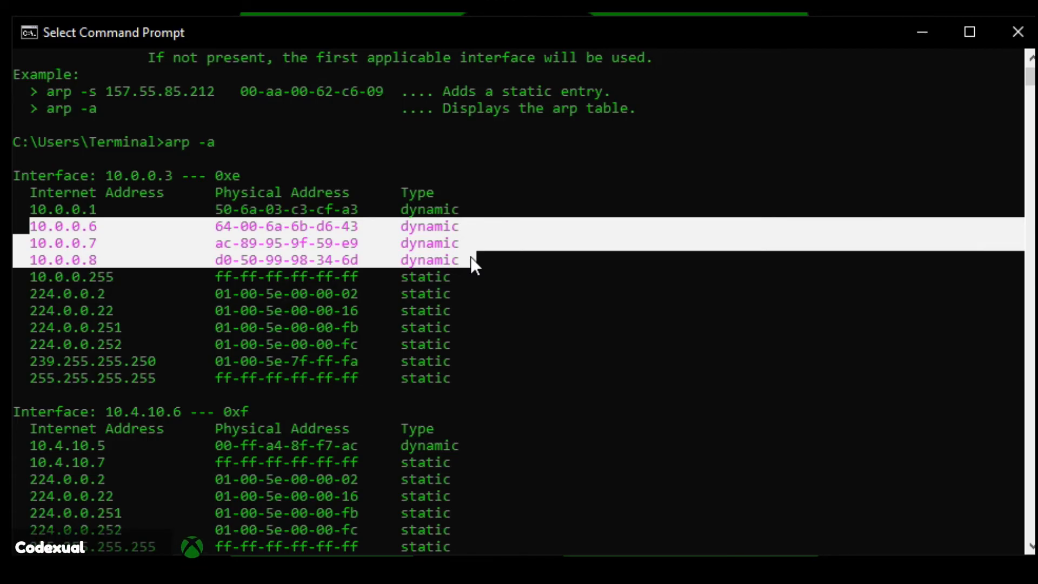
pyautogui.moveTo(36, 236)
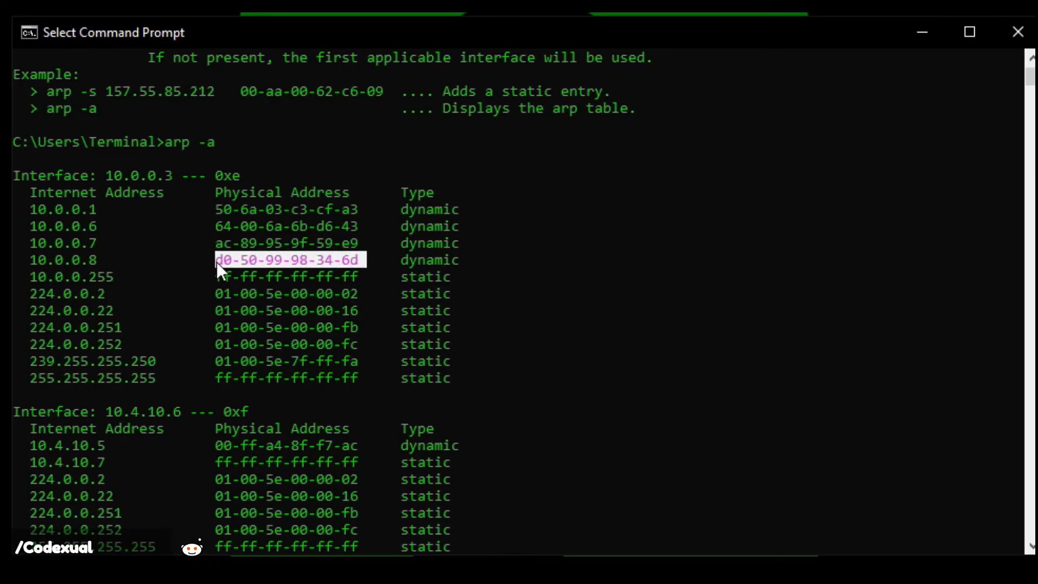
pyautogui.scroll(-3)
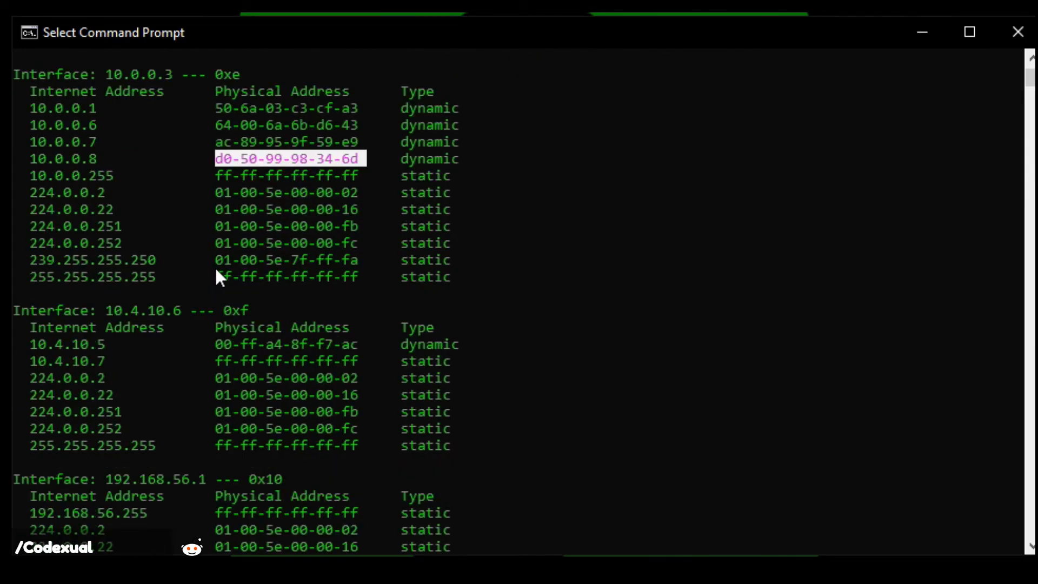
pyautogui.moveTo(36, 325)
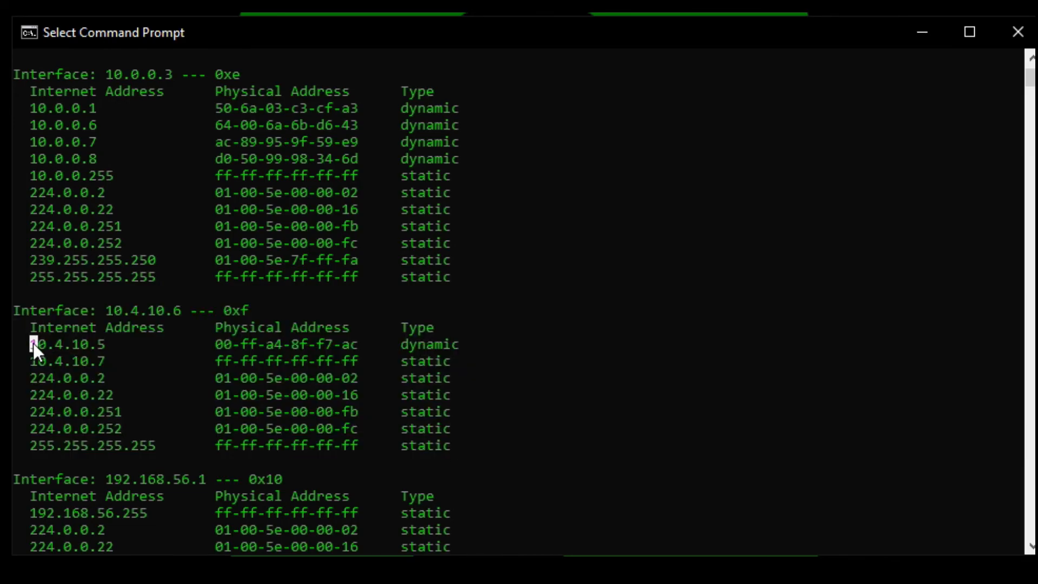
pyautogui.doubleClick(65, 344)
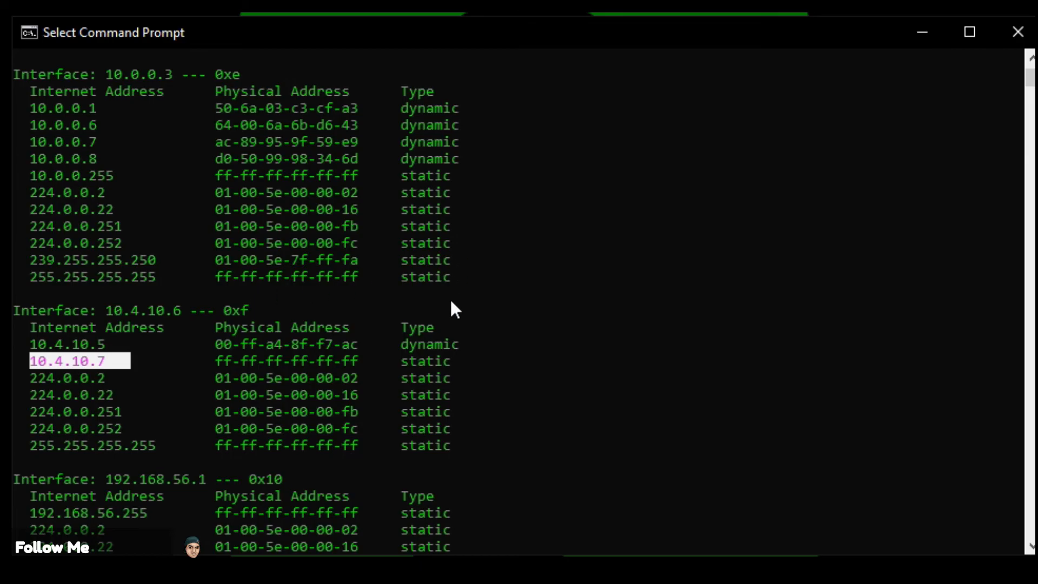
pyautogui.scroll(-3)
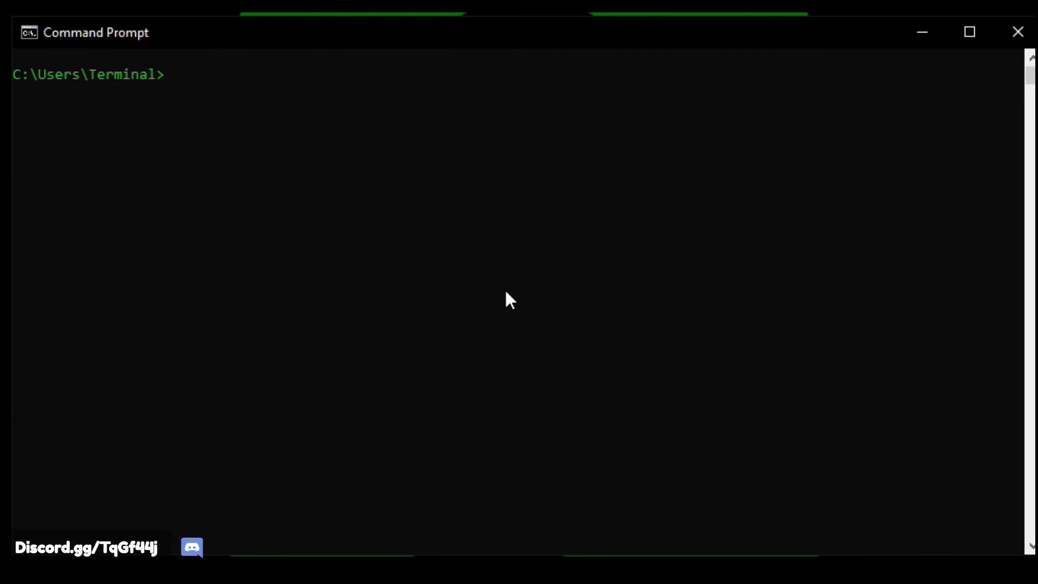
# Step: Run 'arp /?' to show the -a, -g, -v, -N, -d and -s options with examples
pyautogui.write('arp /?')
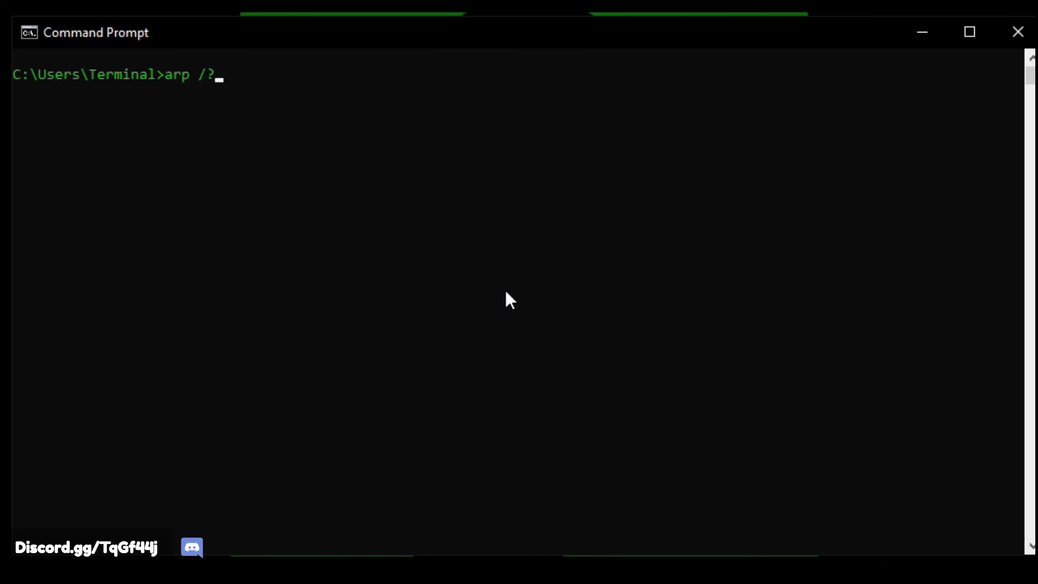
pyautogui.press('Return')
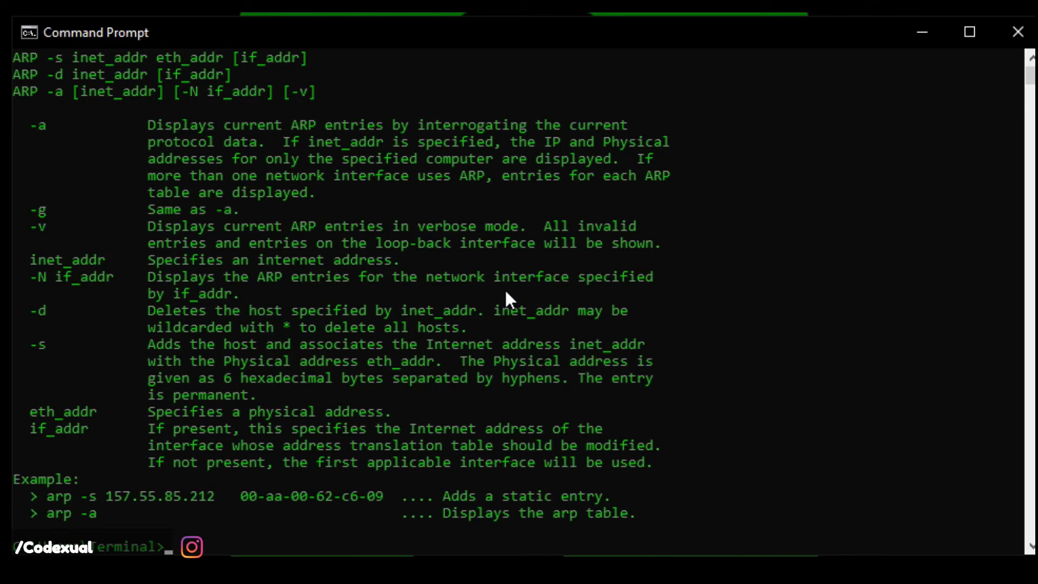
pyautogui.moveTo(832, 259)
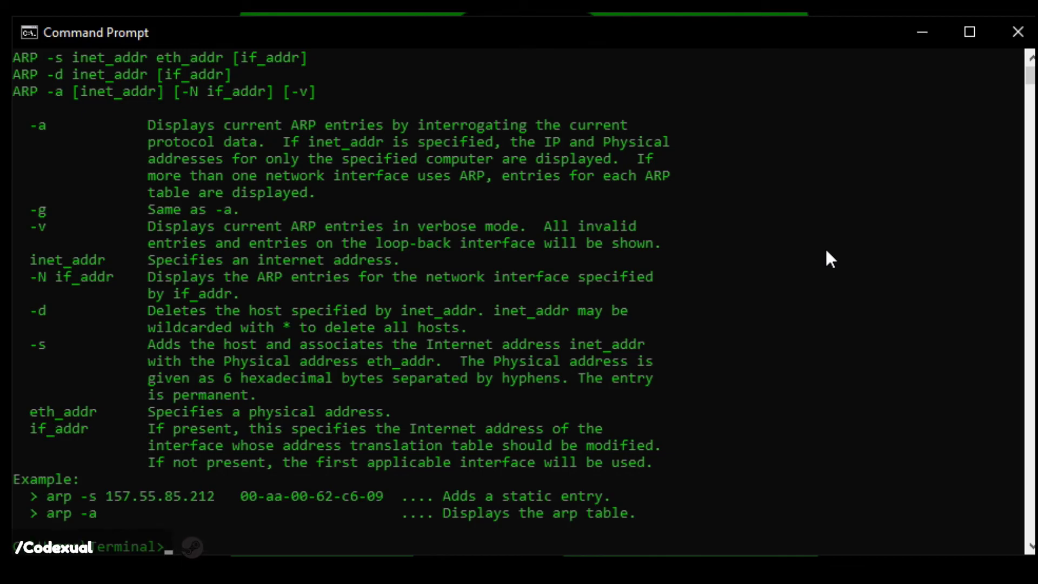
pyautogui.moveTo(829, 316)
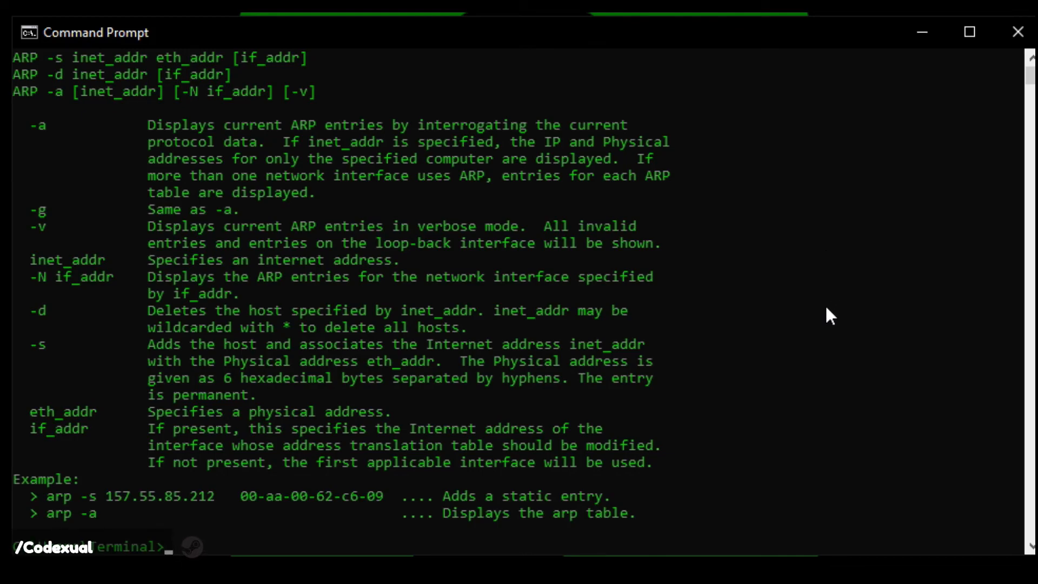